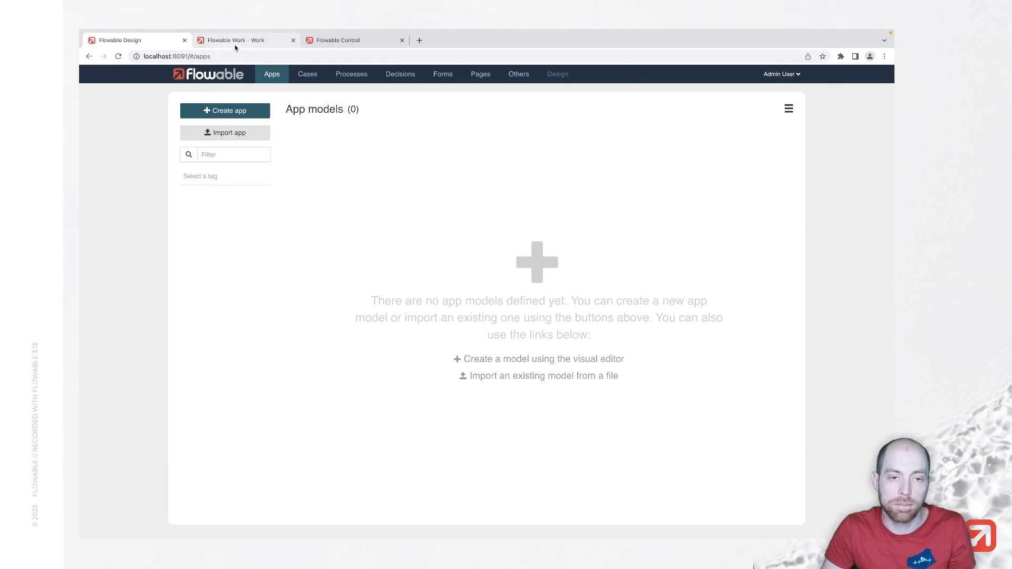
Look over Flowable Work and Flowable Control, then return to the Design app list
click(245, 40)
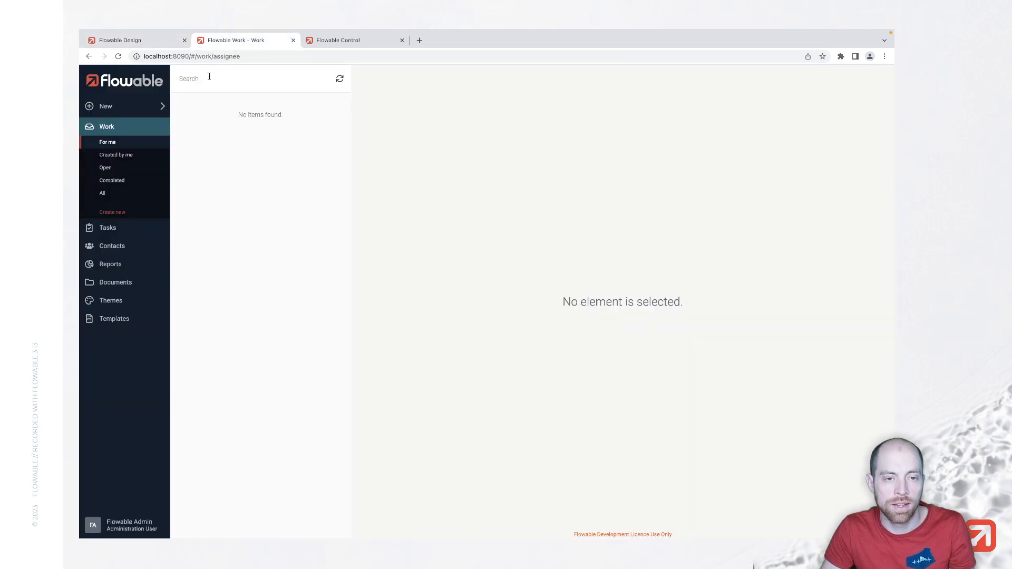
mouse_move(168, 195)
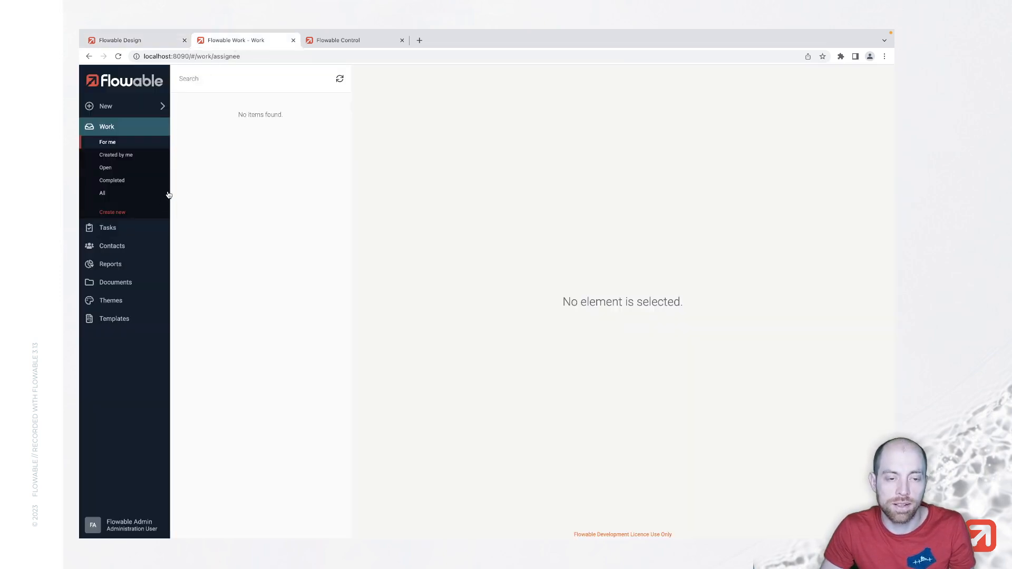
mouse_move(170, 190)
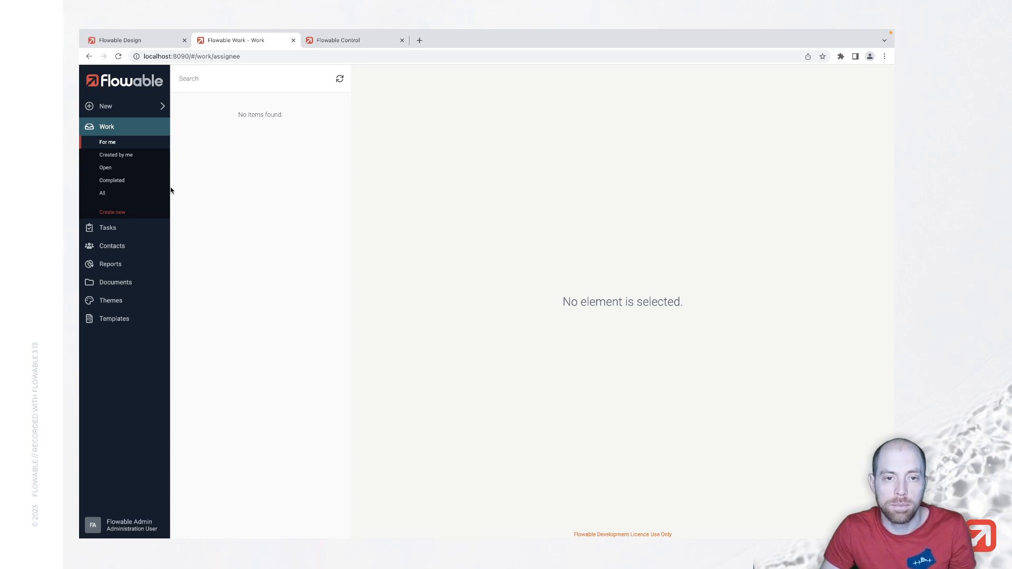
click(337, 40)
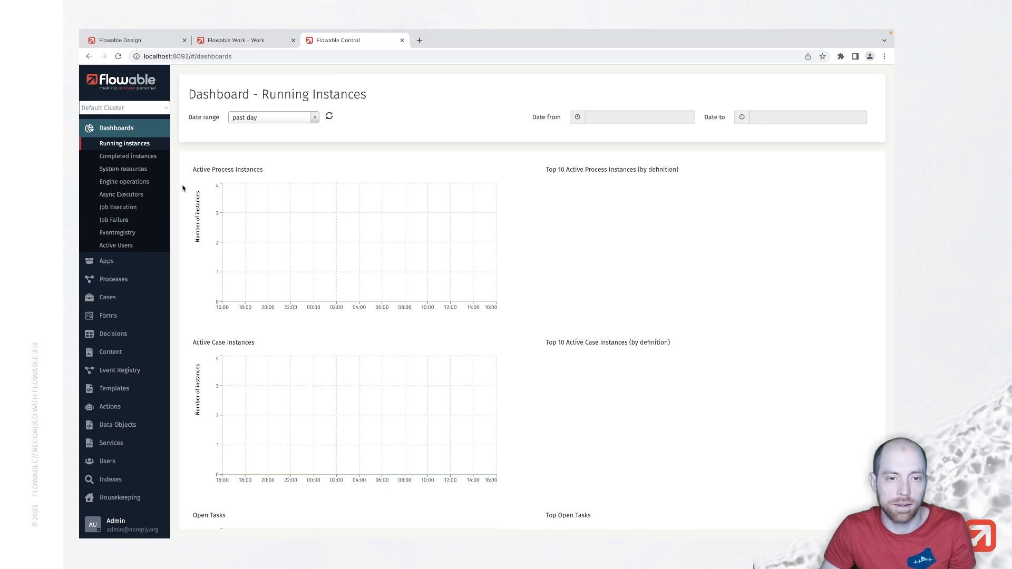
click(120, 40)
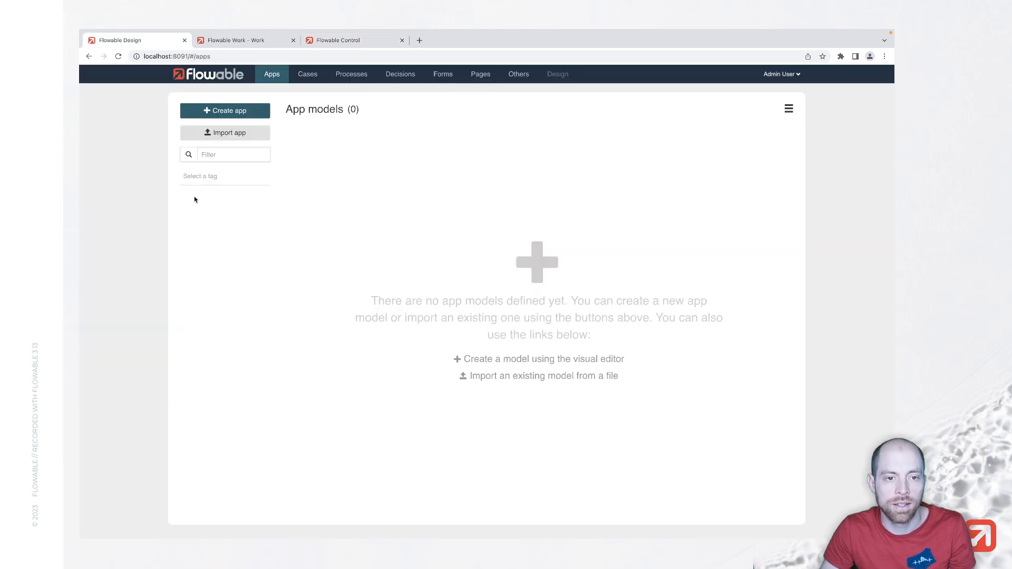
mouse_move(212, 192)
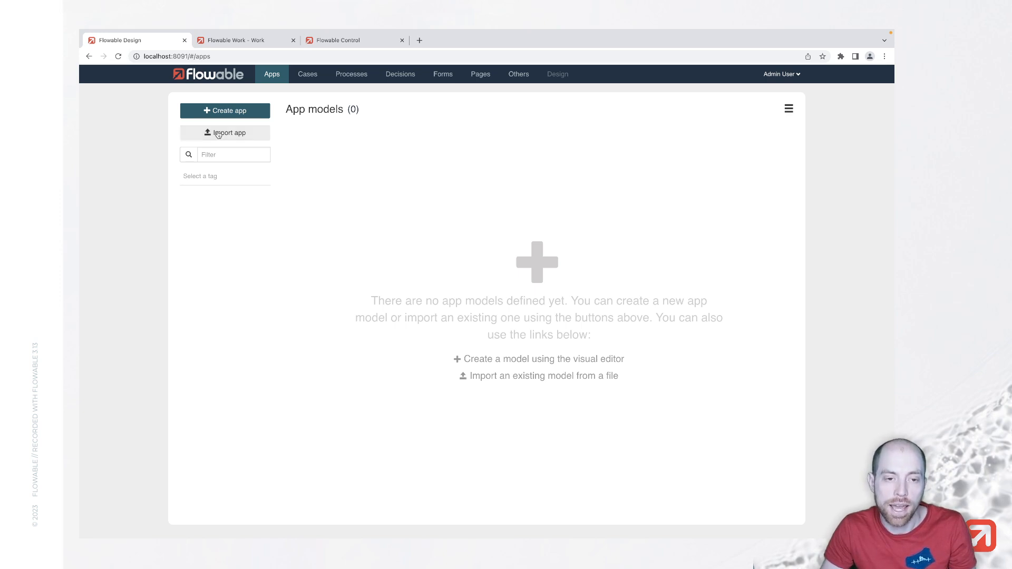
Create a new app named Order App
click(224, 109)
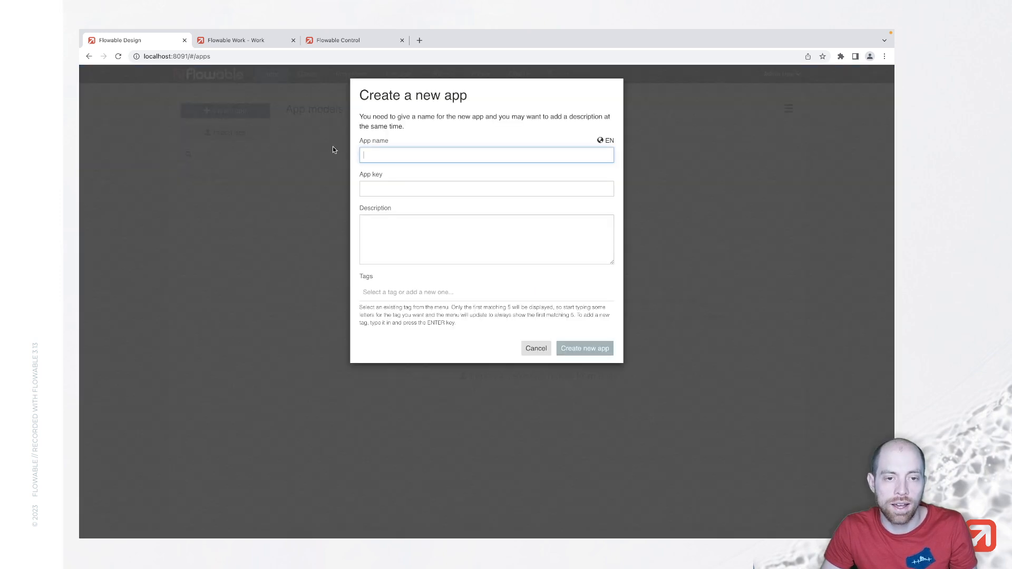
text(Order)
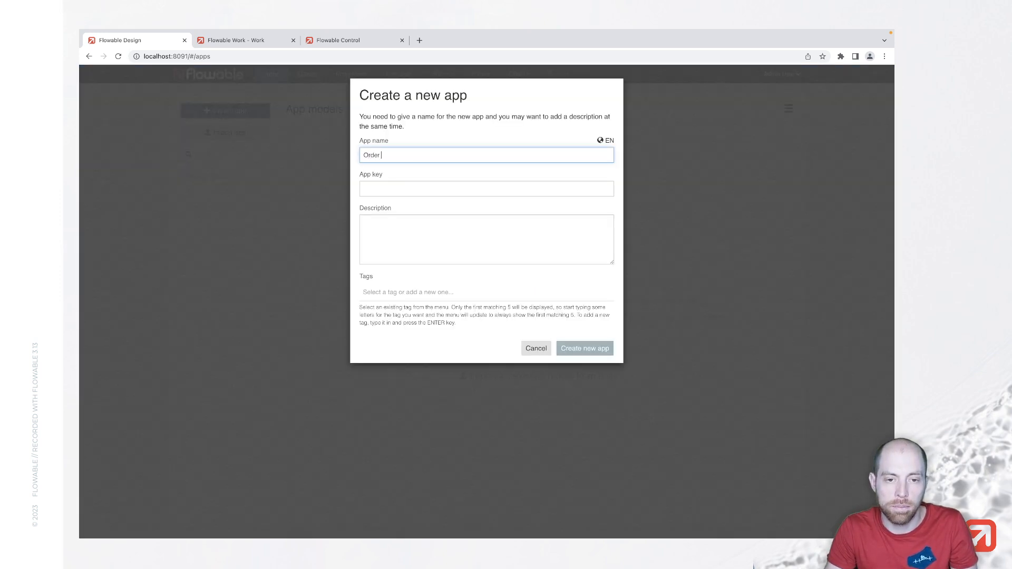
text(App)
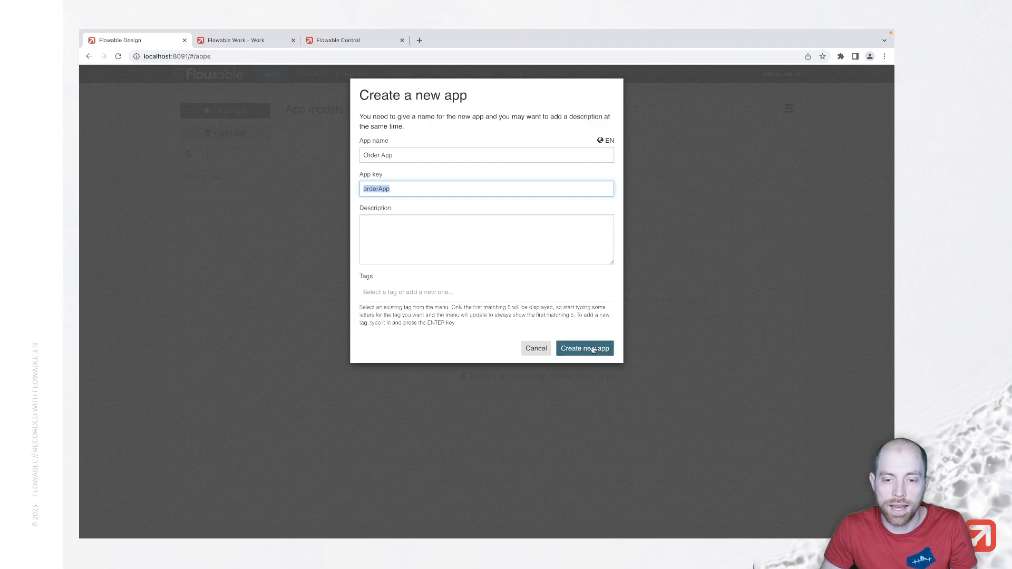
click(583, 349)
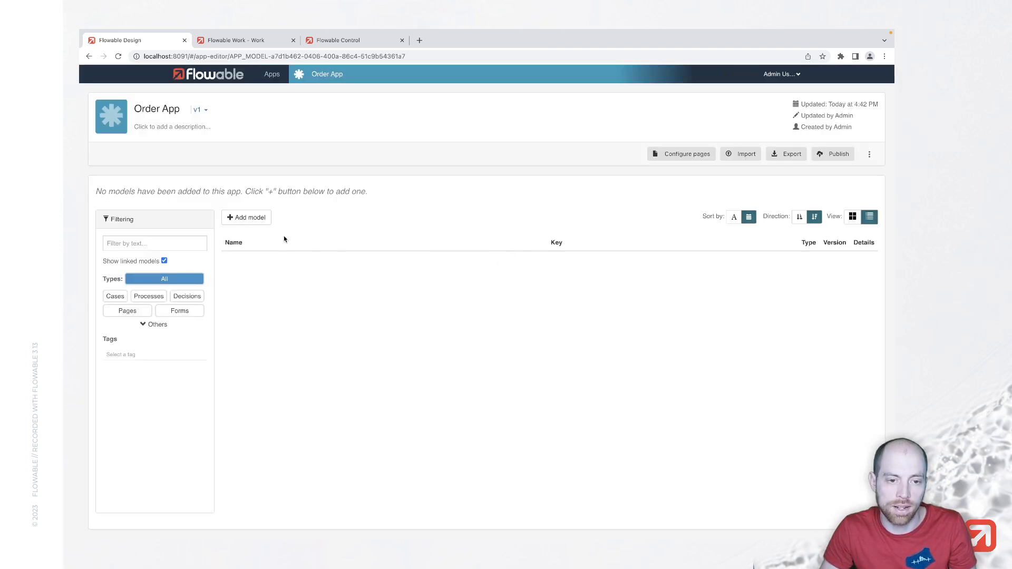
Create a new Case model named Order Case inside Order App
click(246, 216)
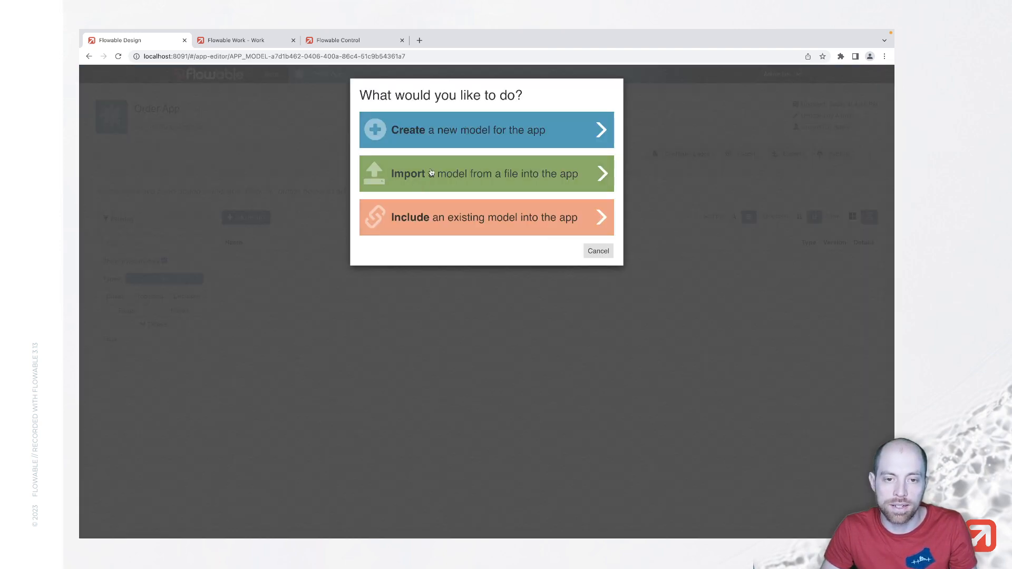
click(485, 129)
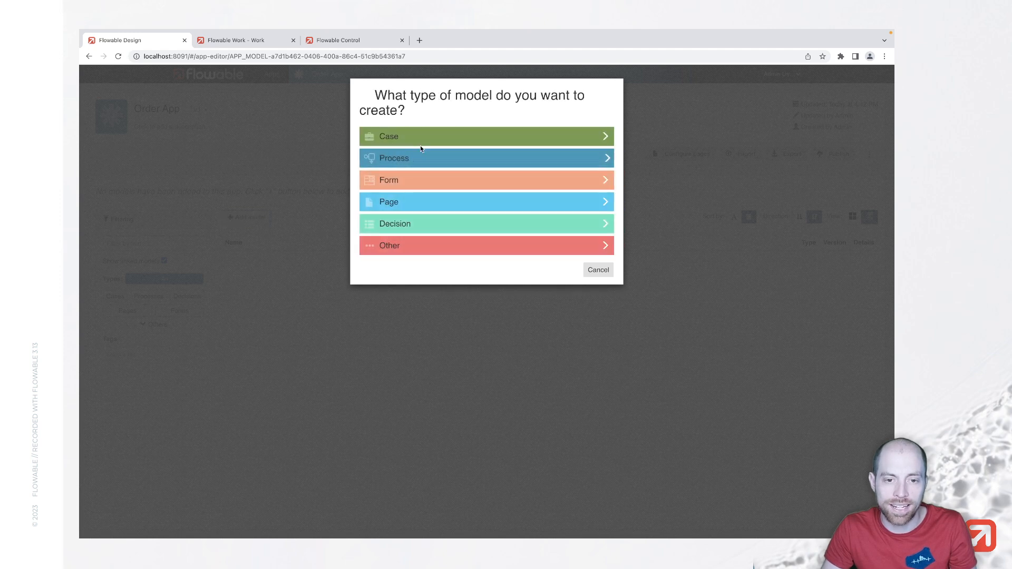
click(485, 136)
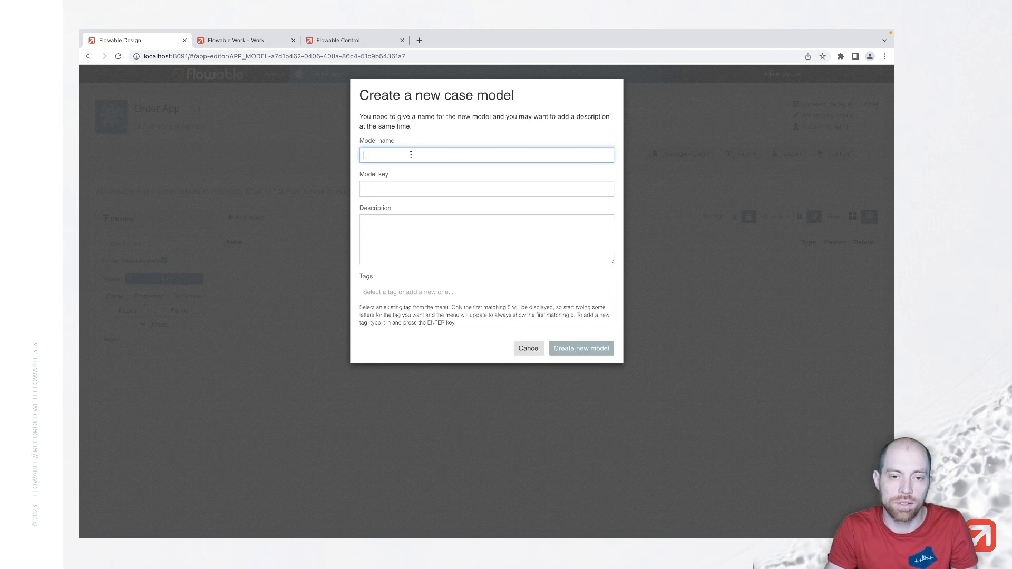
text(Order Case)
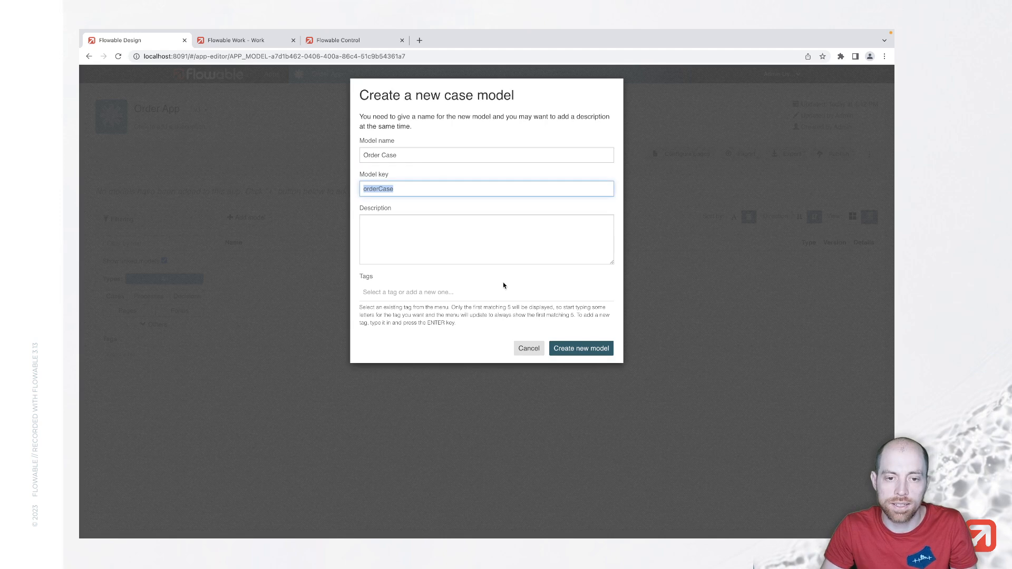
click(580, 348)
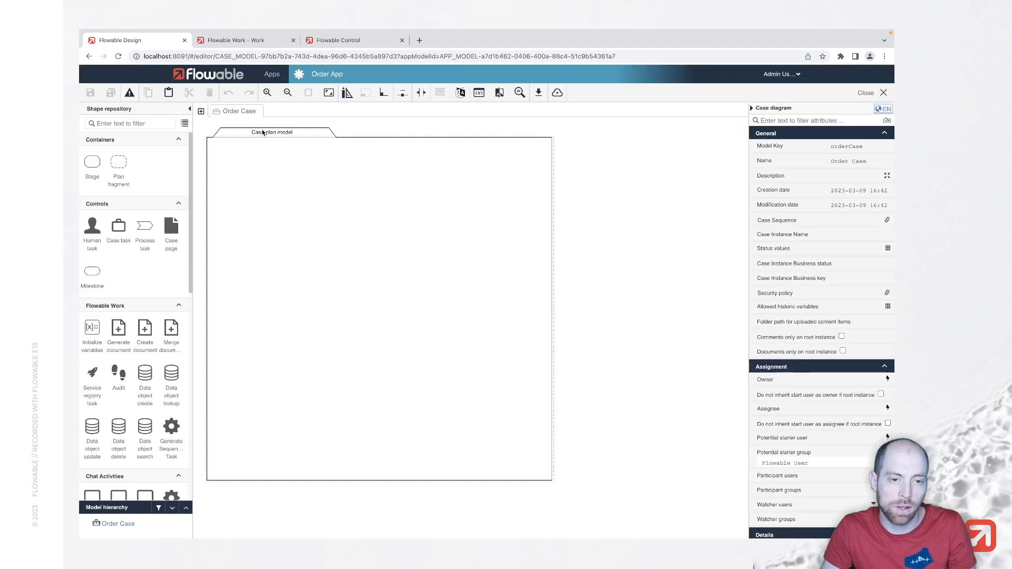
mouse_move(471, 256)
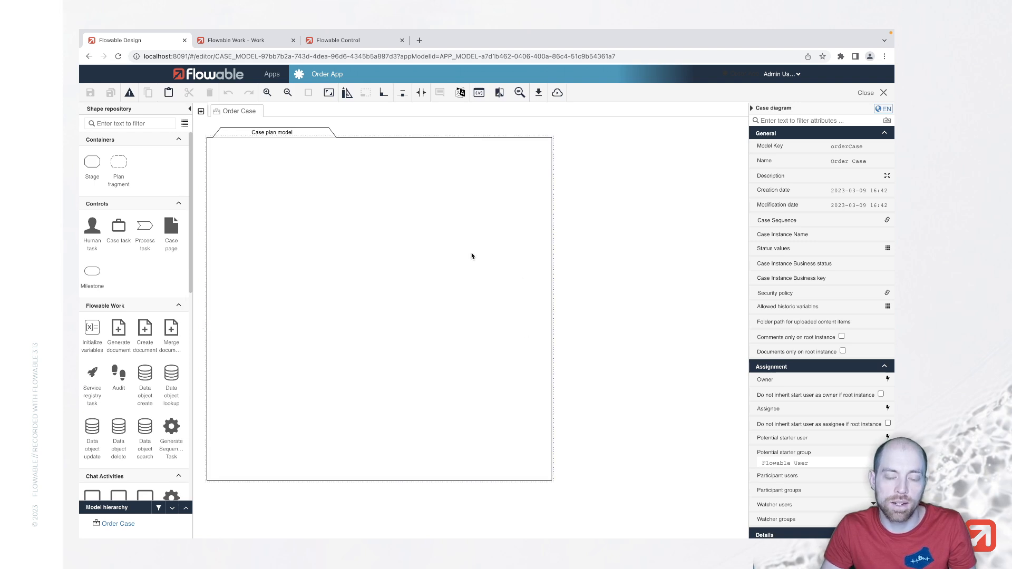
mouse_move(317, 239)
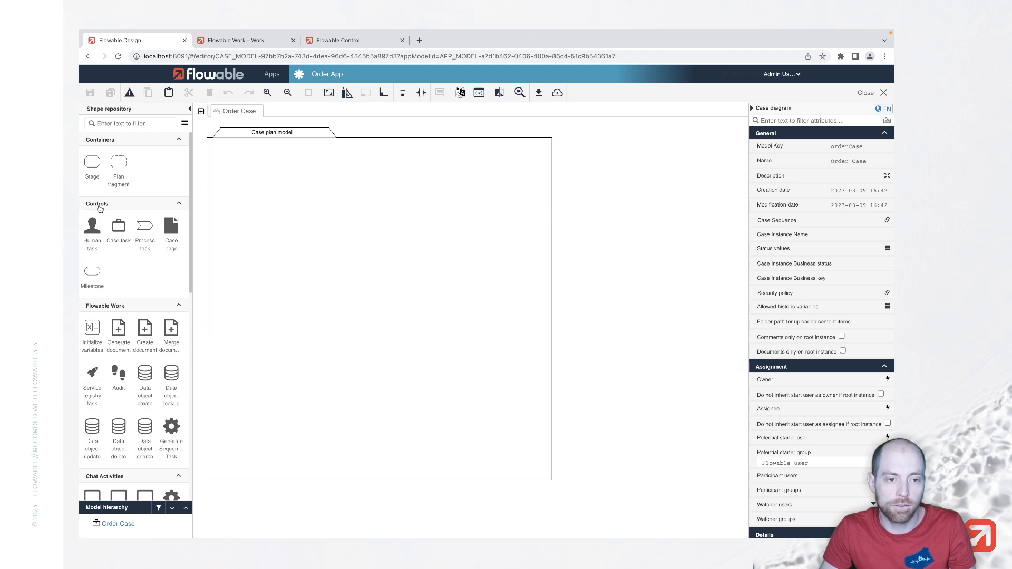
mouse_move(91, 271)
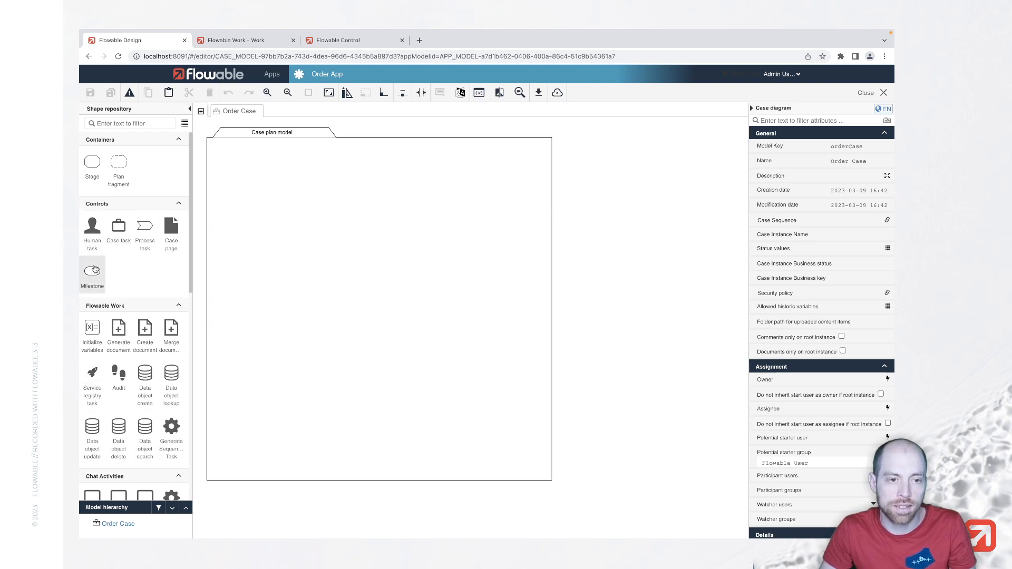
mouse_move(108, 207)
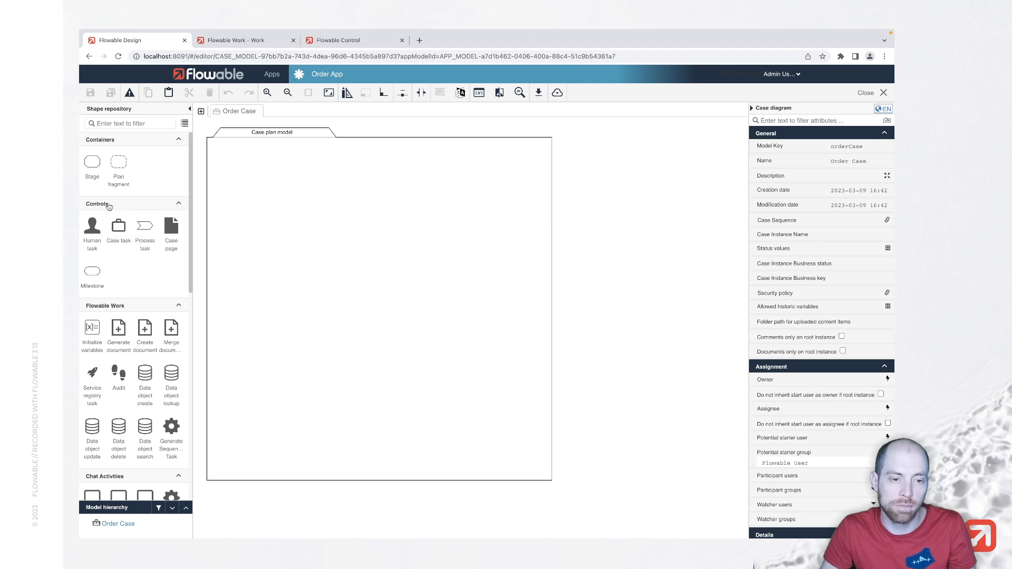
mouse_move(314, 251)
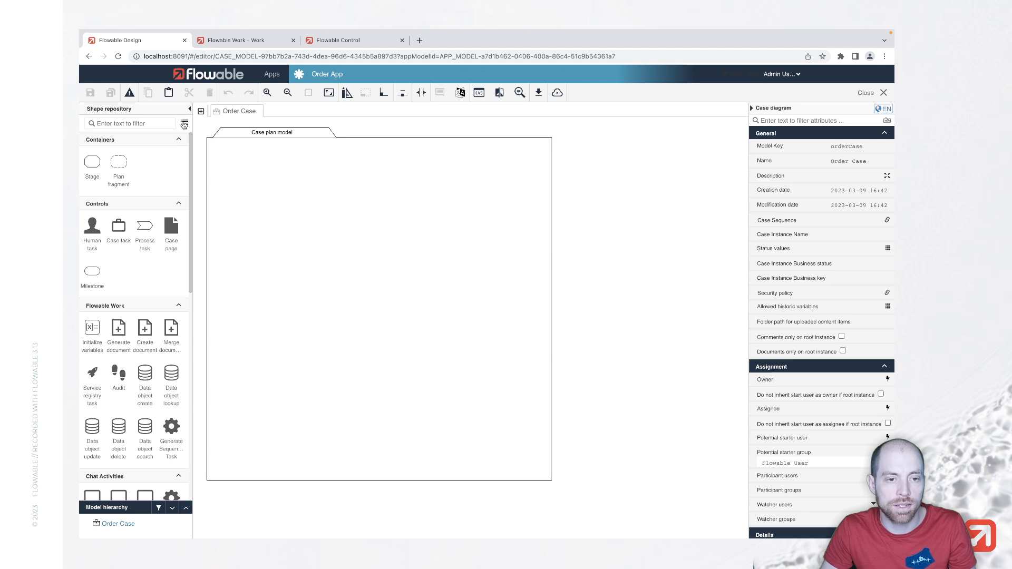
click(184, 123)
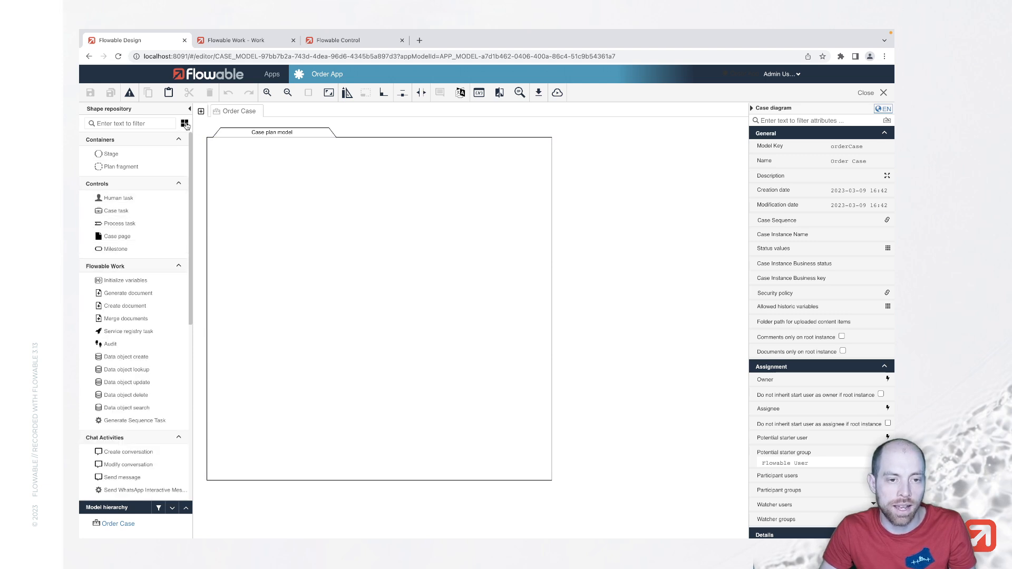
click(184, 124)
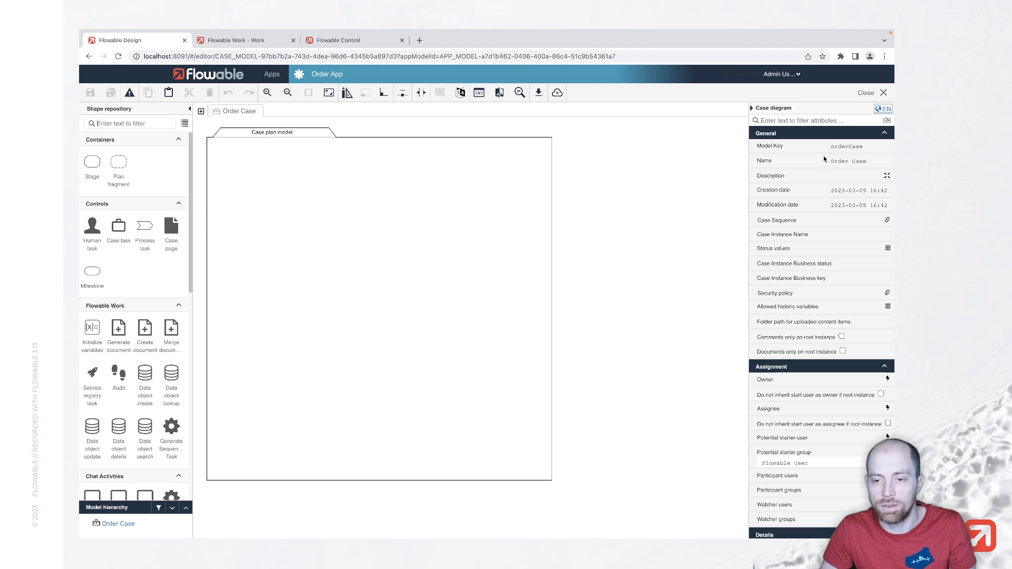
mouse_move(800, 357)
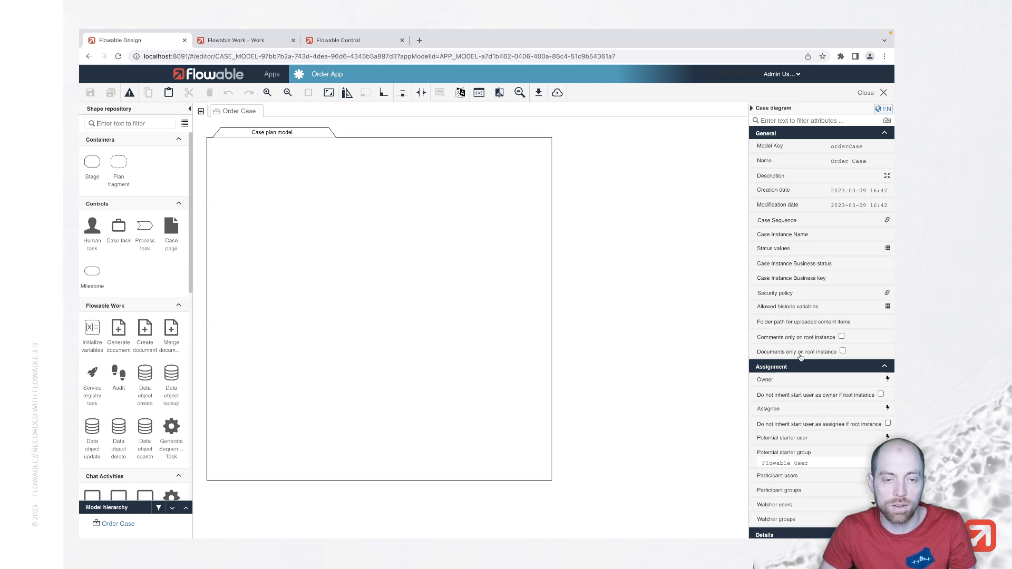
mouse_move(149, 92)
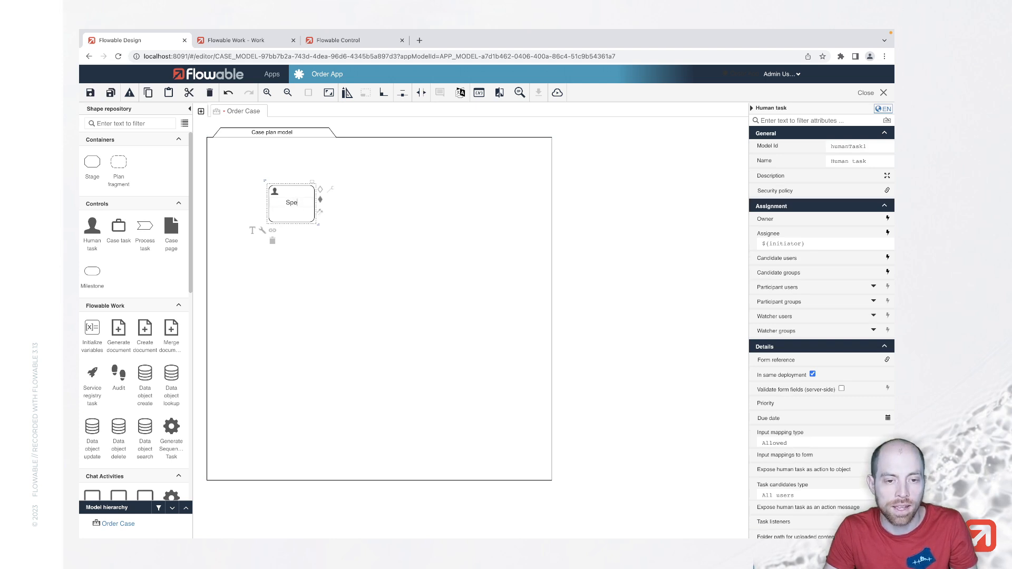
Name the new human tasks Specify Data and Enter Payment Details
text(Specify Data)
text(Enter Payment Details)
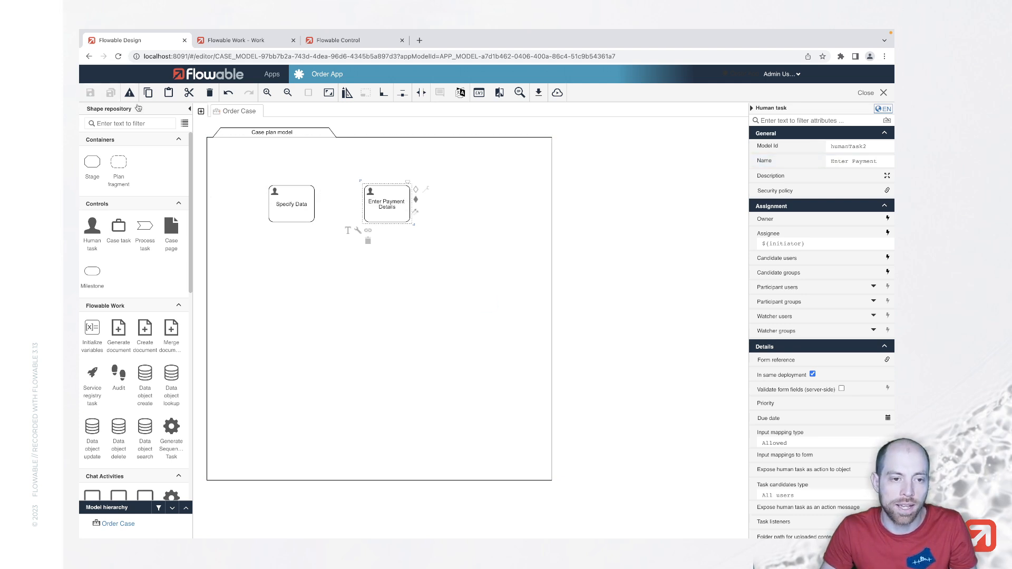
mouse_move(550, 104)
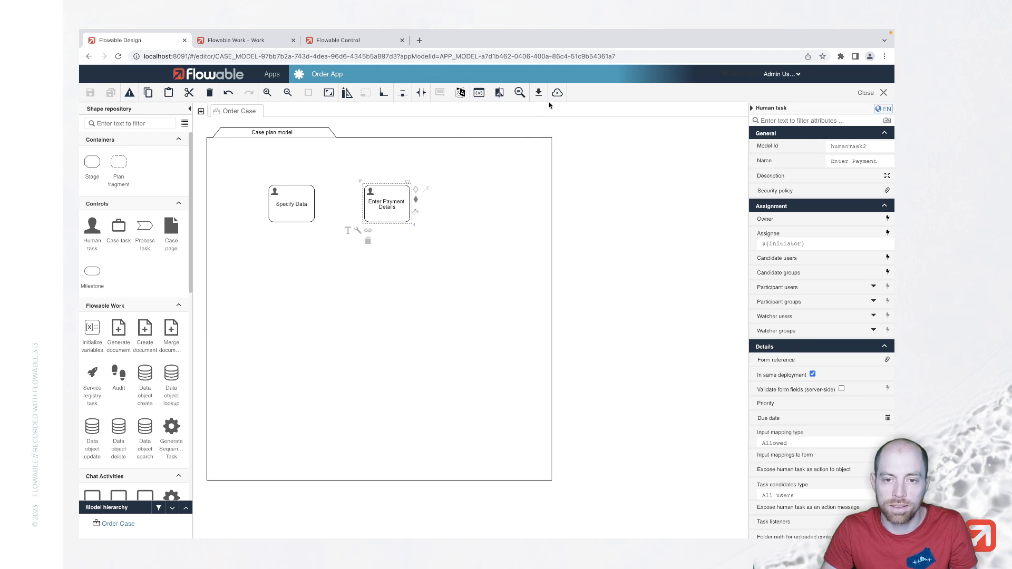
Publish Order App, confirming the default deployment target
click(556, 92)
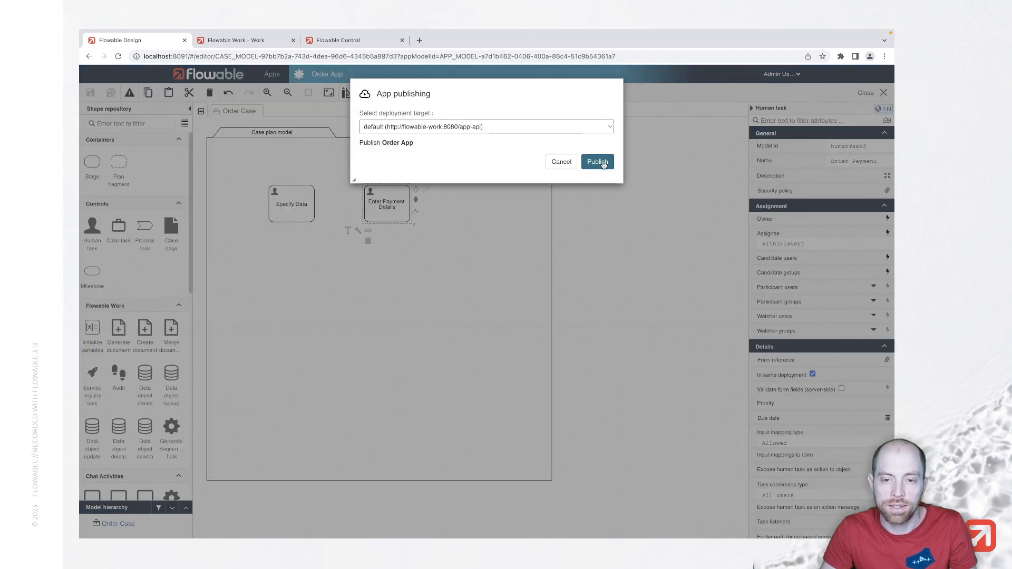
click(596, 162)
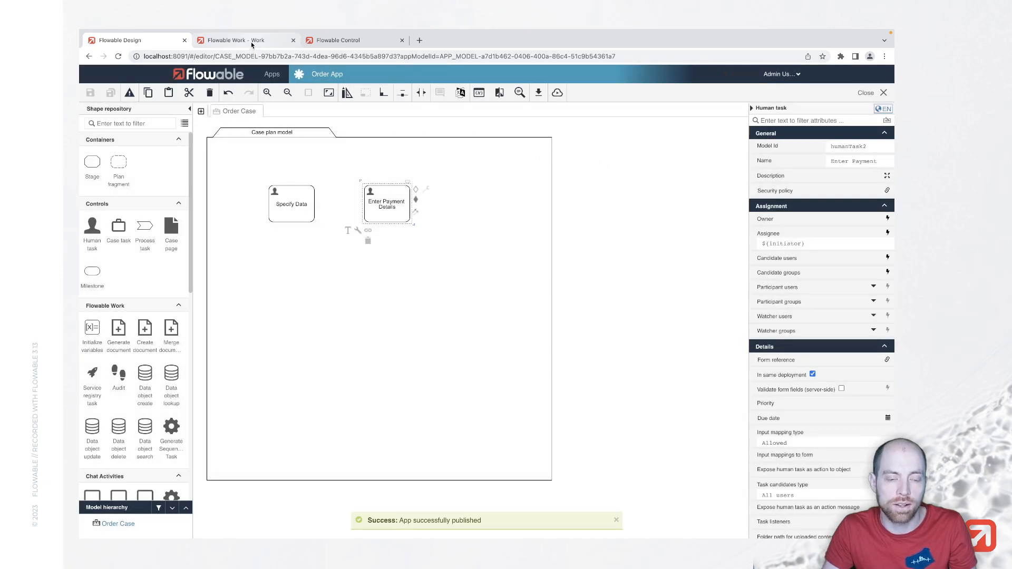
Start a new Order Case in Flowable Work and view its Specify Data task
click(242, 40)
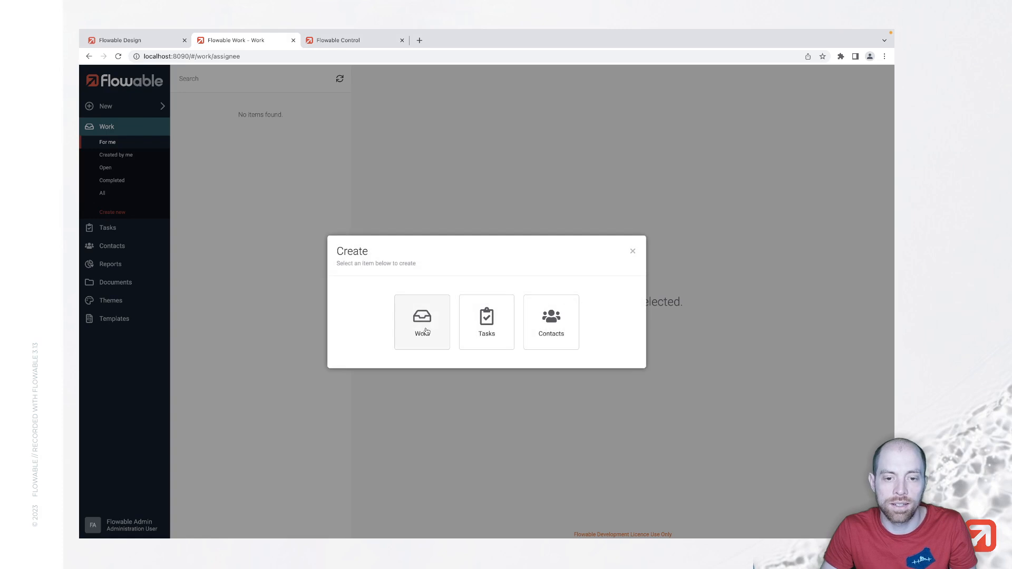
click(421, 321)
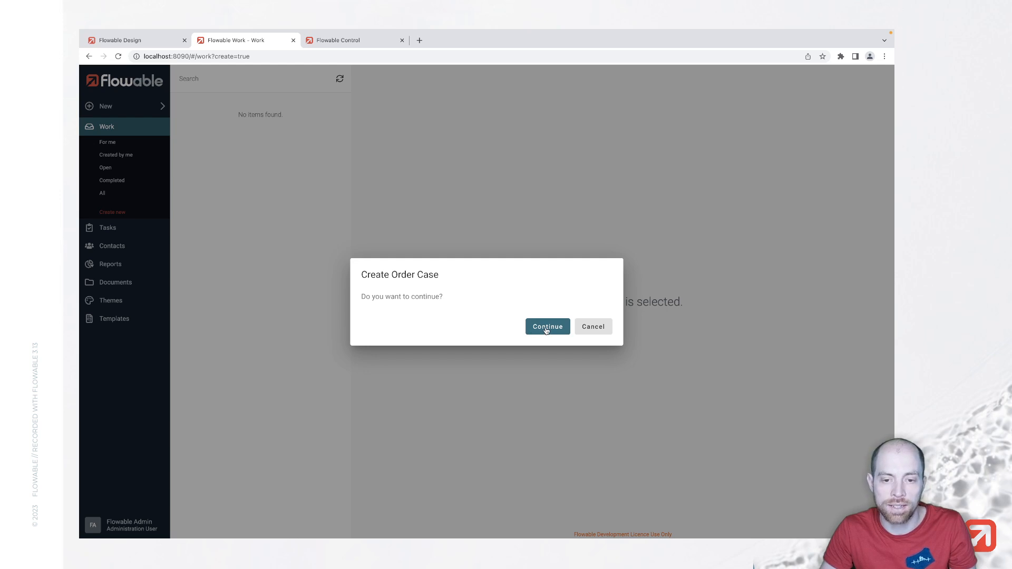
click(547, 327)
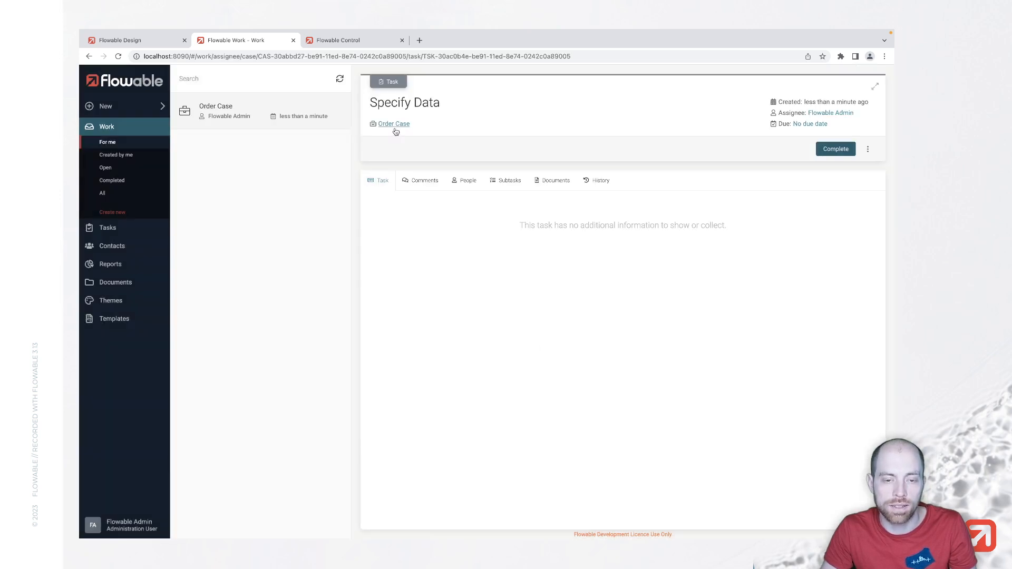
click(394, 124)
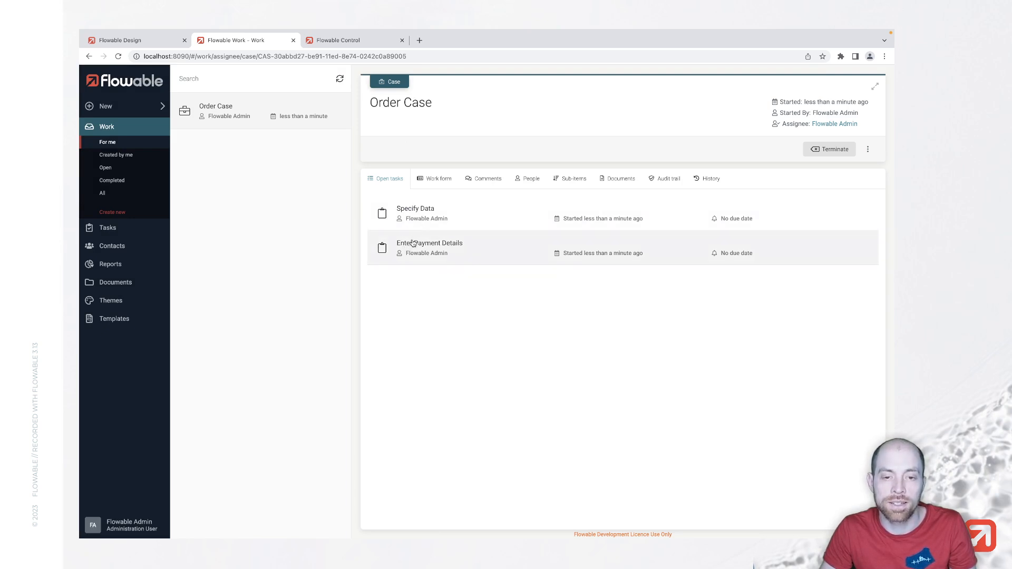
mouse_move(429, 247)
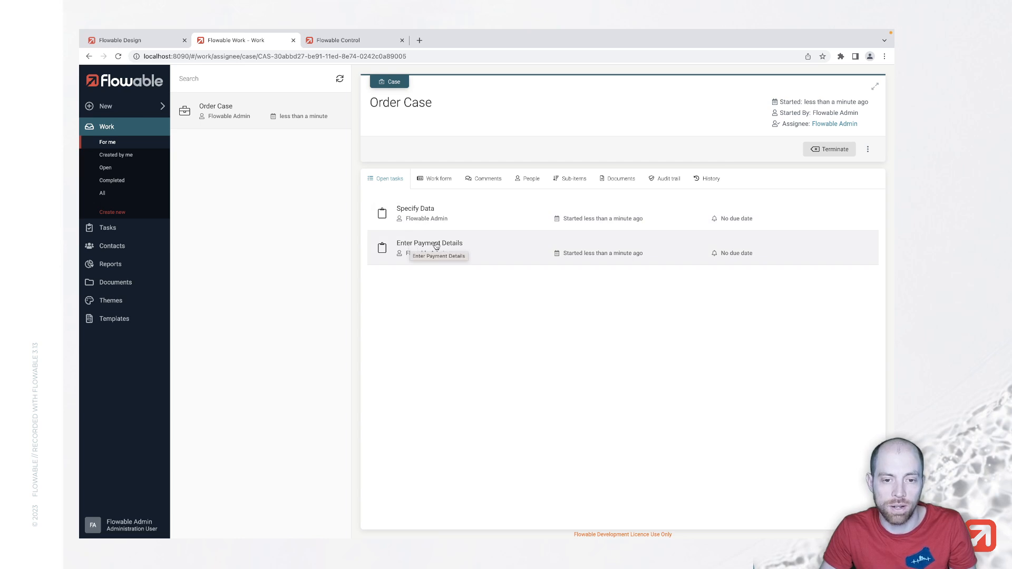
Complete Enter Payment Details, then Specify Data, and return to Flowable Design
click(429, 247)
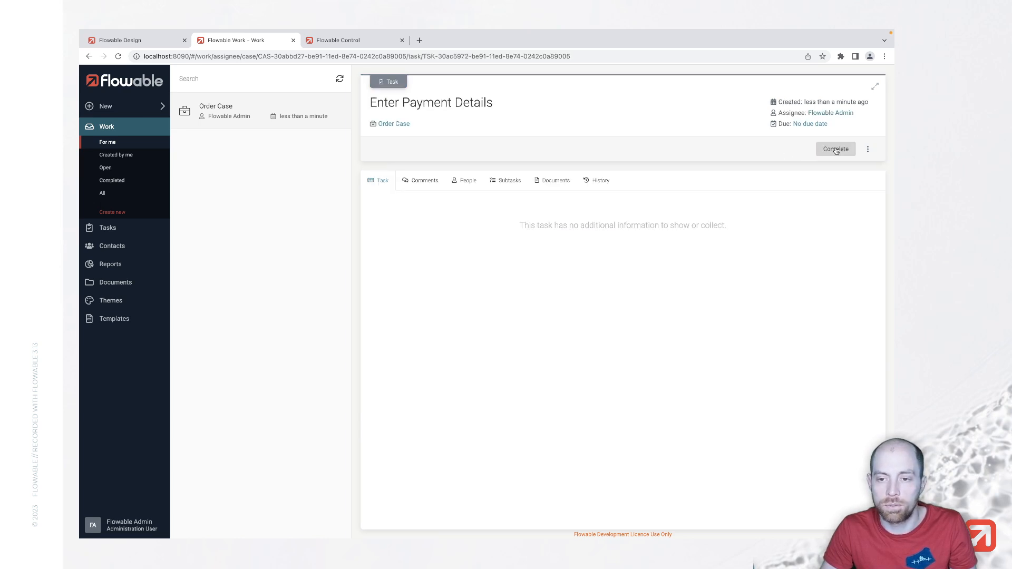
click(834, 148)
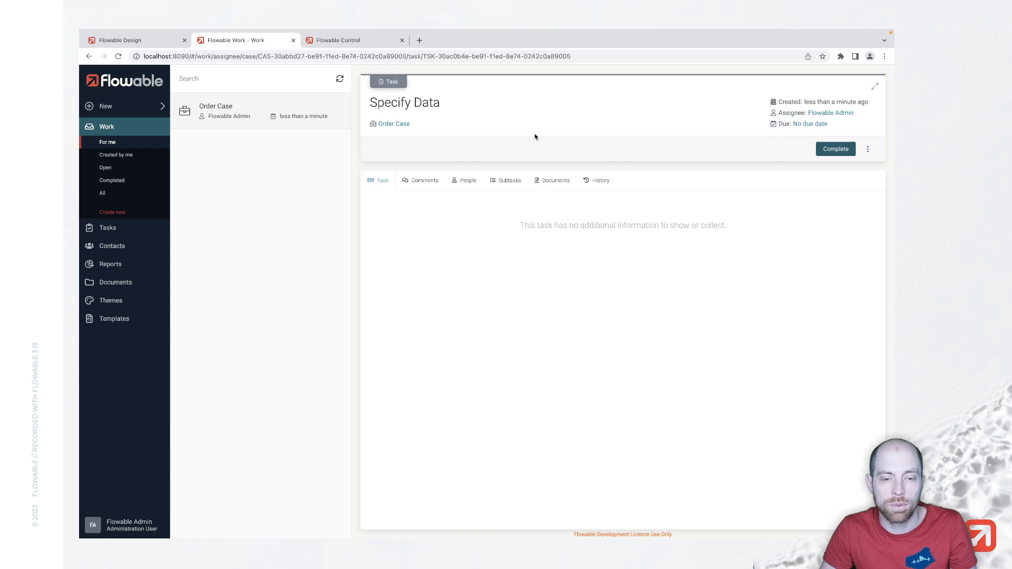
click(393, 123)
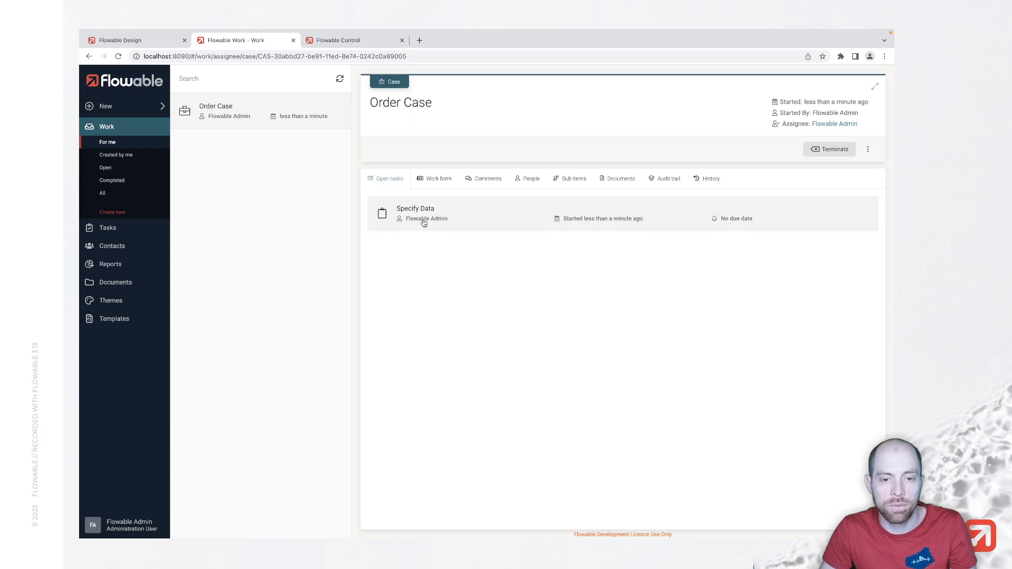
click(415, 213)
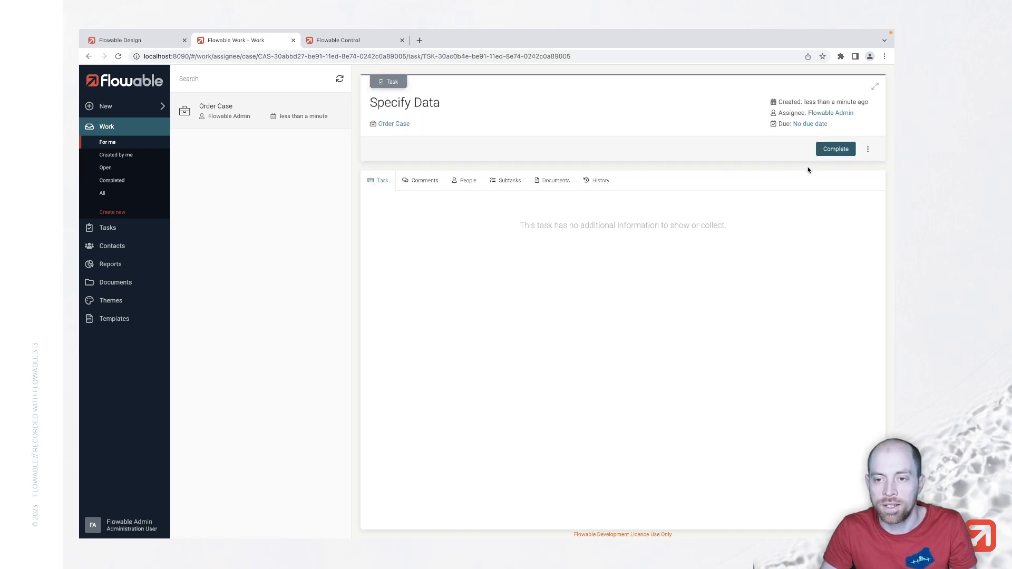
click(835, 149)
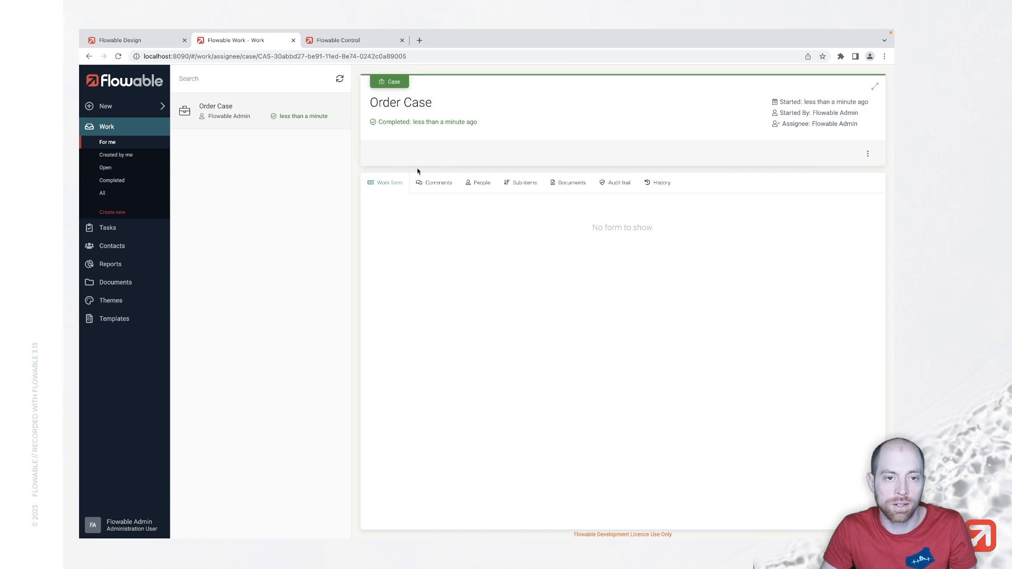
mouse_move(349, 202)
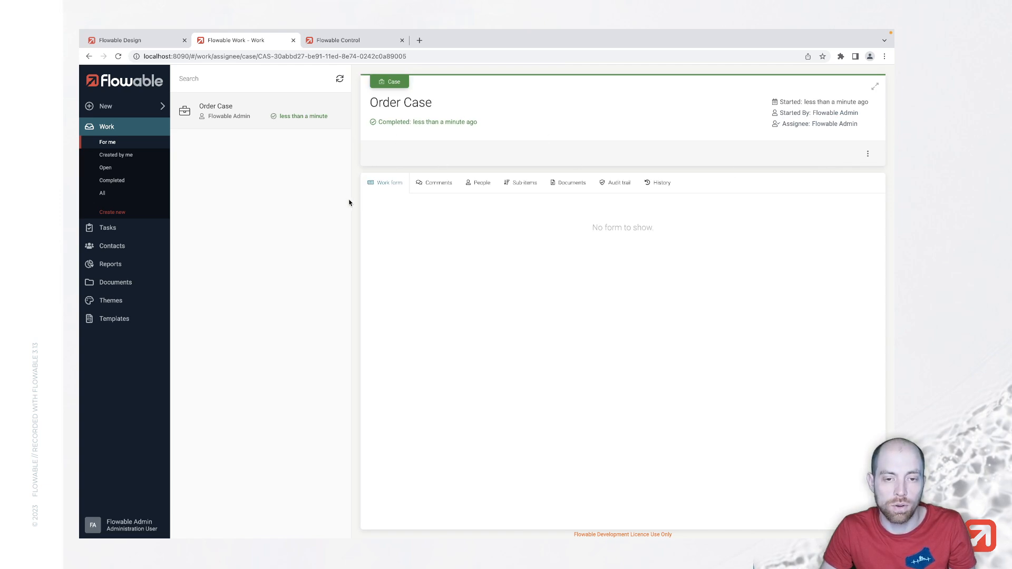
click(119, 40)
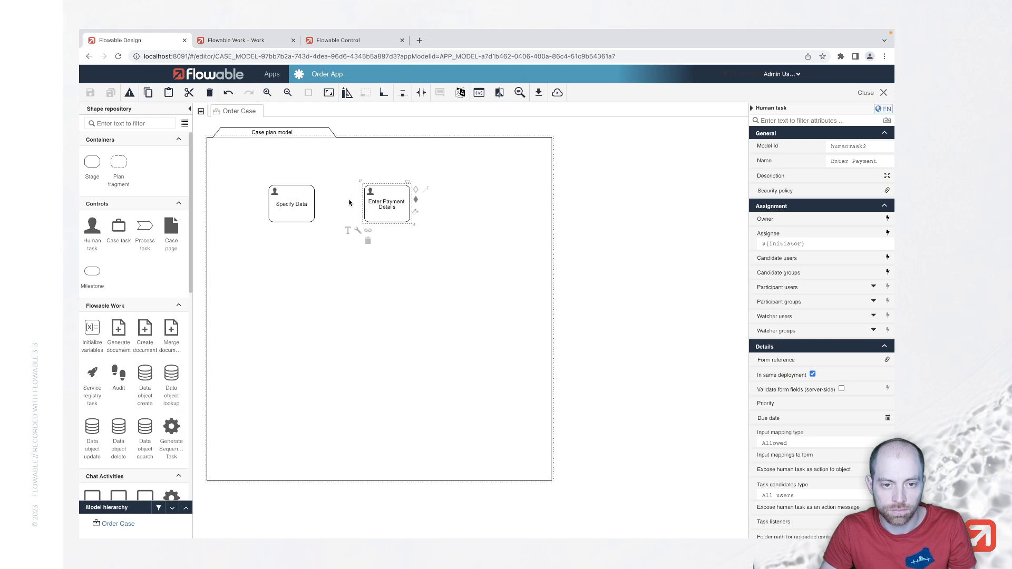
mouse_move(344, 210)
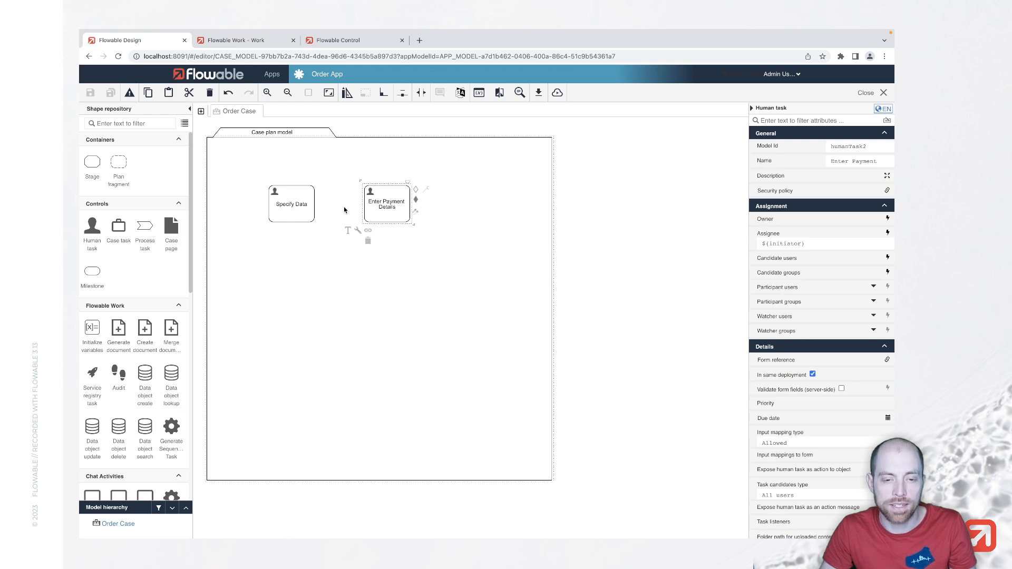
Link Specify Data to an Enter Payment Details entry criterion on complete, then save
click(291, 204)
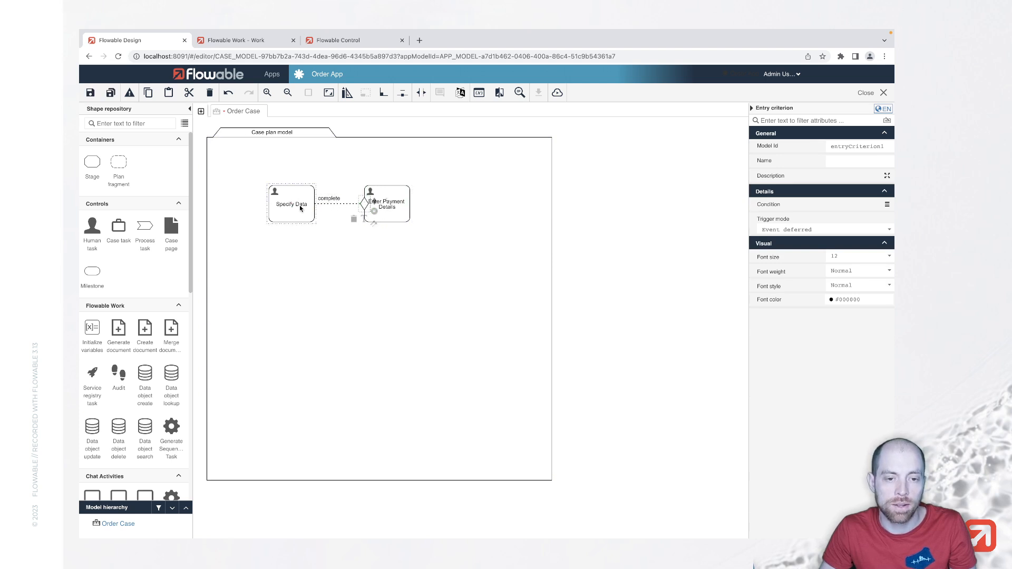
click(290, 203)
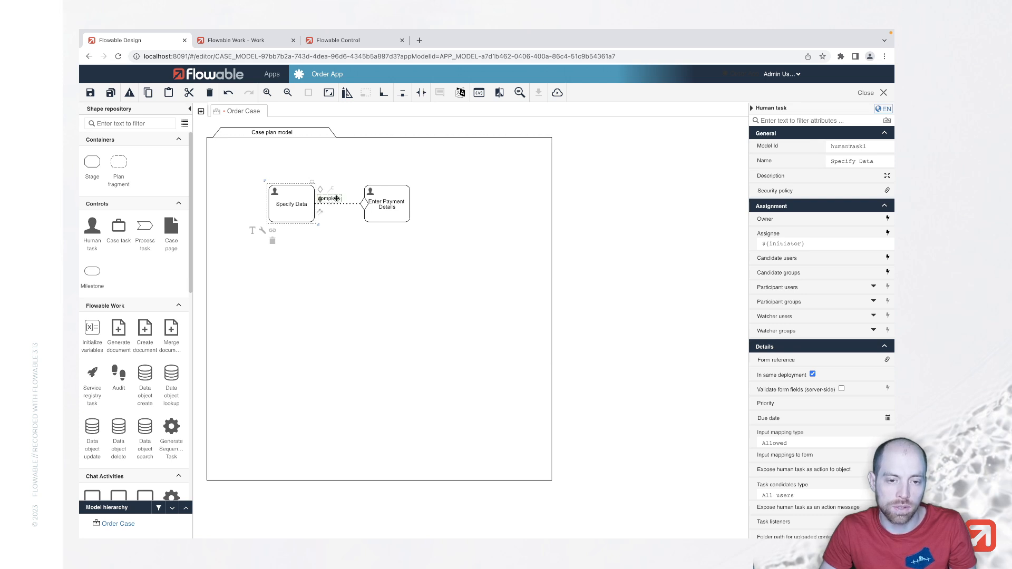
click(328, 198)
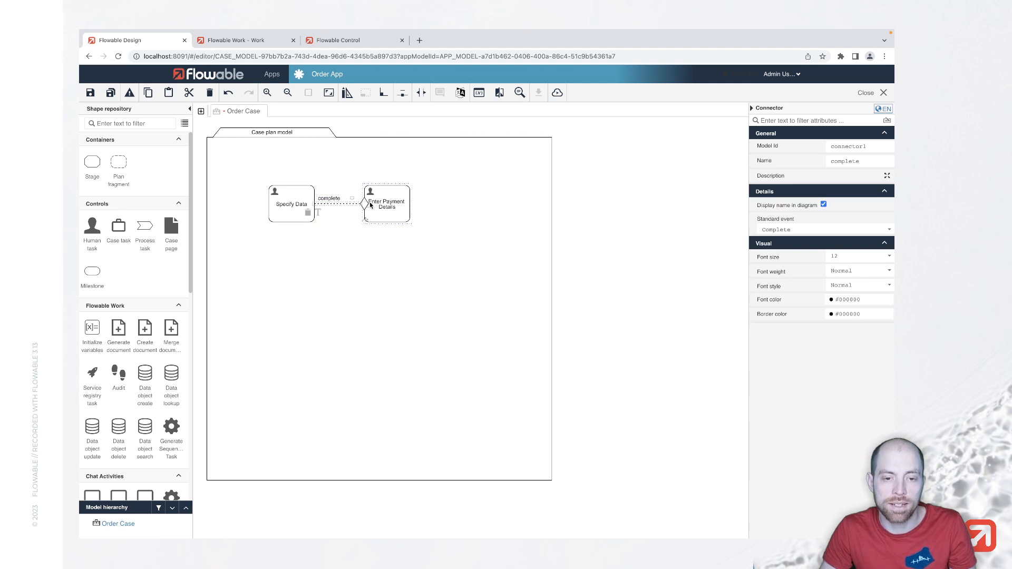
click(257, 184)
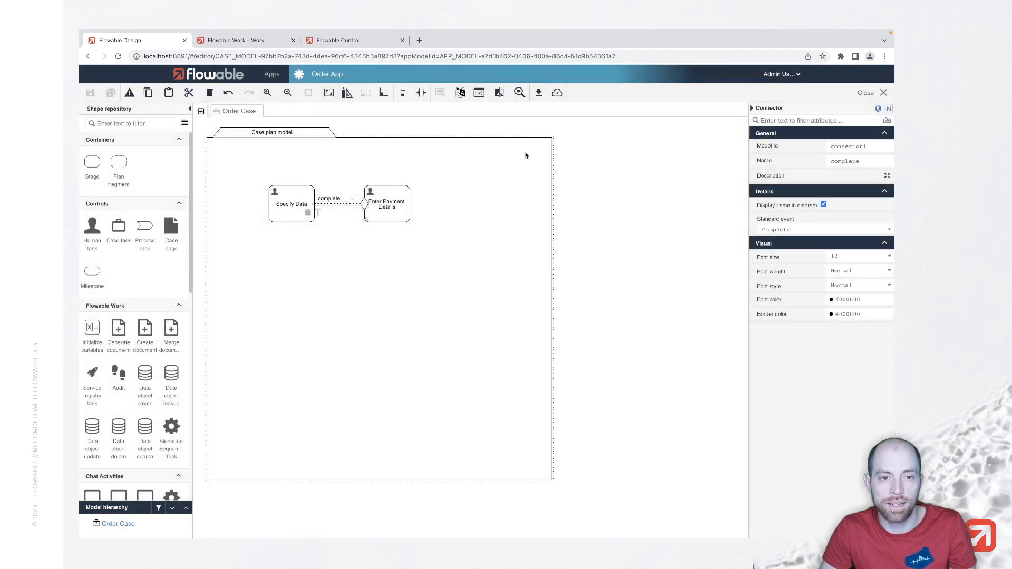
Start a new Order Case in Flowable Work and complete Specify Data
click(245, 40)
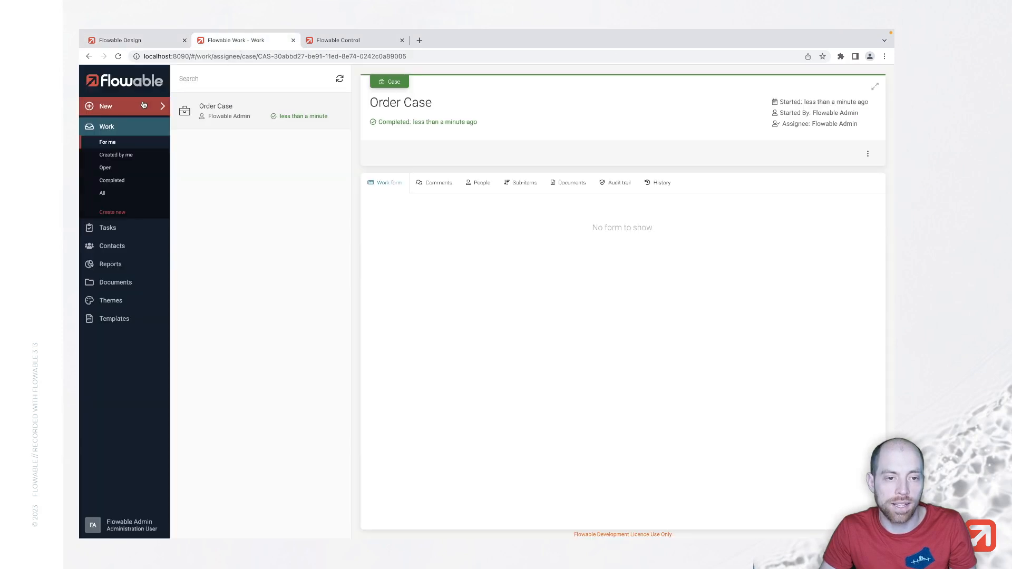
click(112, 212)
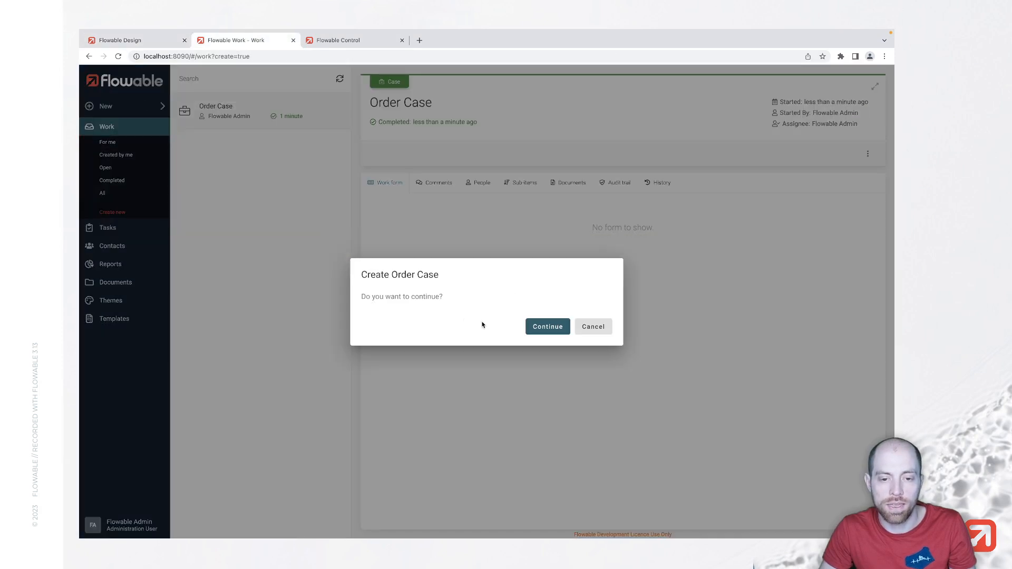
click(547, 326)
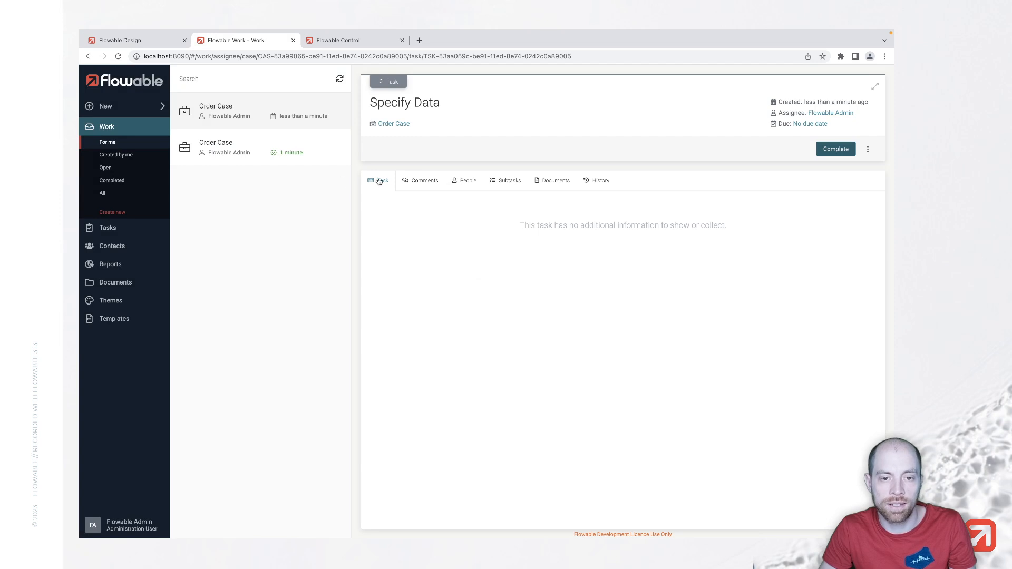
click(393, 123)
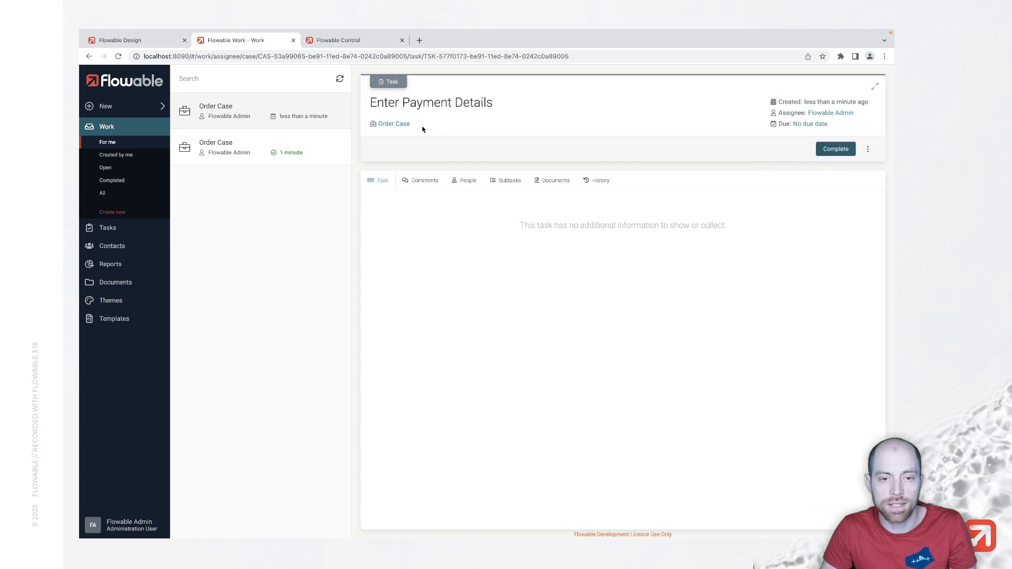
Complete Enter Payment Details from the case overview and return to Flowable Design
click(393, 123)
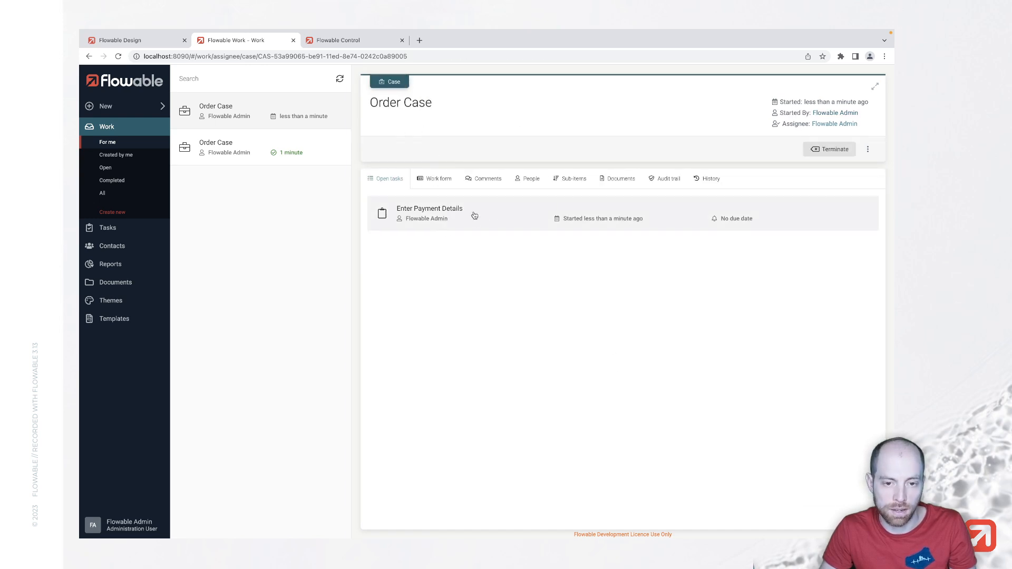
click(429, 212)
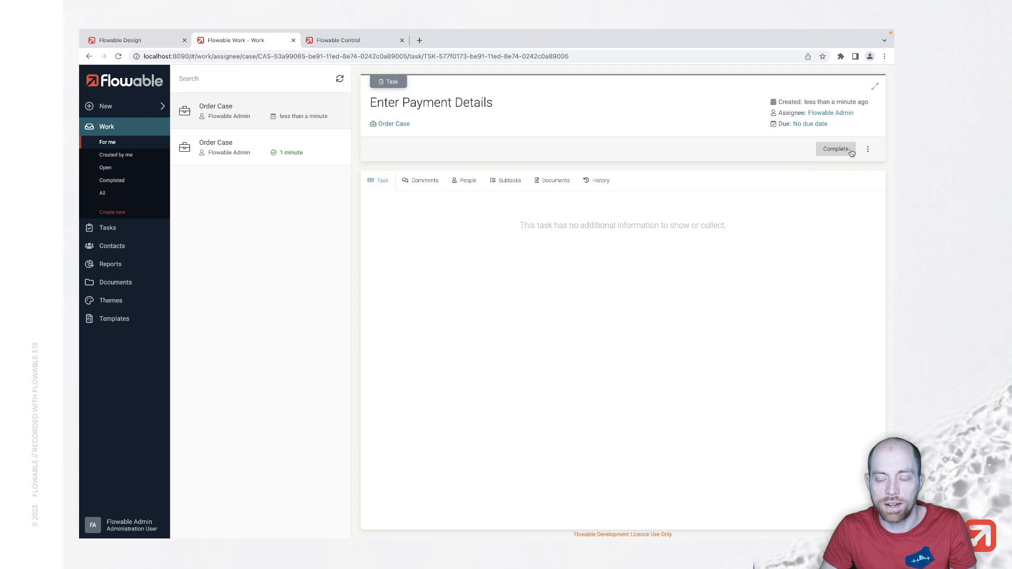
click(834, 148)
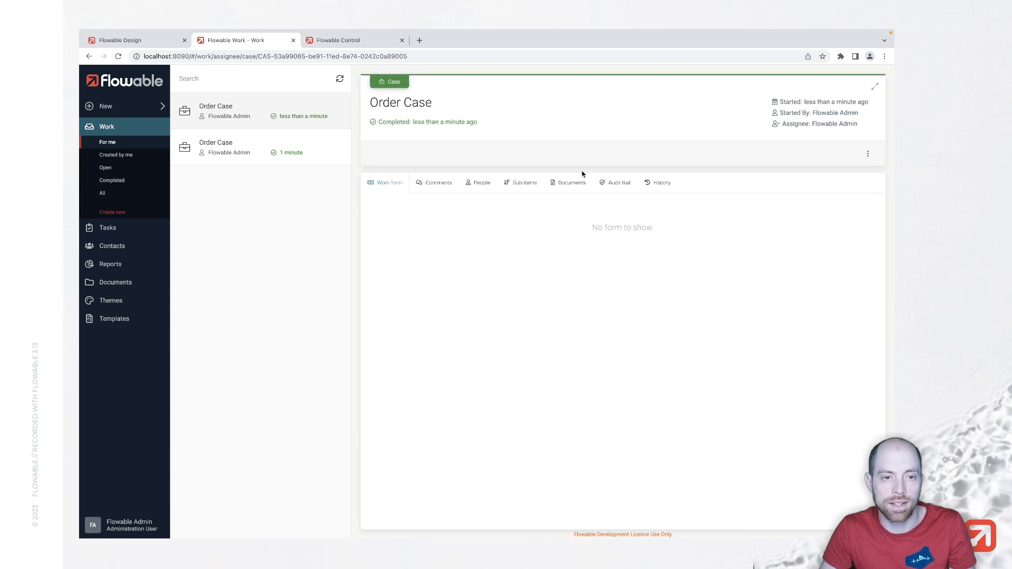
click(136, 40)
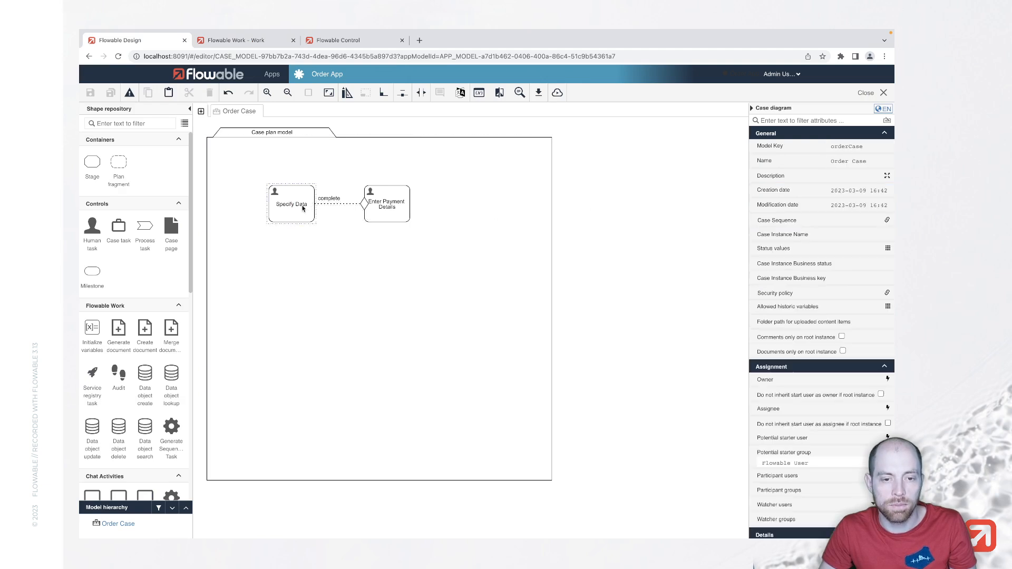
Create a new form reference for Specify Data named Data Form, key dataForm
click(290, 203)
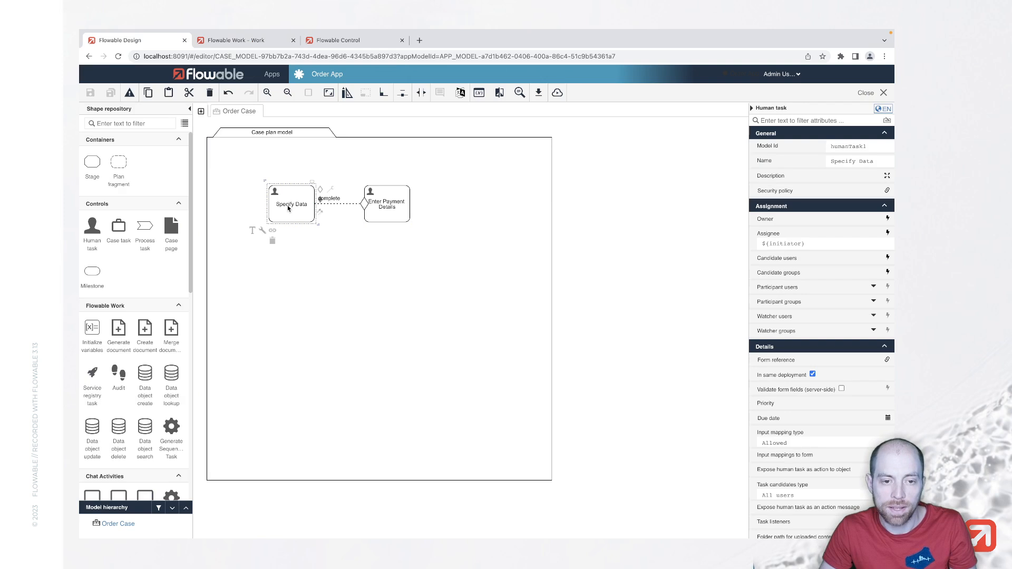
click(887, 360)
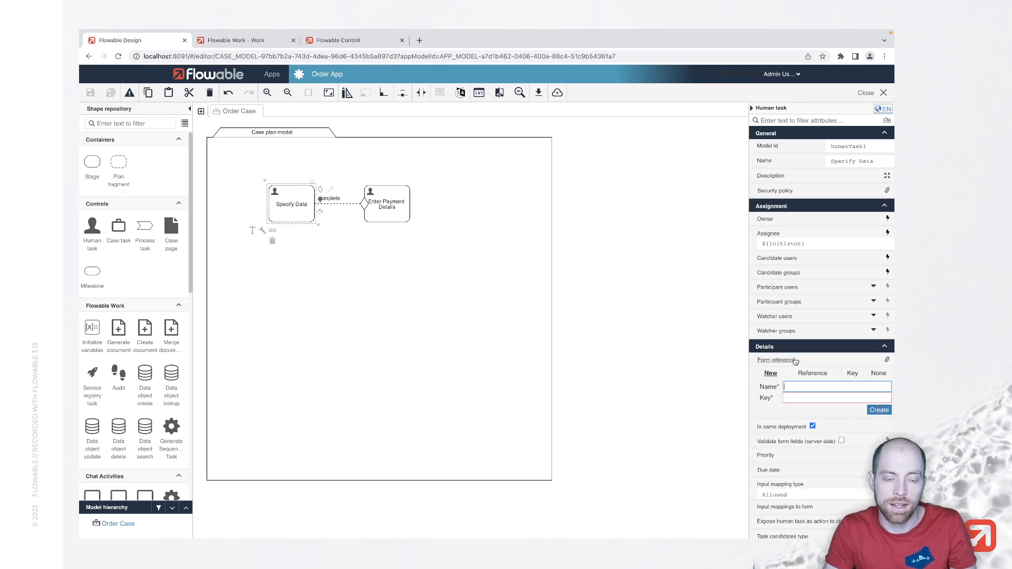
text(Data Form)
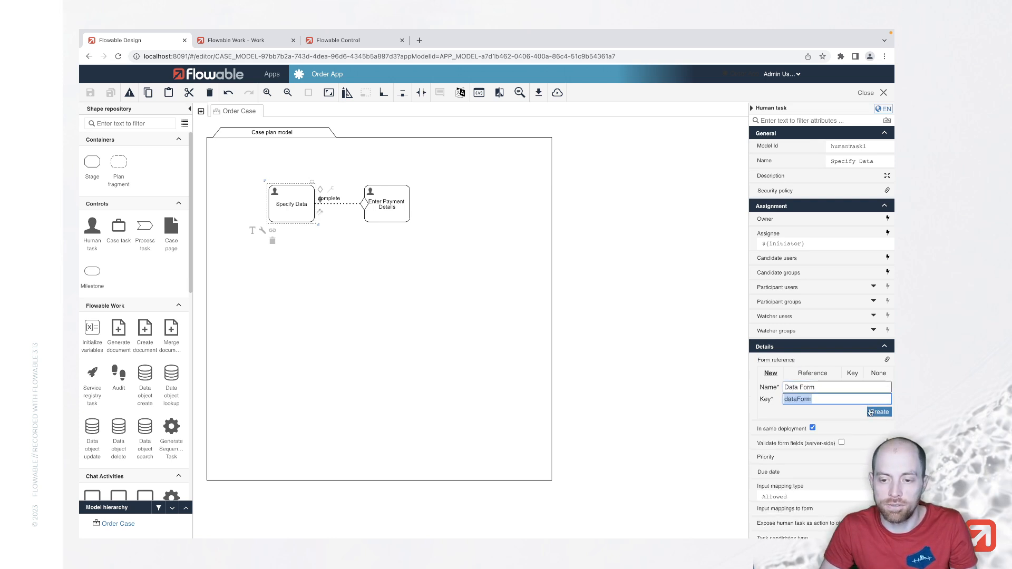
click(878, 411)
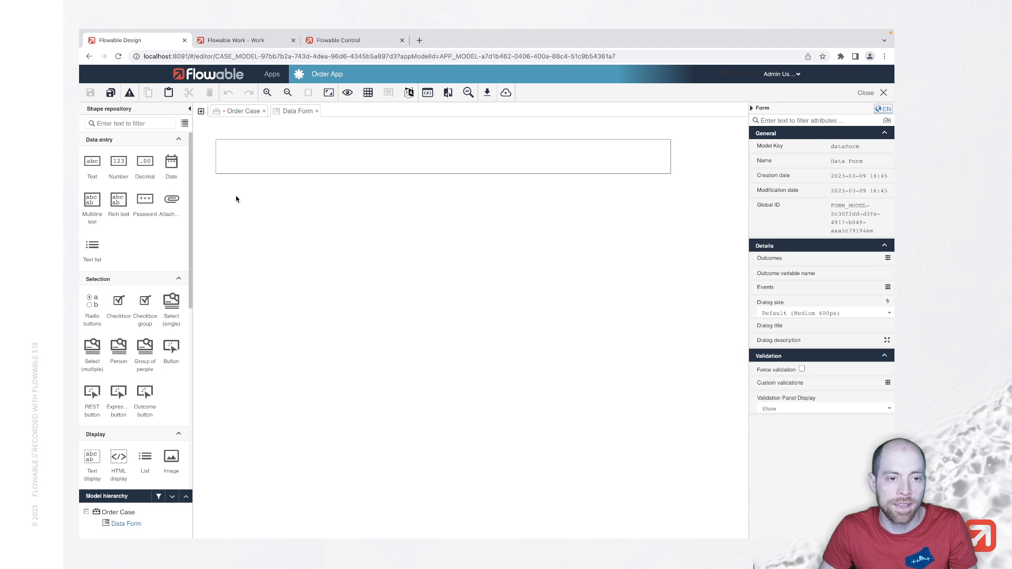
Add a Payment required checkbox bound to {{paymentRequired}}, then return to Order Case
drag(118, 299, 248, 157)
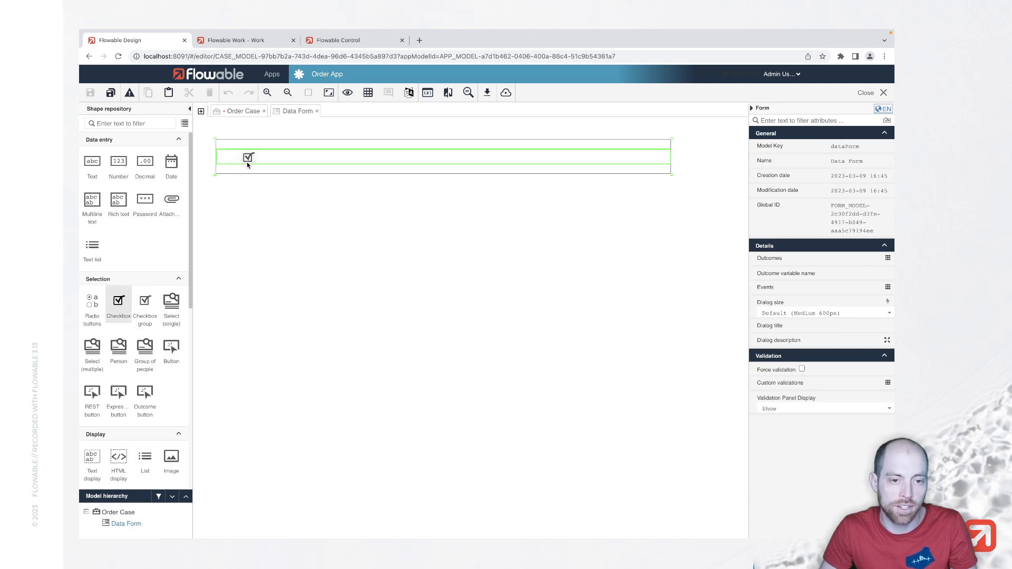
click(247, 157)
text(Payment required)
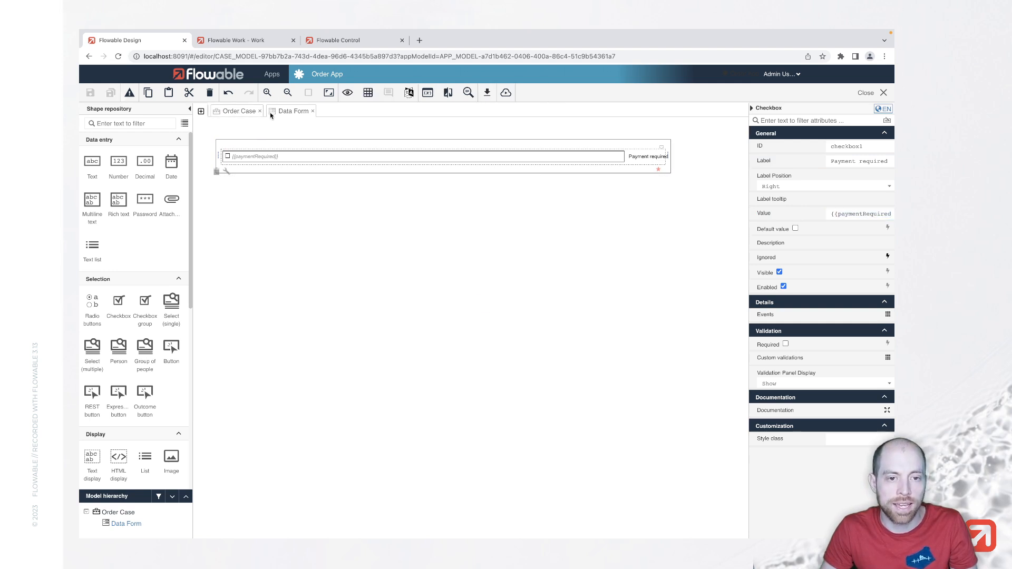
click(239, 111)
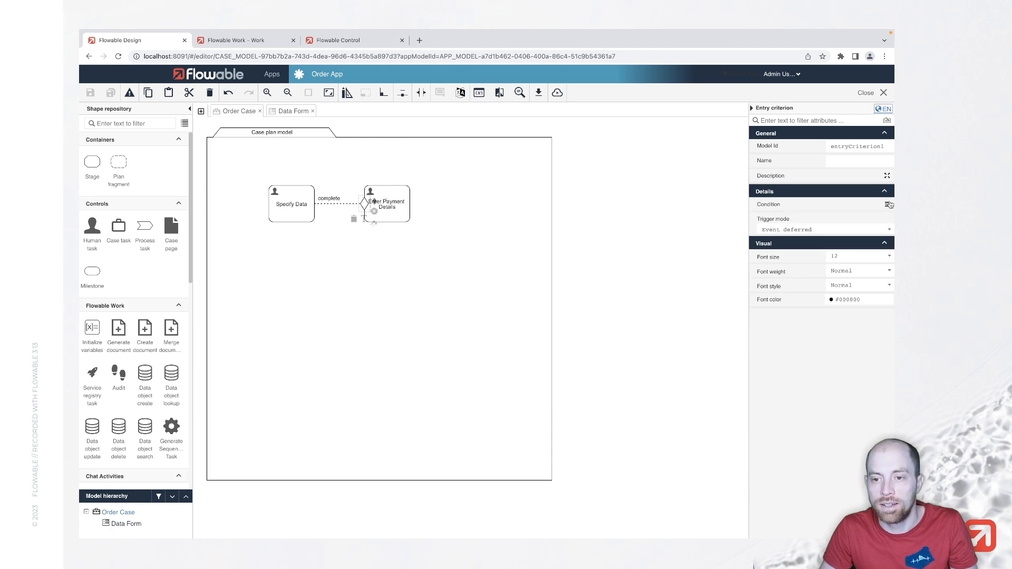
Add the entry condition paymentRequired equals true to Enter Payment Details, then publish
click(889, 204)
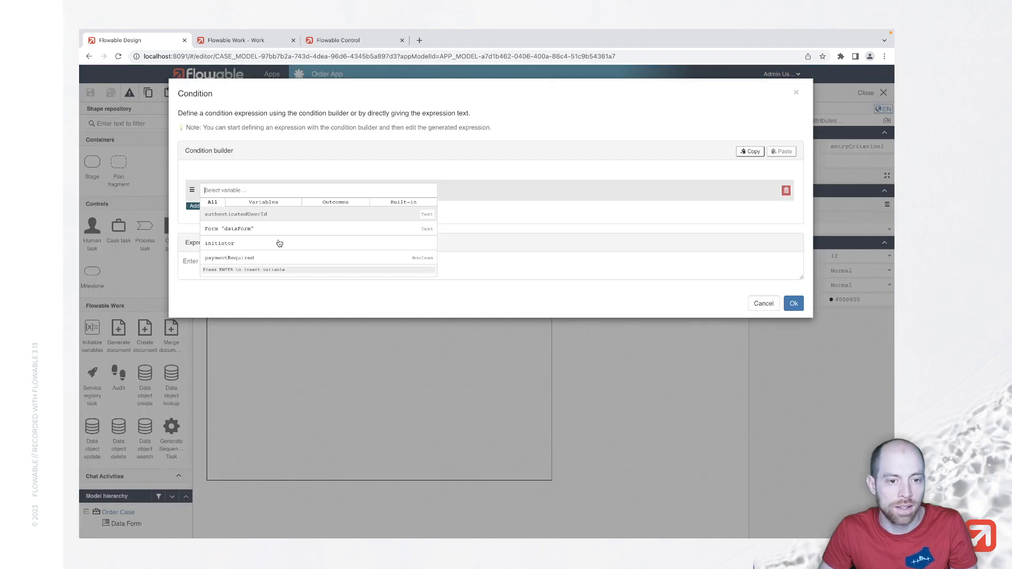
click(228, 257)
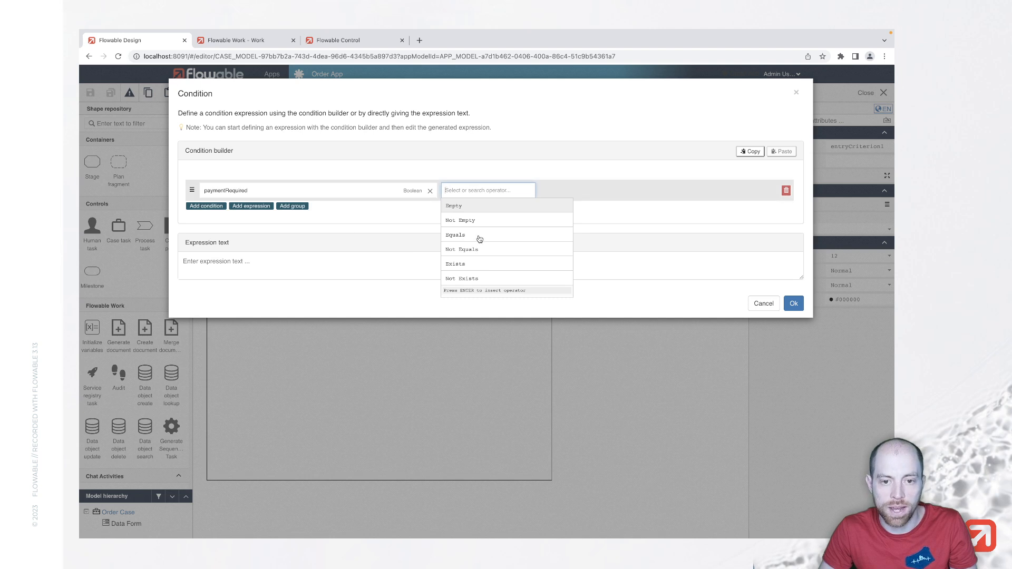
click(455, 234)
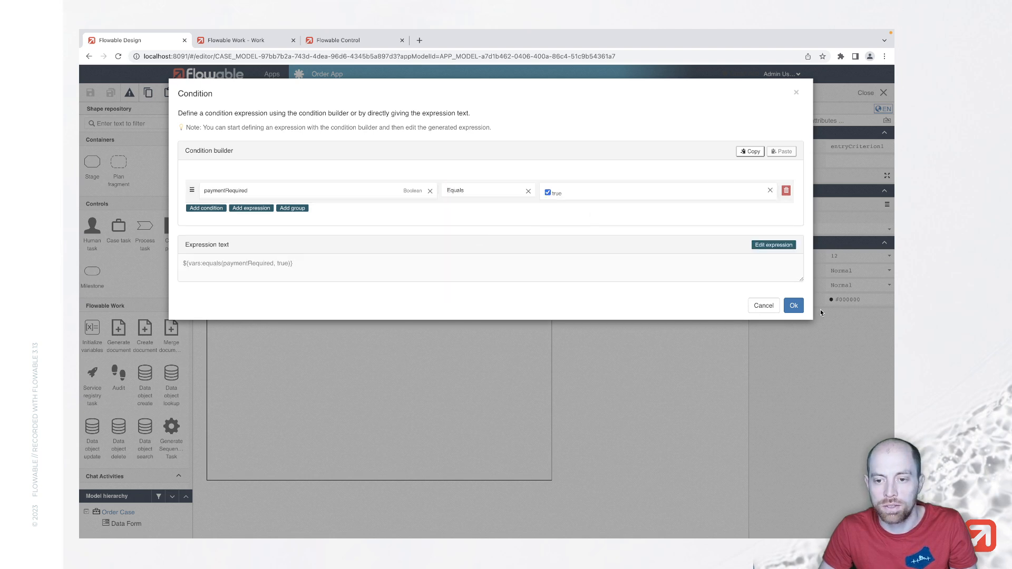
click(793, 305)
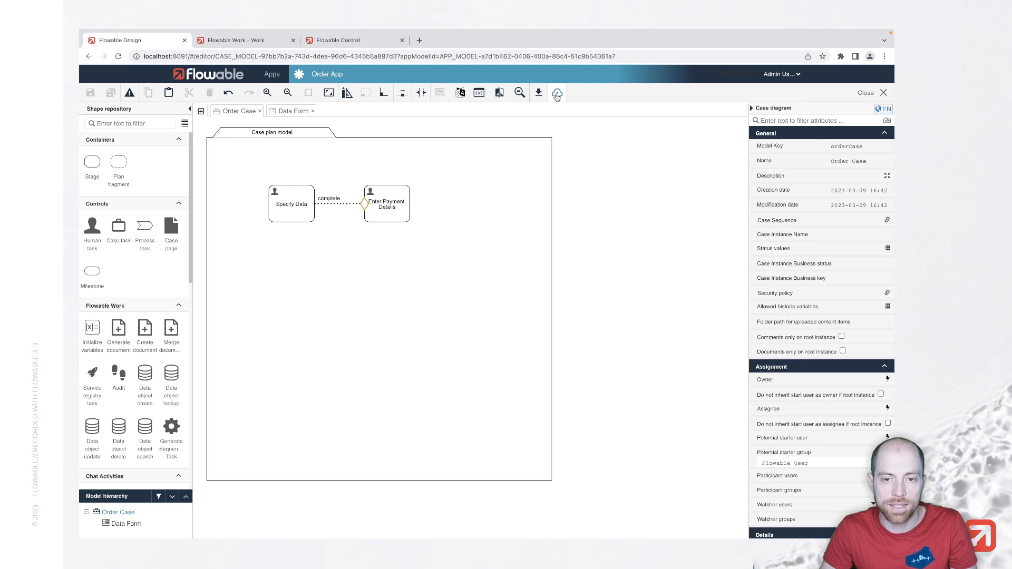
click(557, 92)
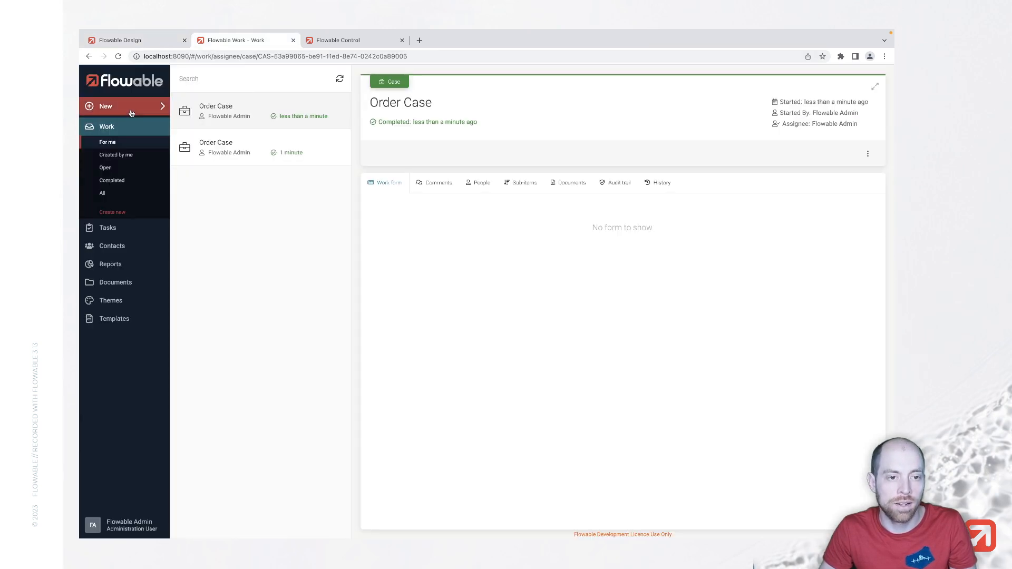
Create an Order Case, tick Payment required, and complete Specify Data
click(111, 212)
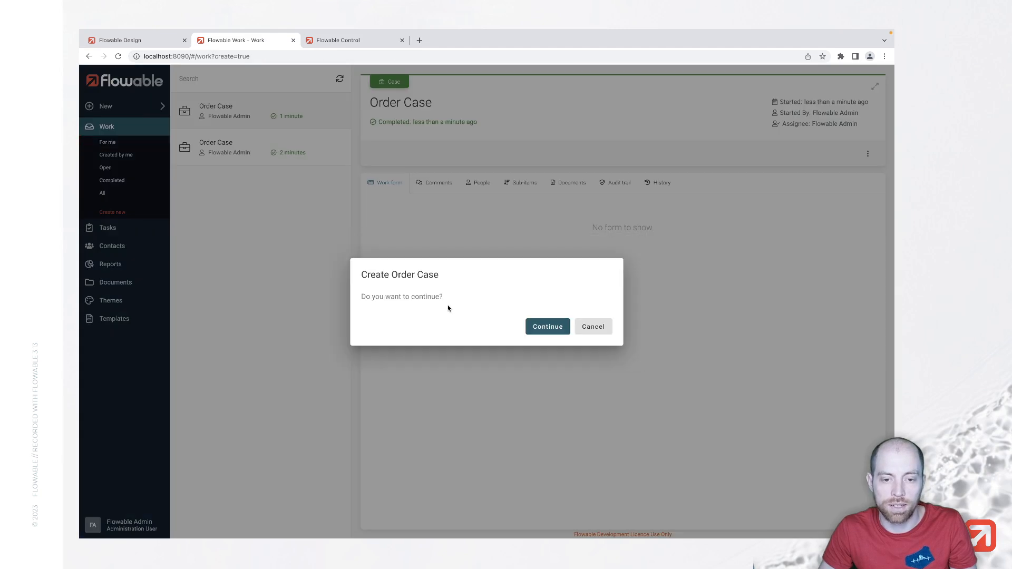
click(547, 326)
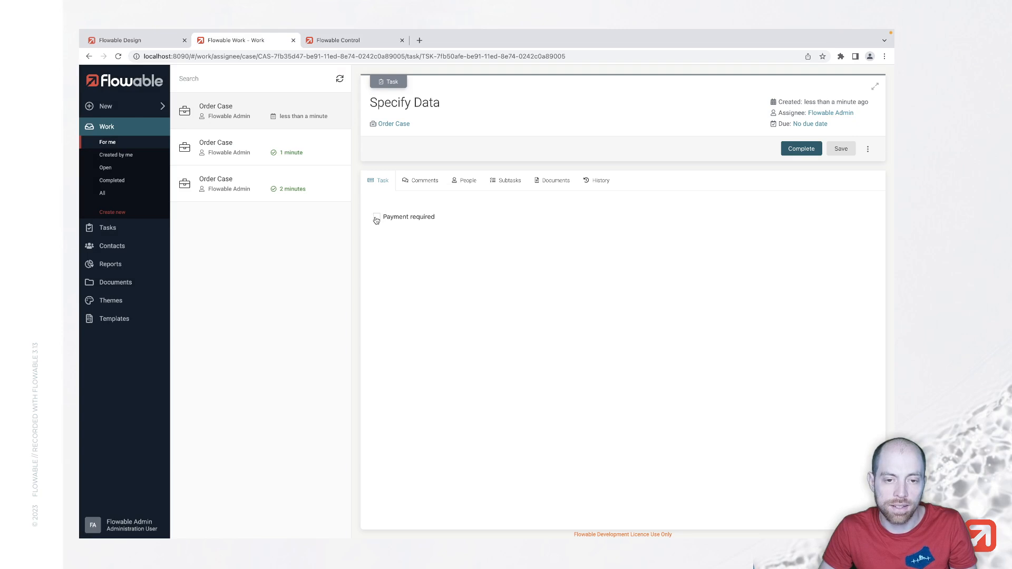
click(377, 216)
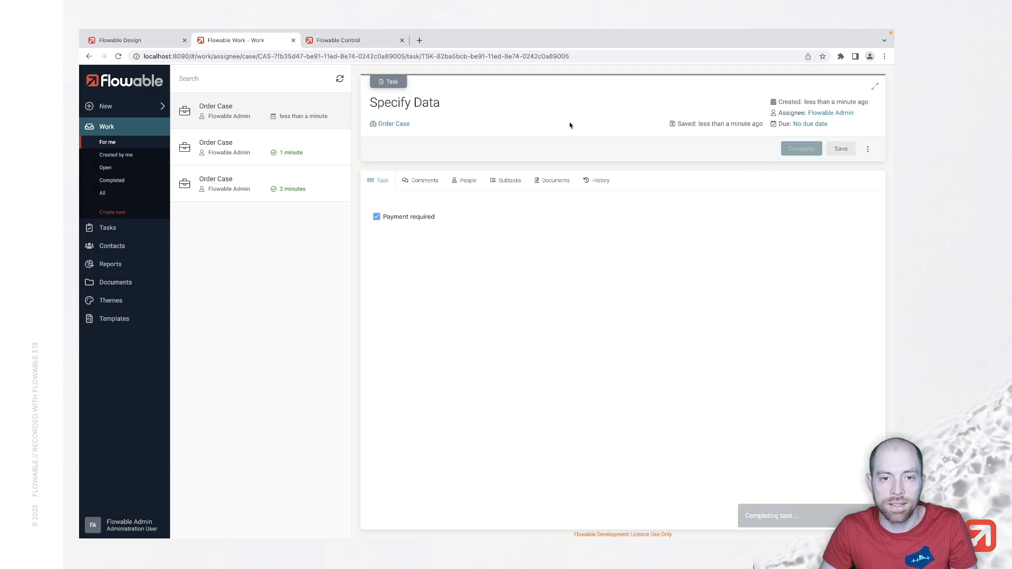
click(801, 149)
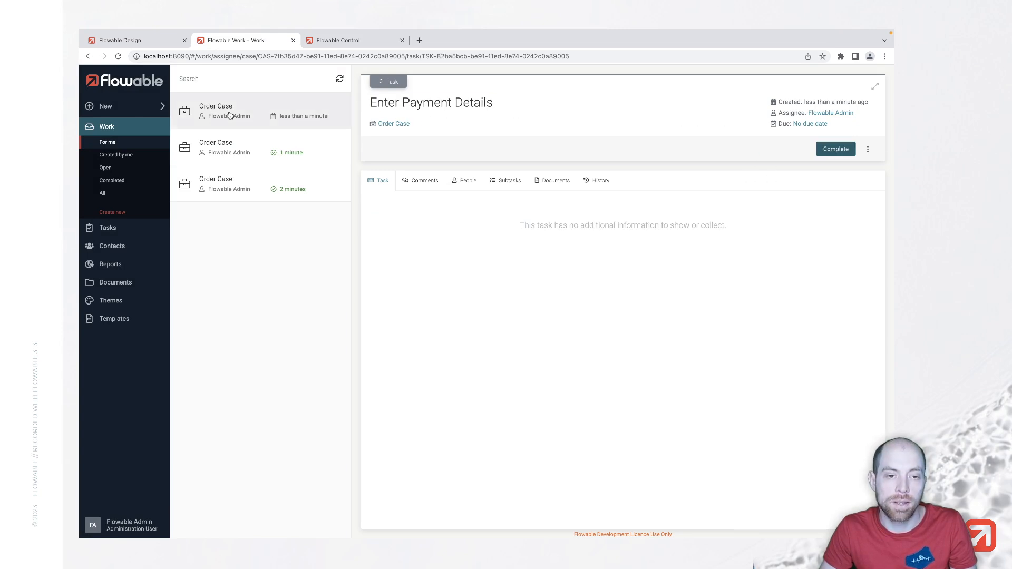
Create a second Order Case and complete Specify Data without requiring payment
click(104, 106)
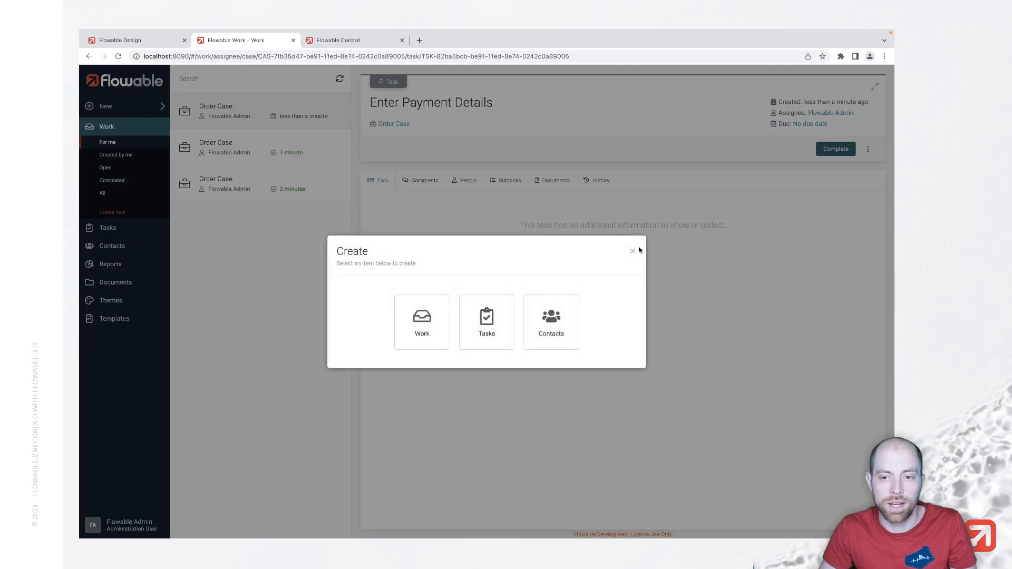
click(632, 250)
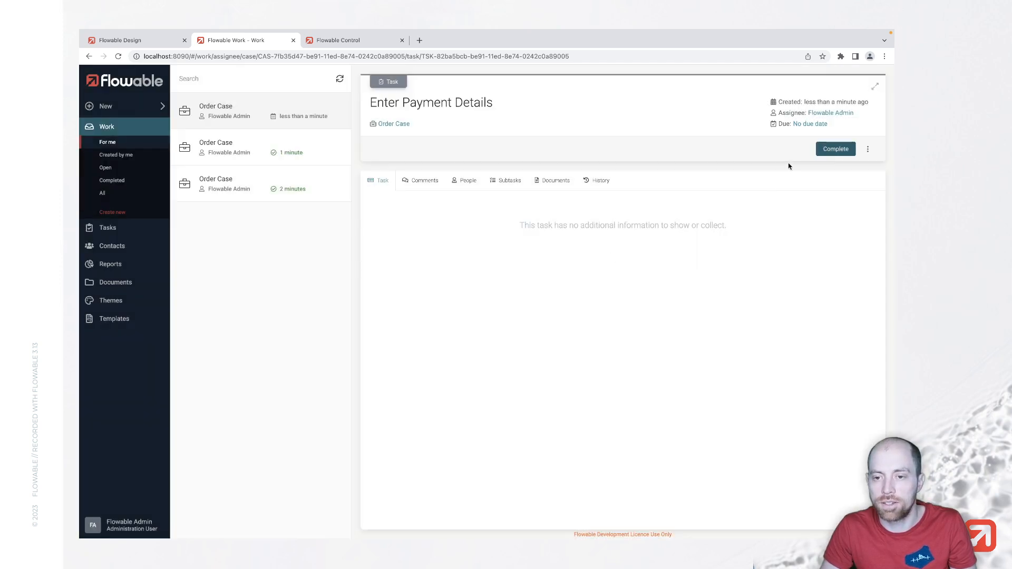
click(835, 148)
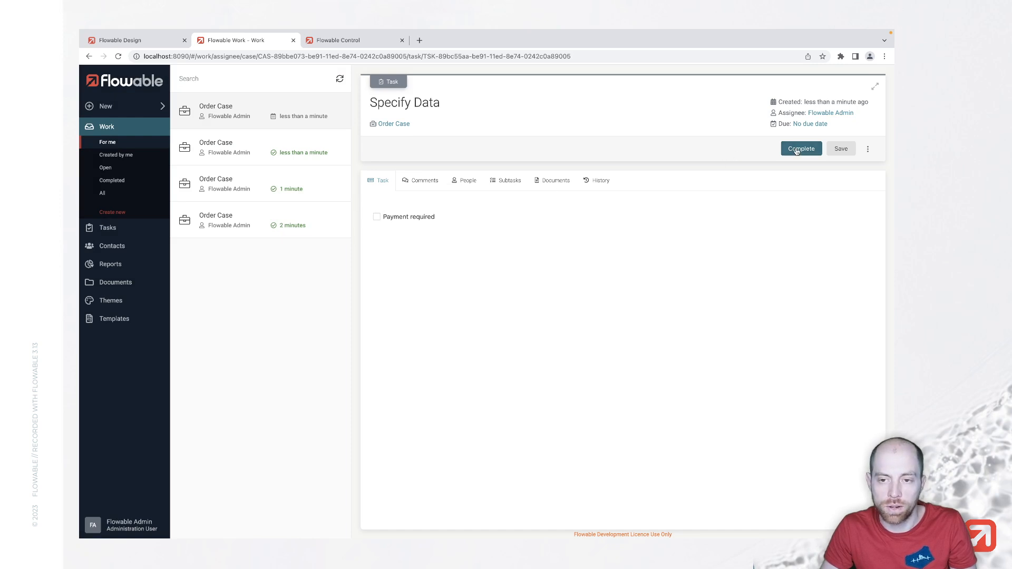
click(800, 149)
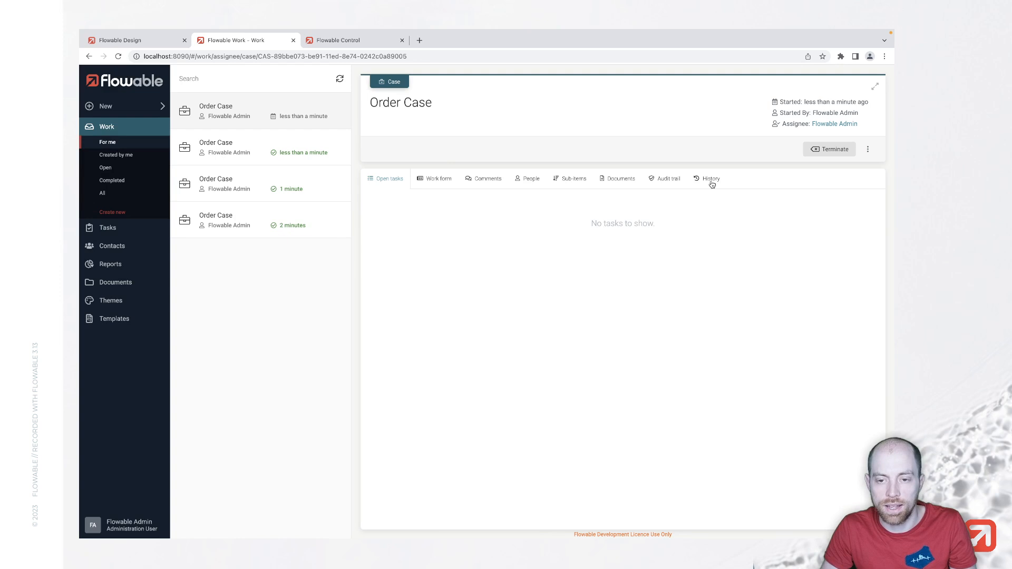
click(709, 179)
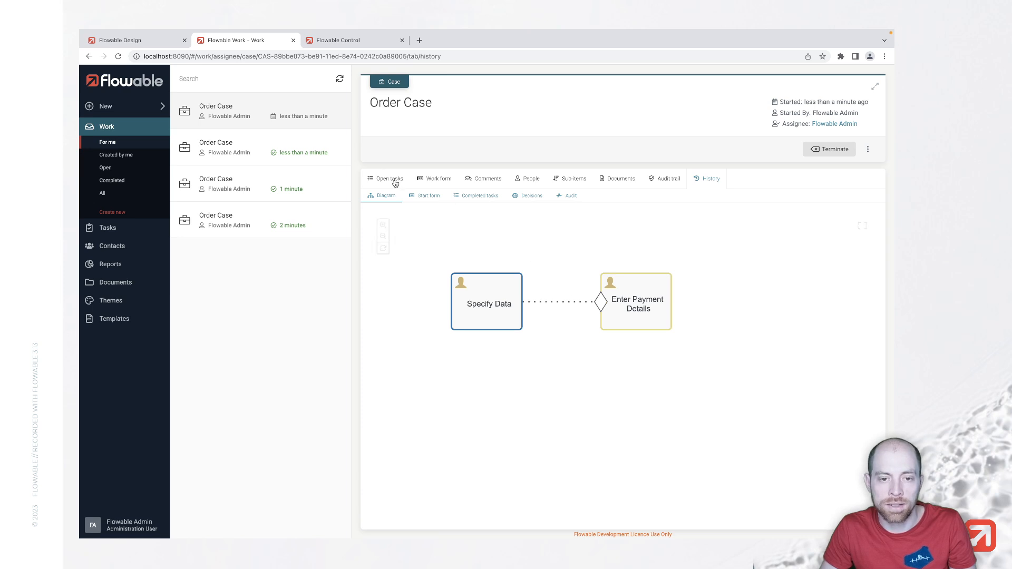
click(389, 178)
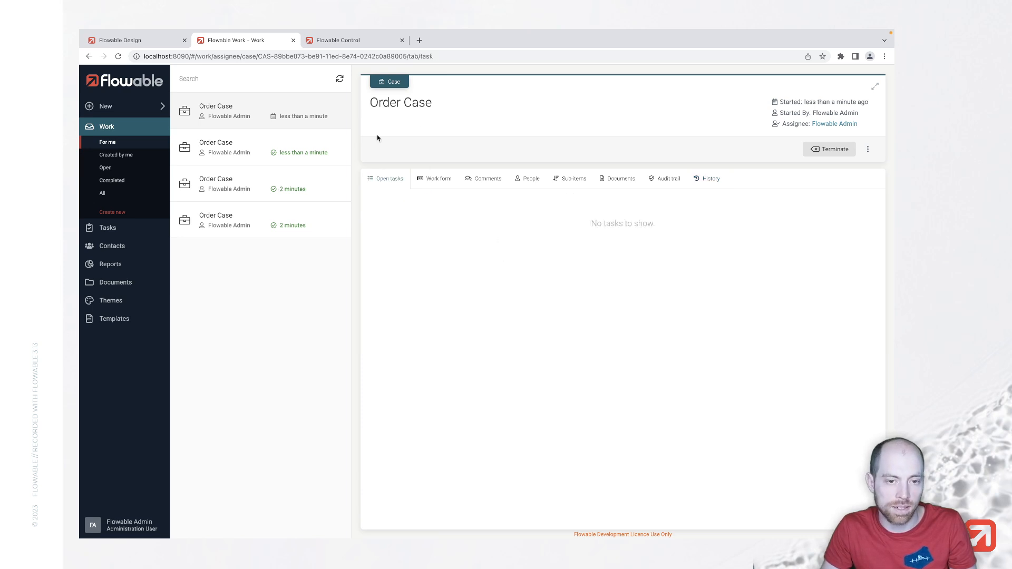
mouse_move(397, 212)
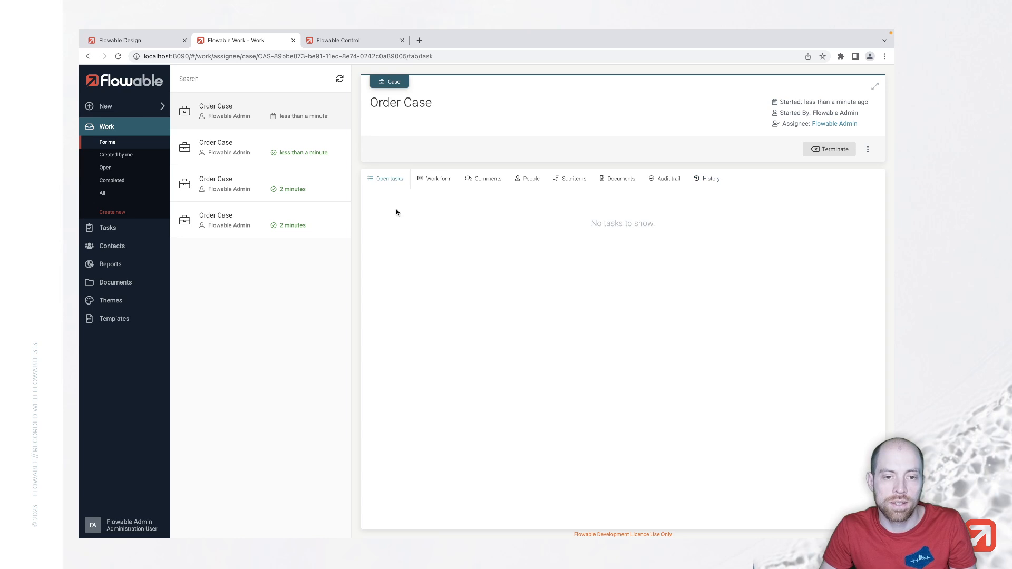
mouse_move(408, 132)
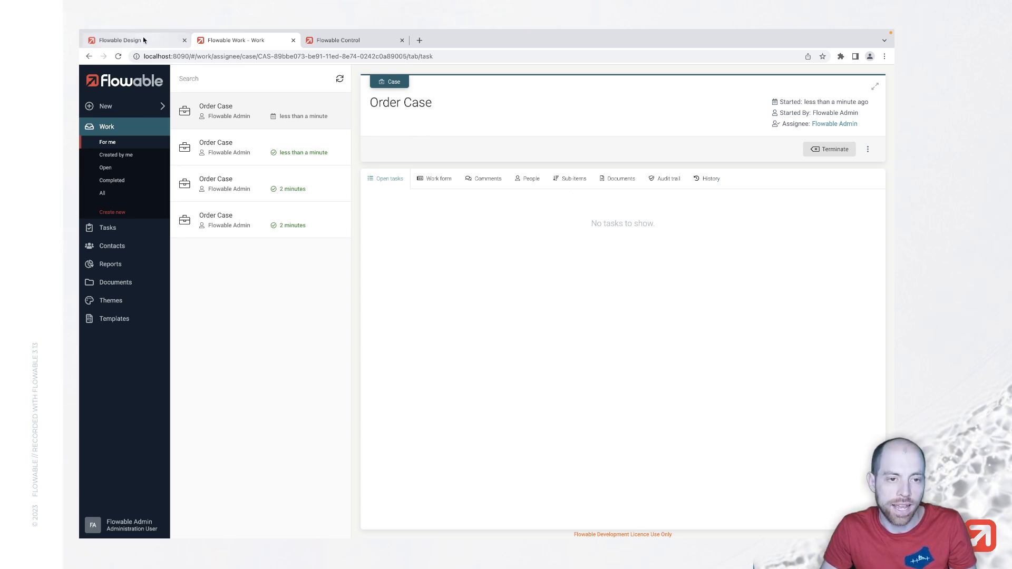
mouse_move(129, 40)
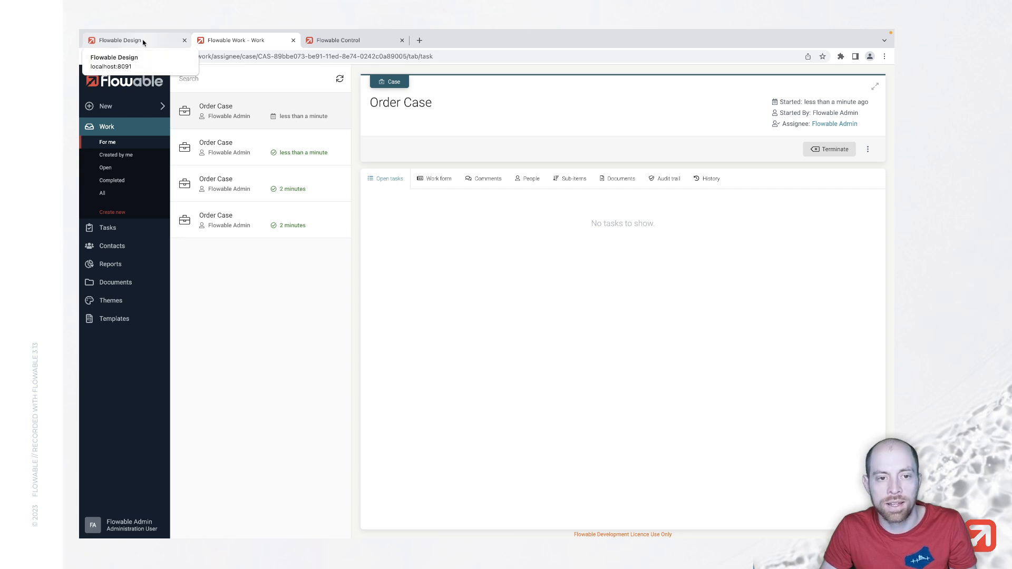
Wrap Specify Data and Enter Payment Details in an auto-completing stage named Draft
click(120, 41)
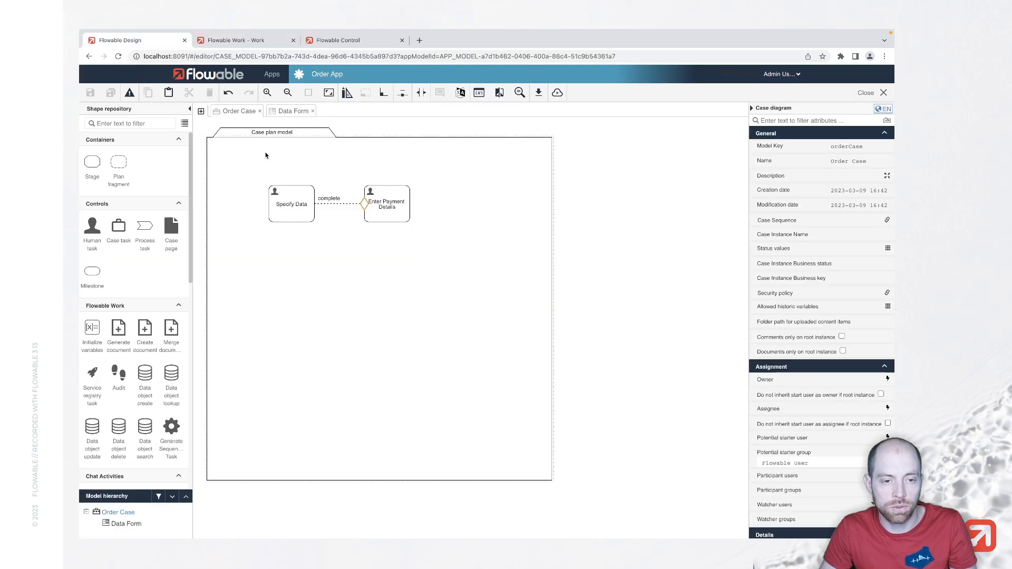
mouse_move(307, 297)
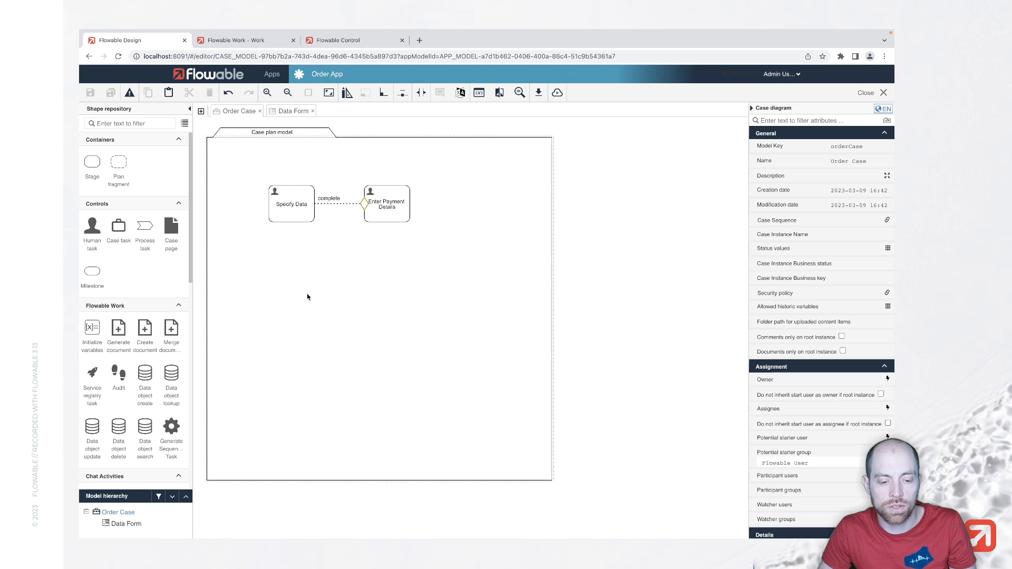
mouse_move(91, 164)
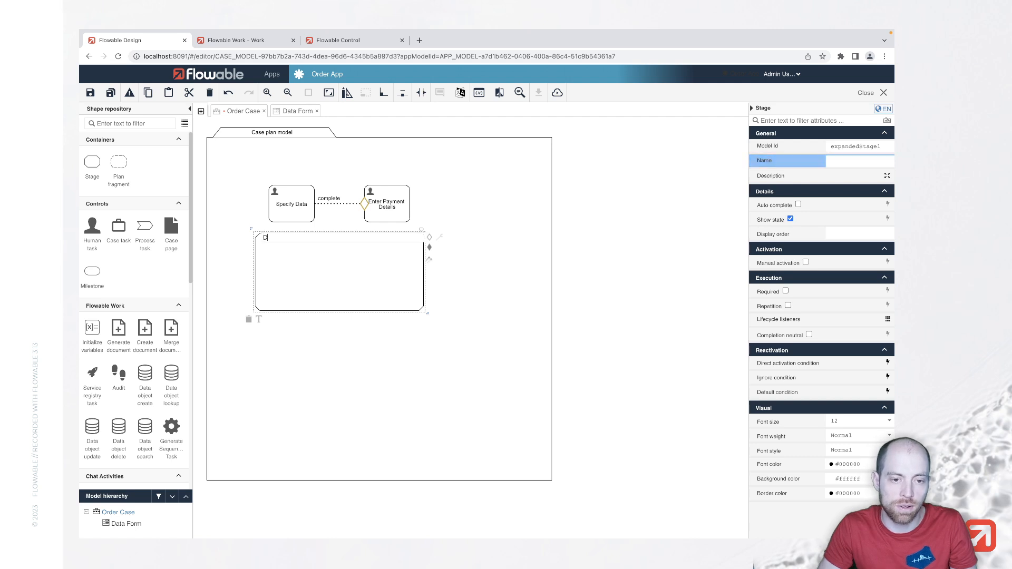
text(Draft)
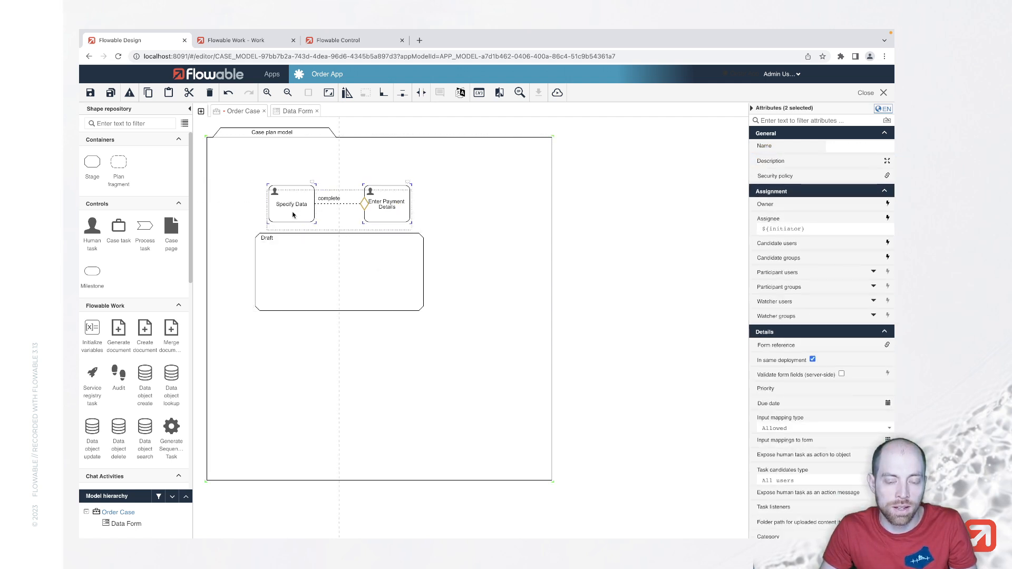
click(288, 274)
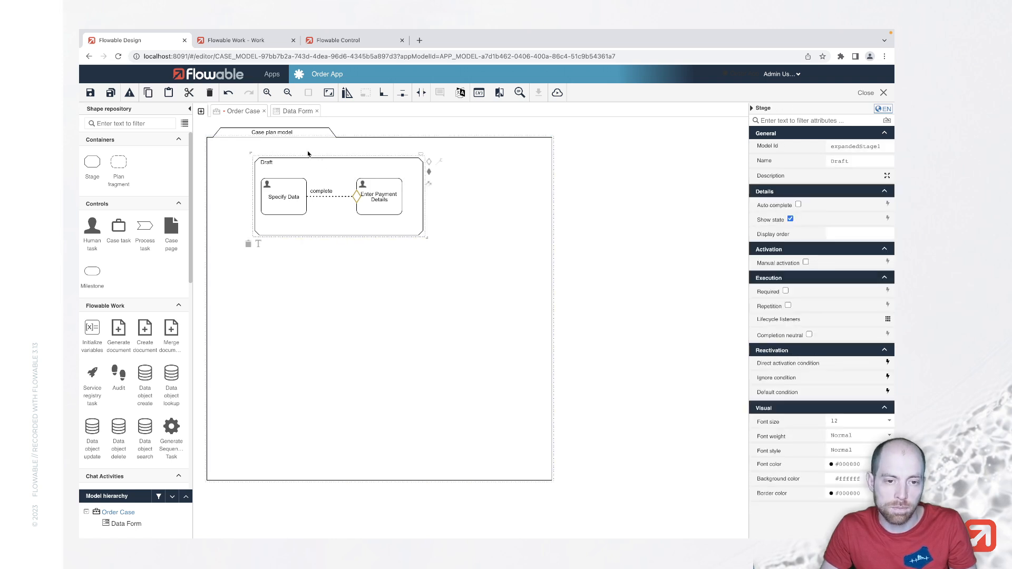
mouse_move(799, 270)
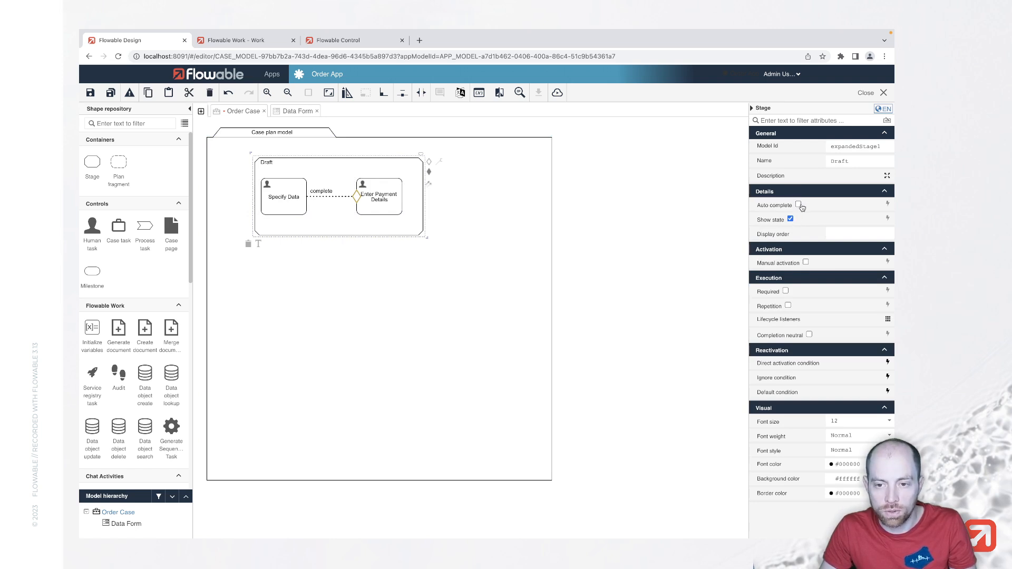
click(797, 205)
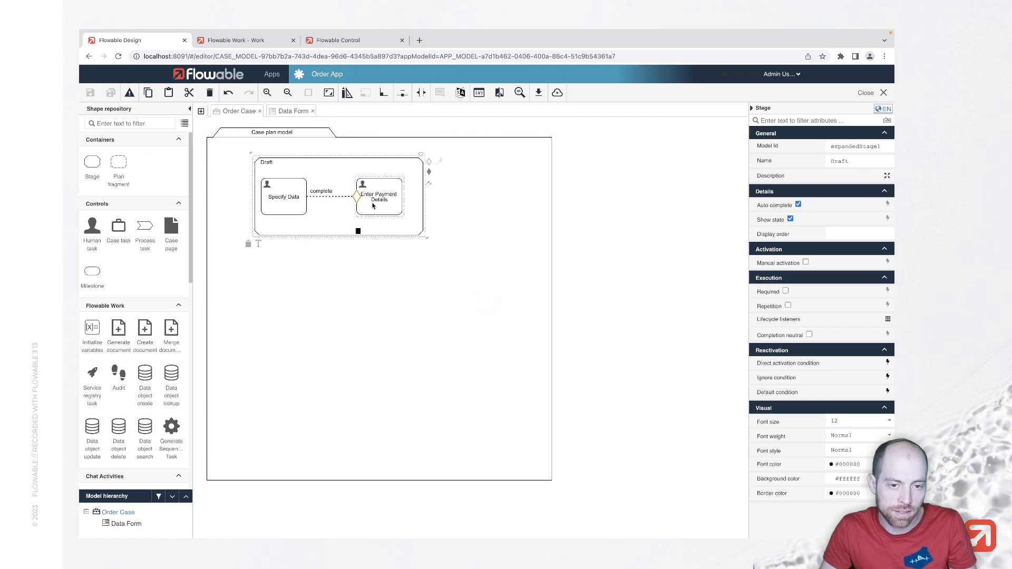
click(378, 197)
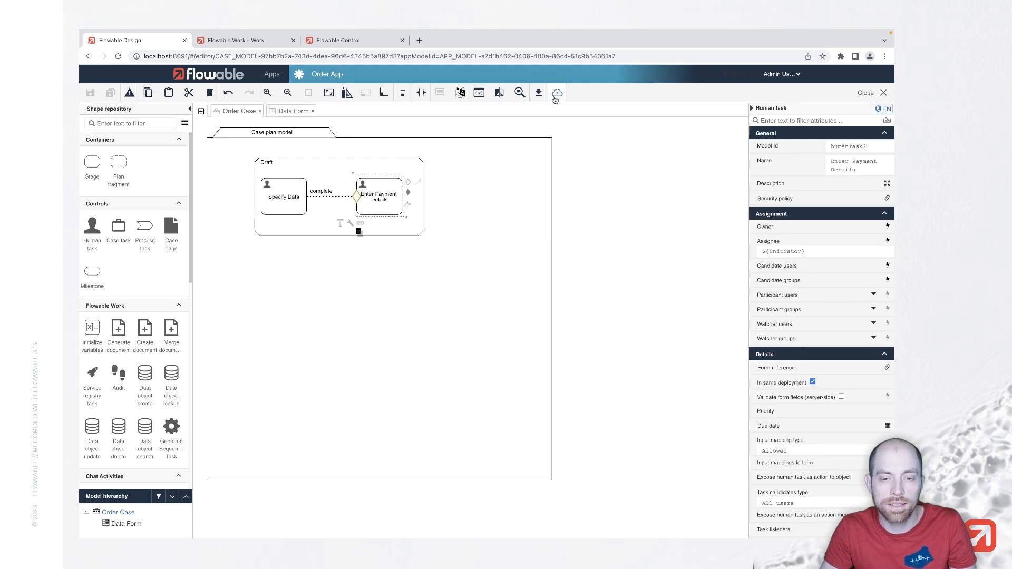
Publish Order App to the default target and return to Flowable Work
click(557, 93)
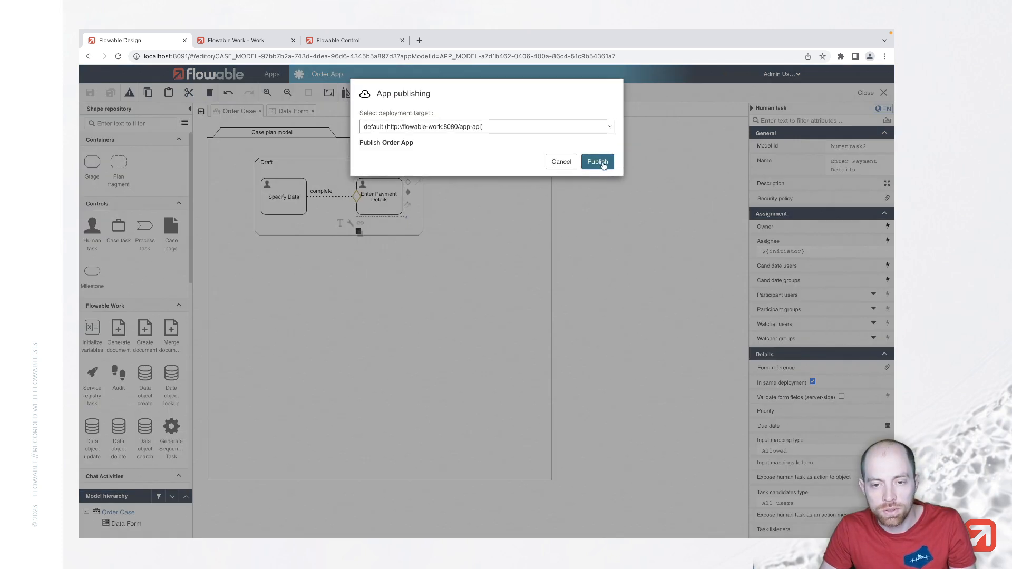
click(595, 161)
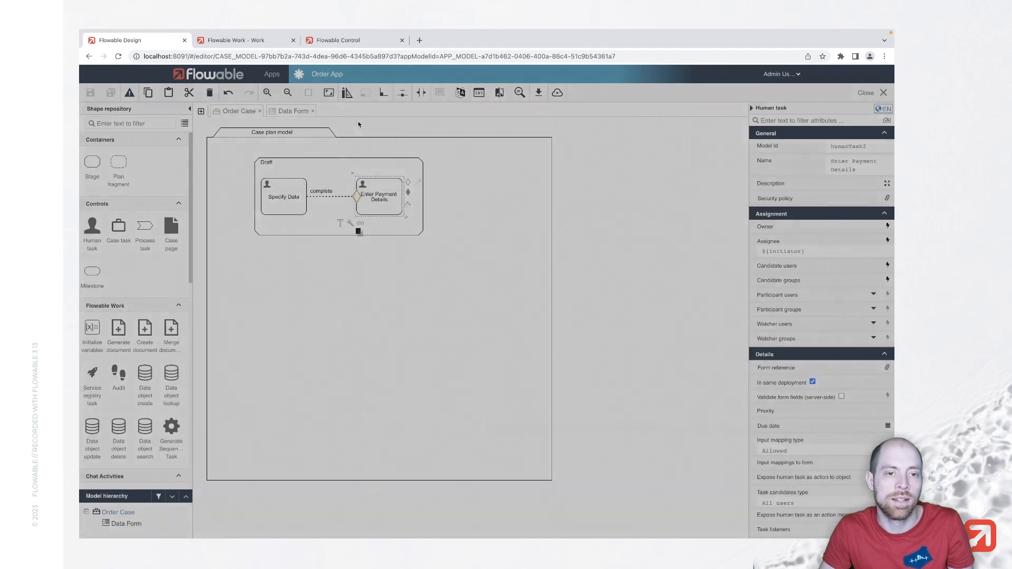
click(245, 39)
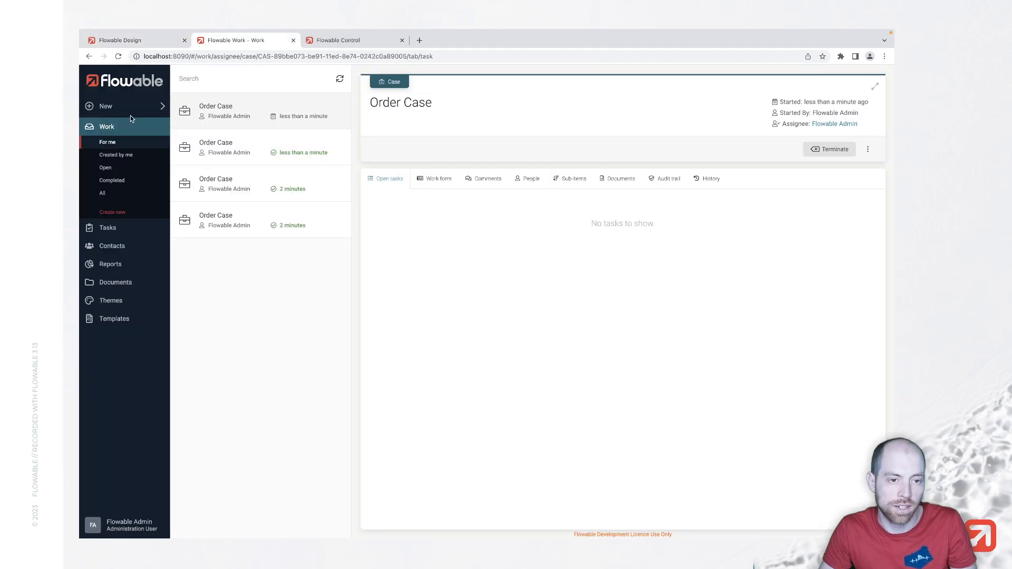
Start and inspect a new Order Case in Work, then reopen the Design case model
click(106, 106)
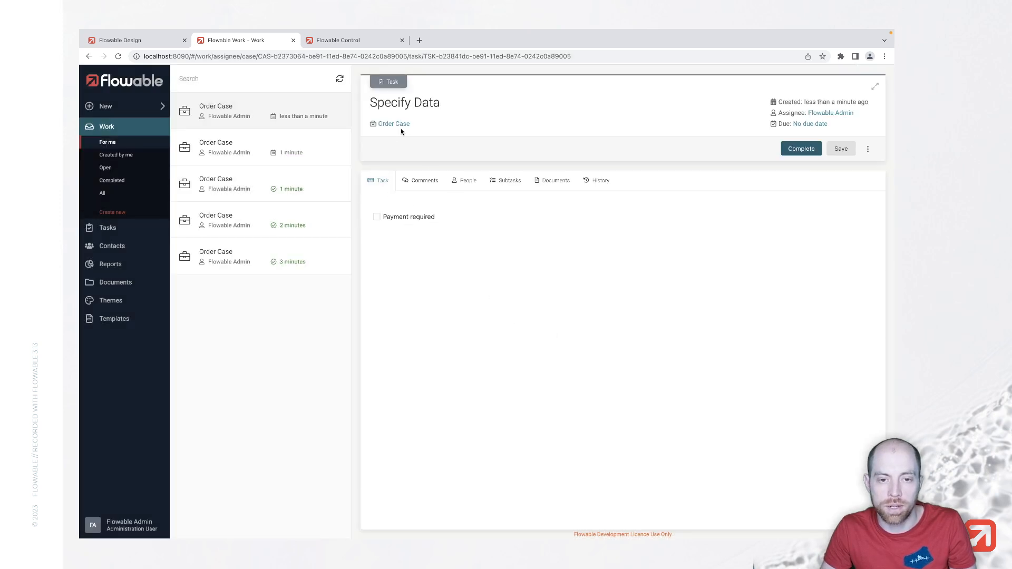
click(393, 123)
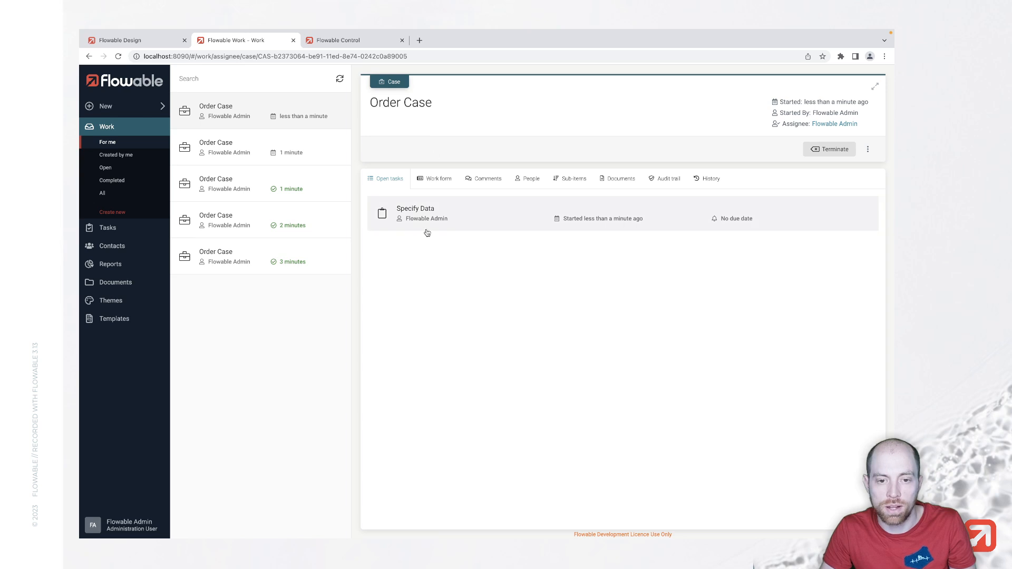
mouse_move(458, 229)
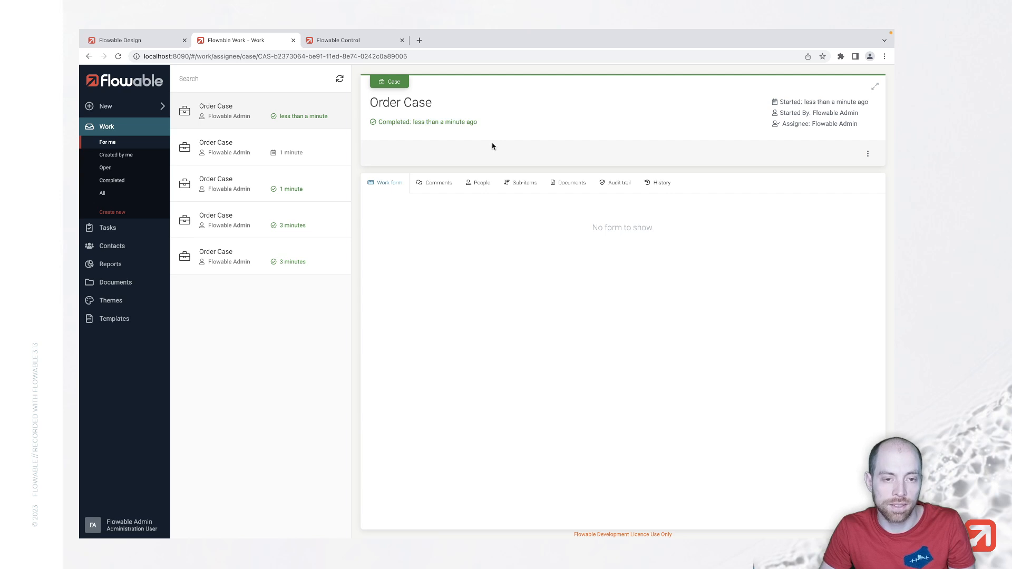
click(120, 40)
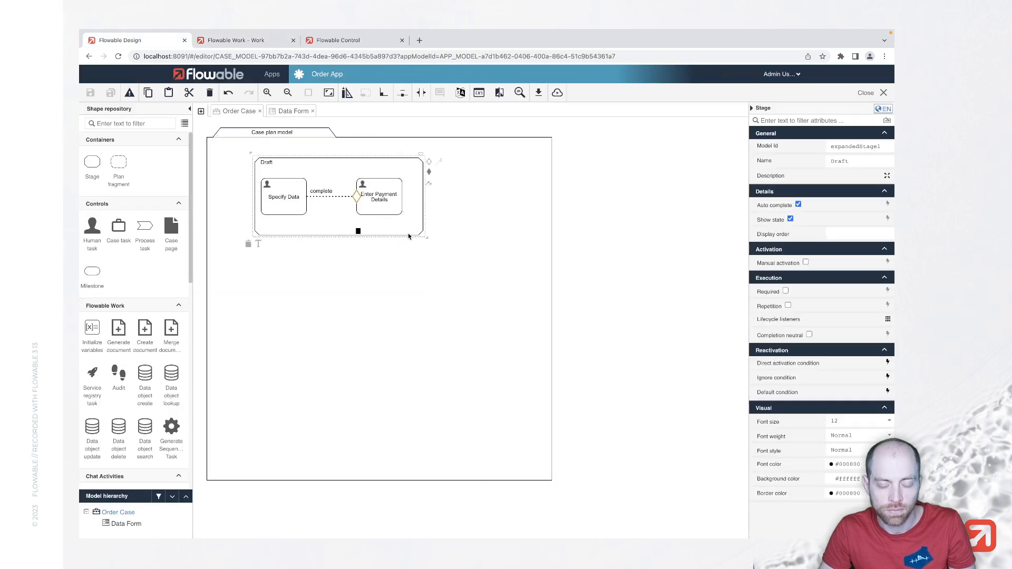
mouse_move(456, 234)
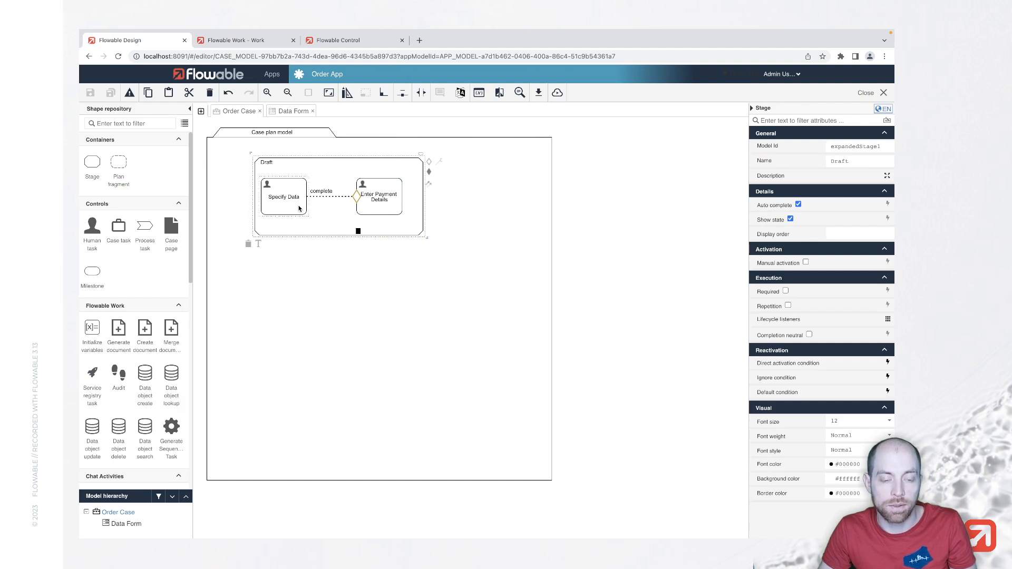
Enable Manual activation and Repetition on the Specify Data task, then deselect it
click(283, 196)
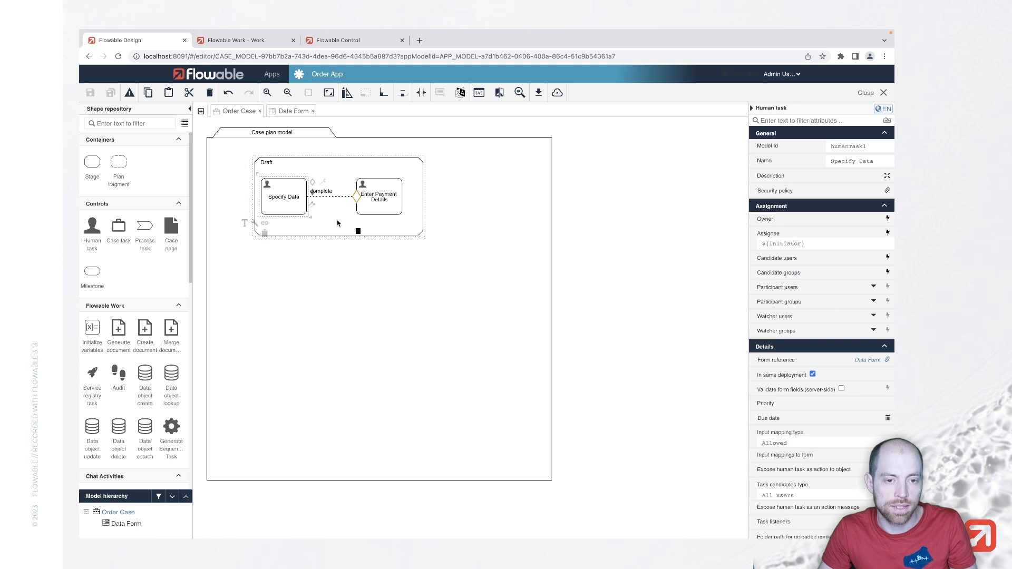
scroll(down, 3)
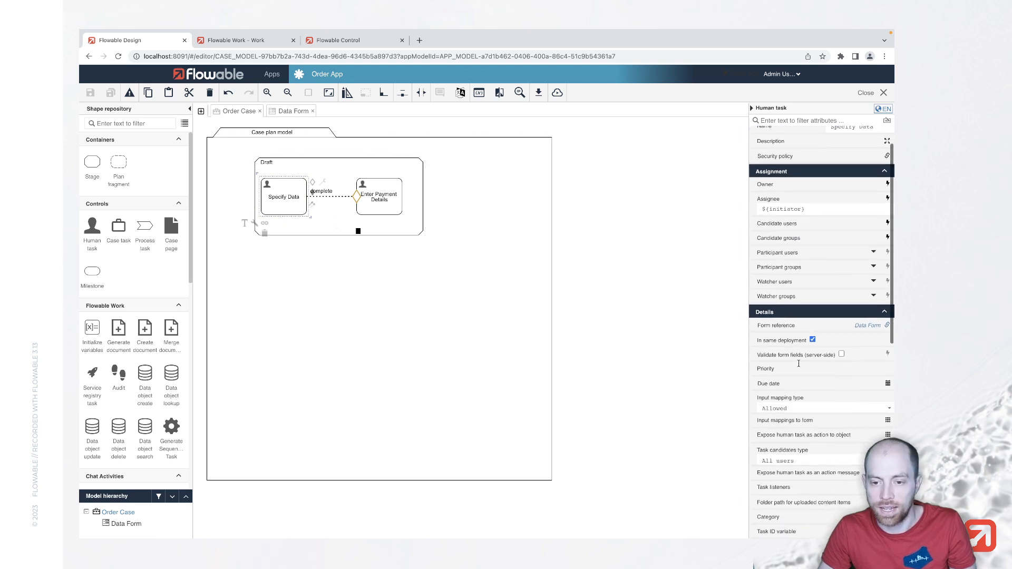
scroll(down, 3)
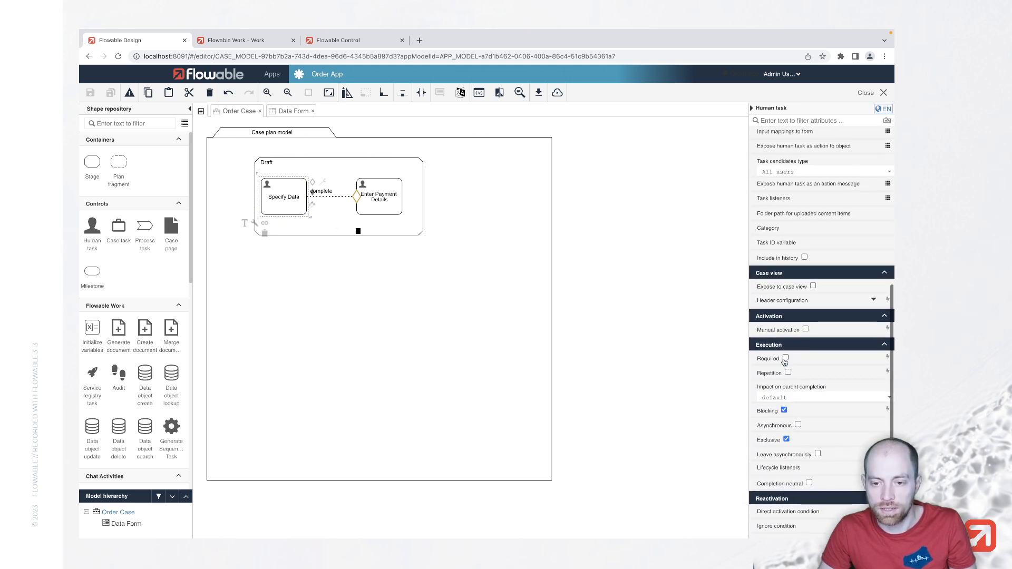
click(786, 330)
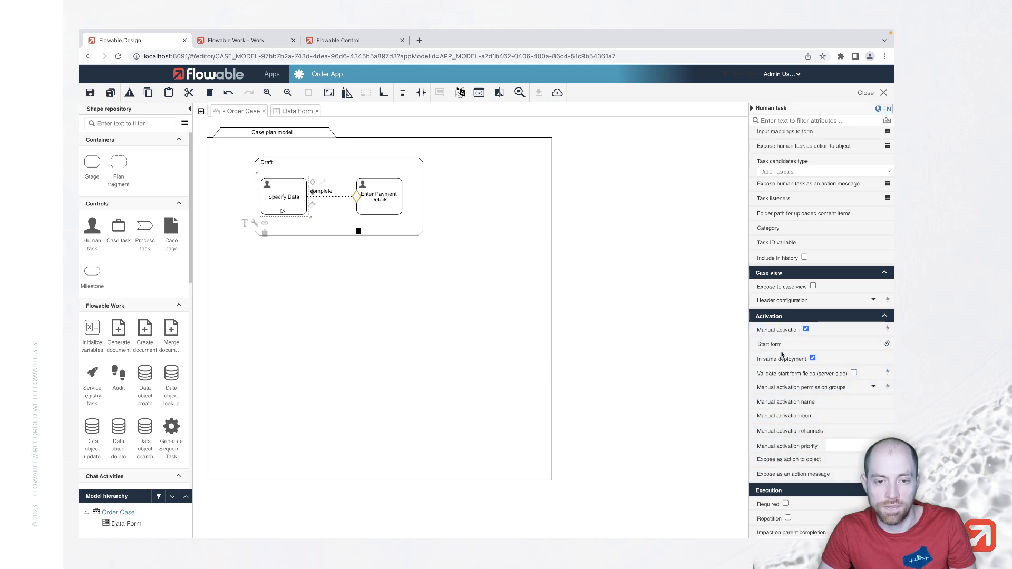
scroll(down, 3)
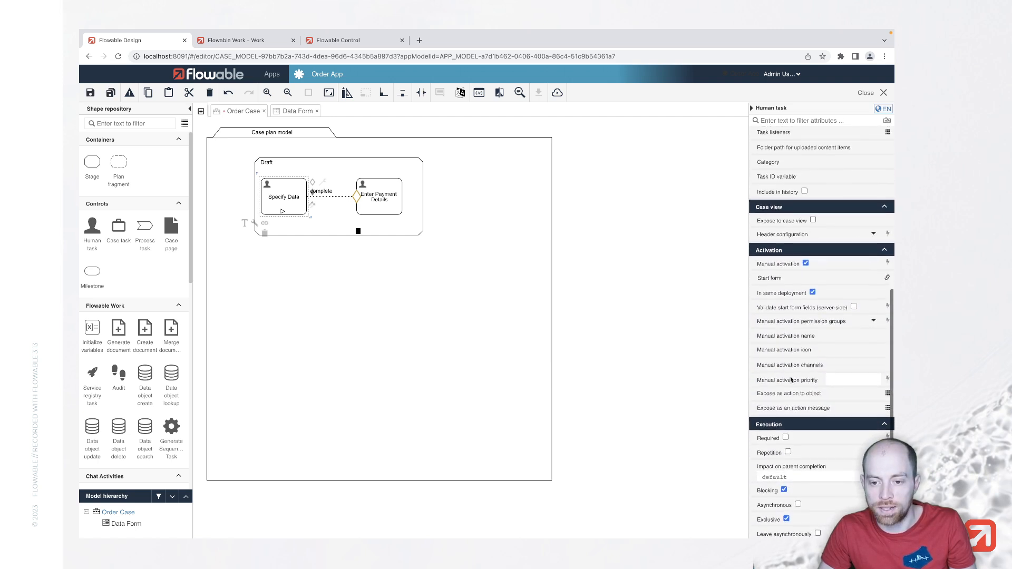
click(787, 451)
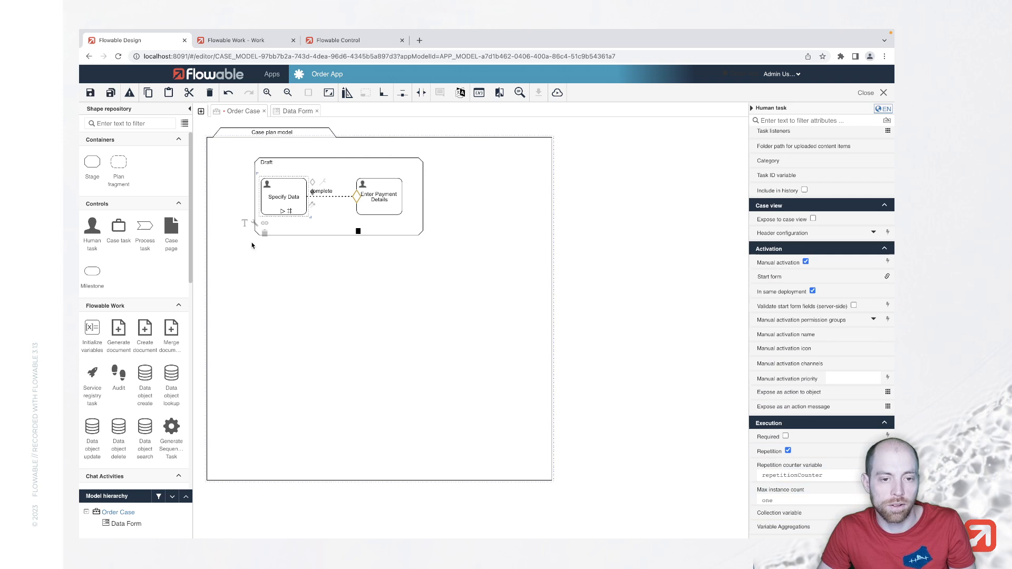
click(342, 161)
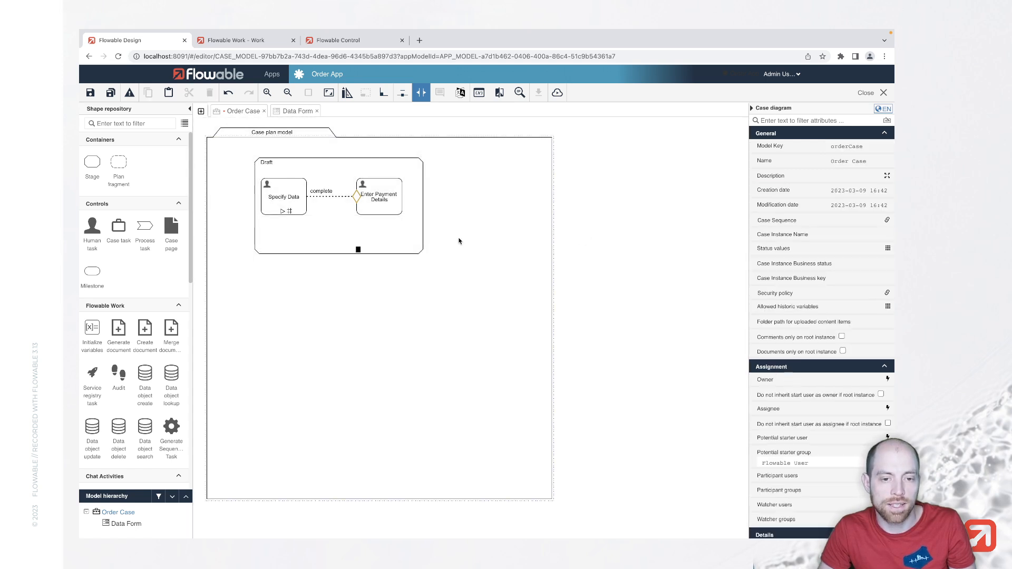
Select the Draft stage and extend it downward; its auto-complete marker disappears
click(290, 162)
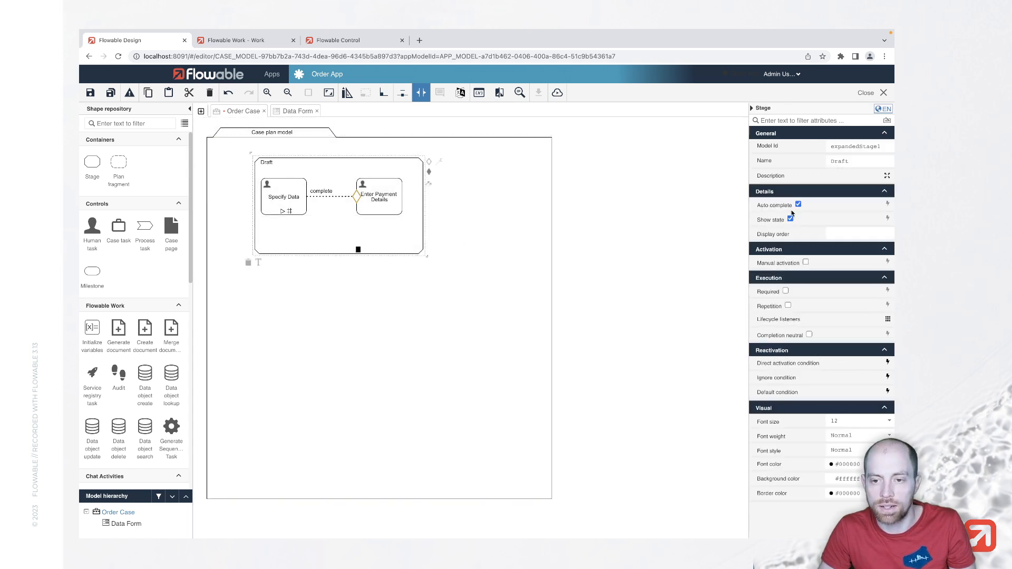
click(798, 204)
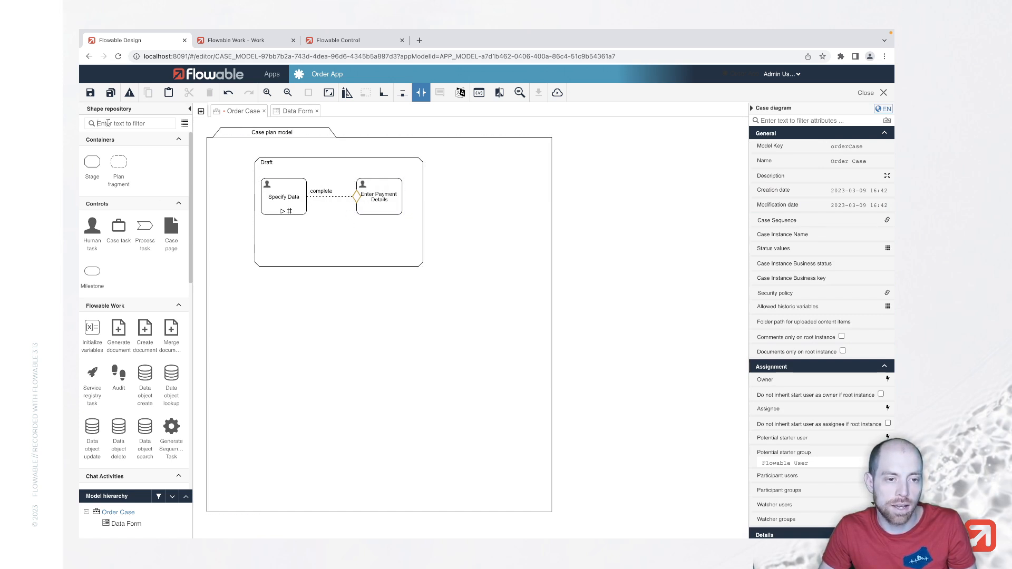
Add a 'Submit Draft' user event listener in the Draft stage, linked to an exit sentry
text(u)
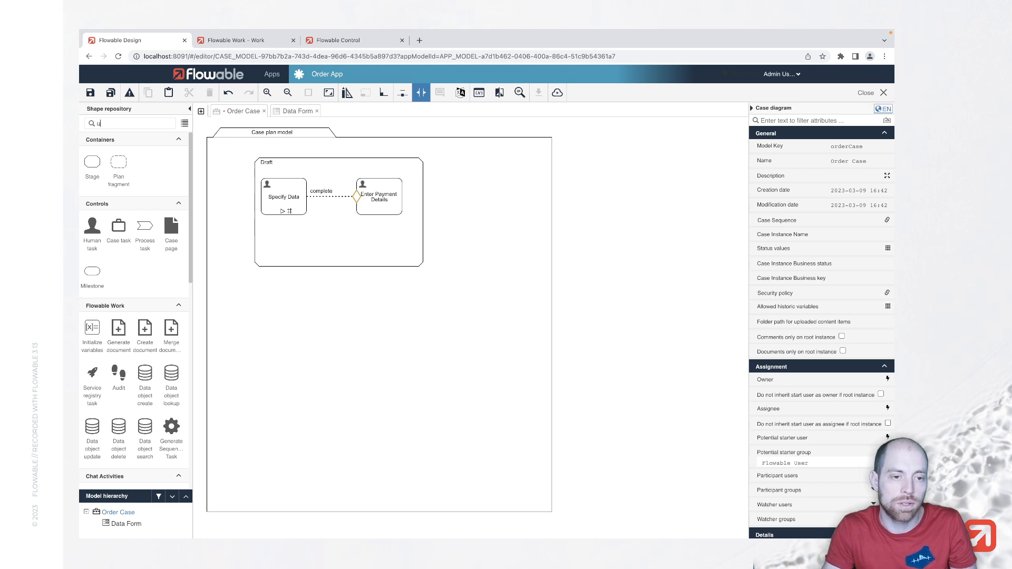
text(ser)
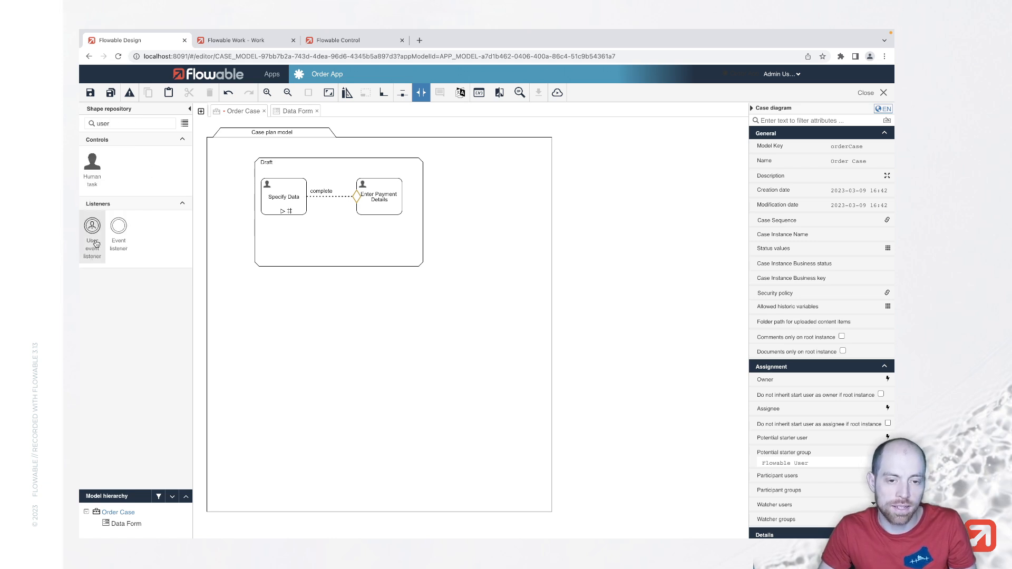
drag(91, 232, 345, 233)
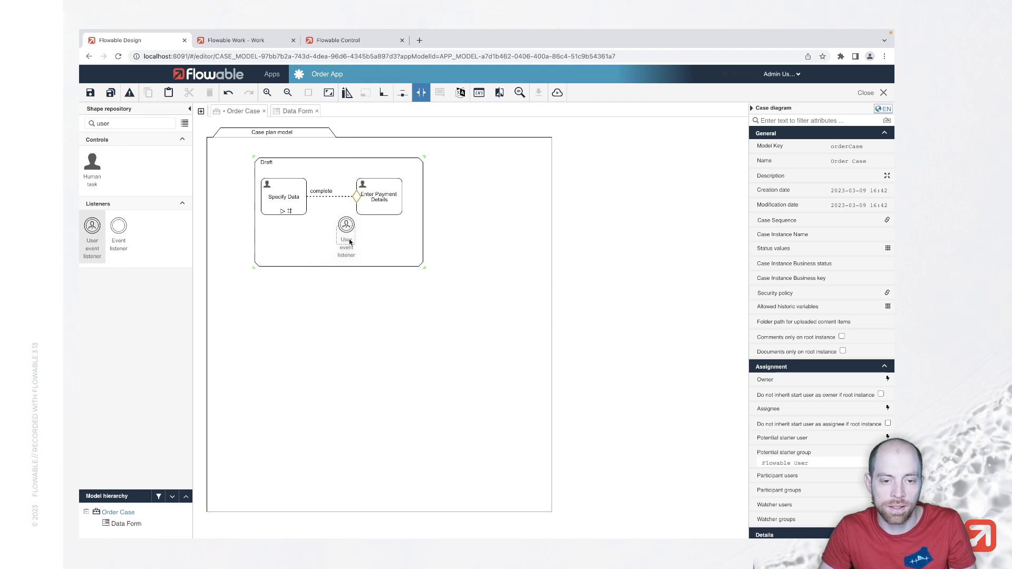
click(345, 234)
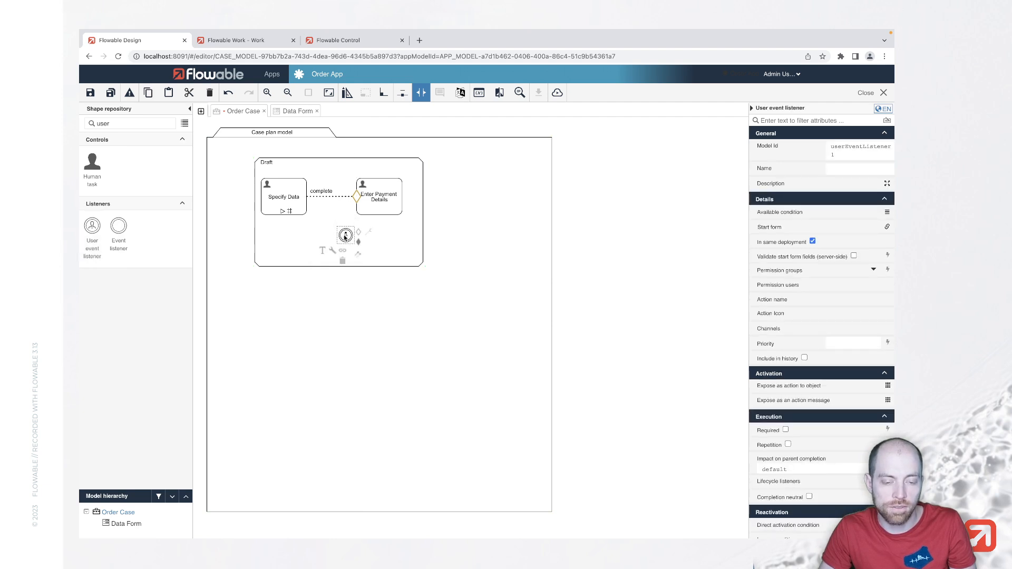
scroll(down, 3)
text(Fi)
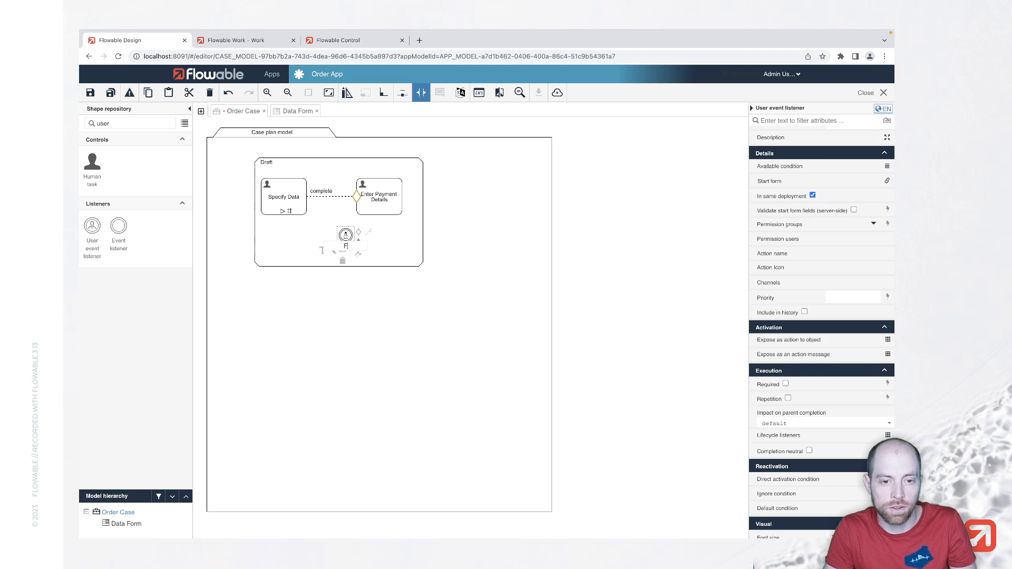
text(Submit Draft)
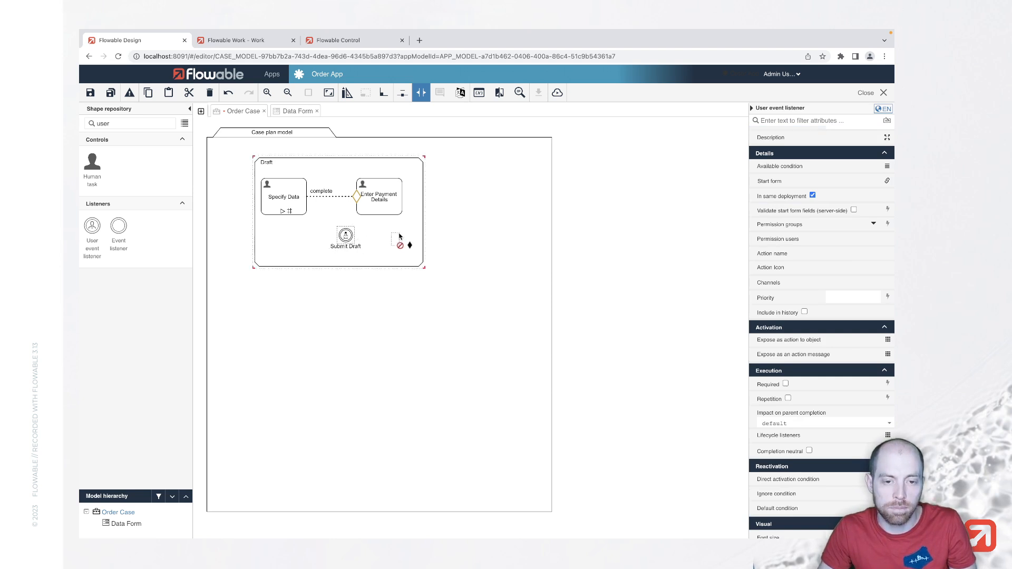
click(423, 234)
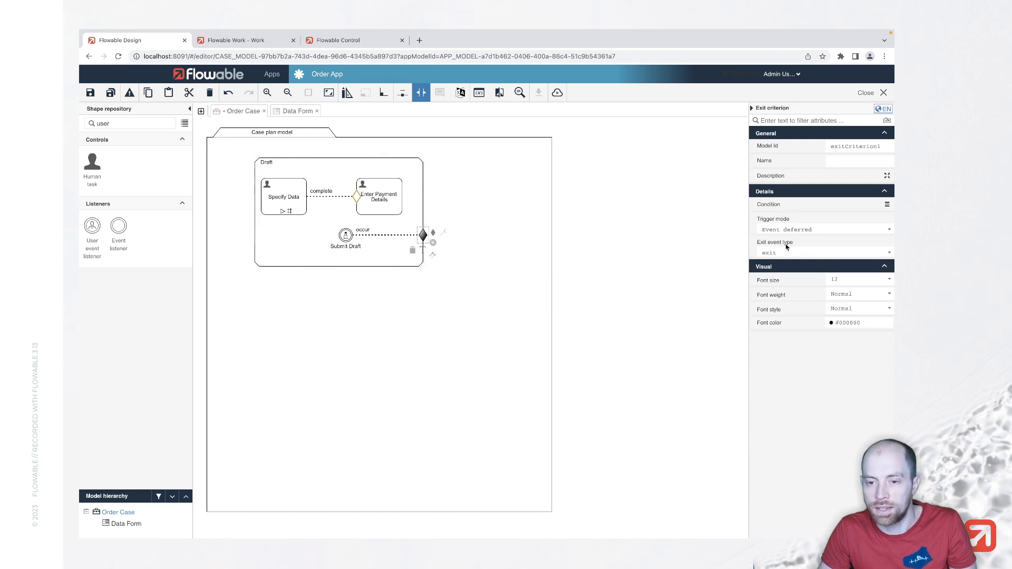
Set the Submit Draft exit sentry's exit event type to complete
click(823, 252)
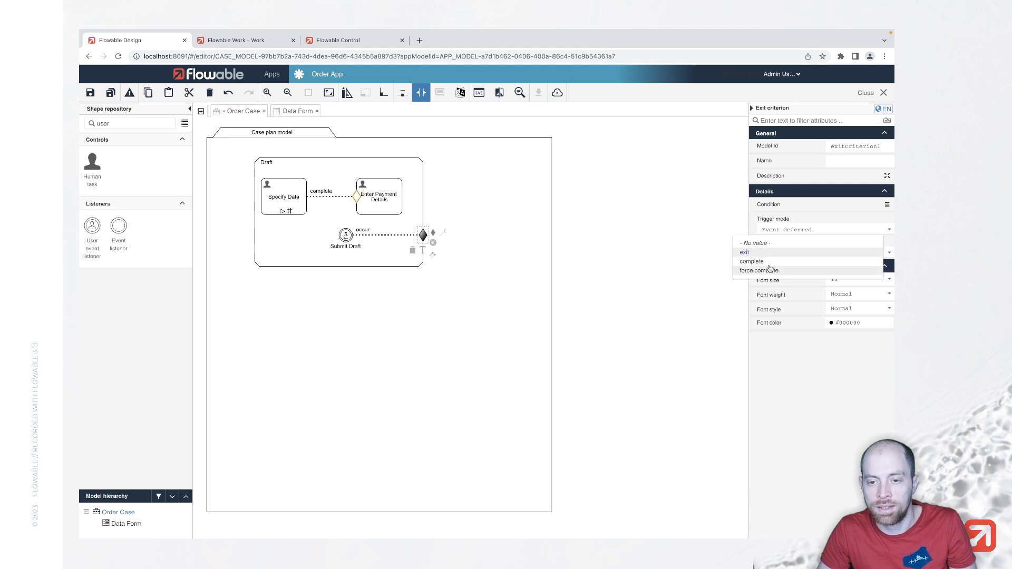
click(751, 262)
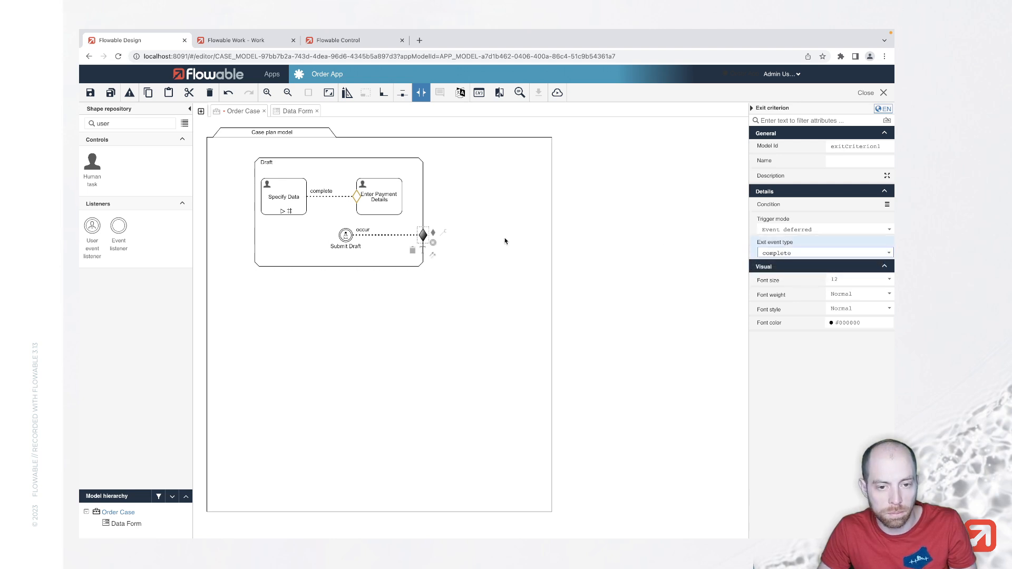
mouse_move(455, 272)
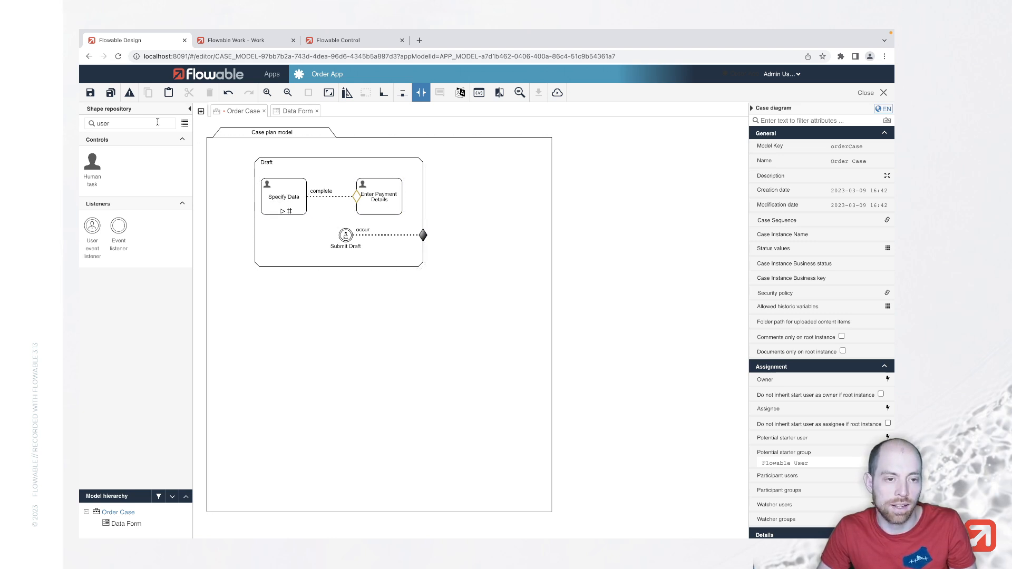
click(423, 236)
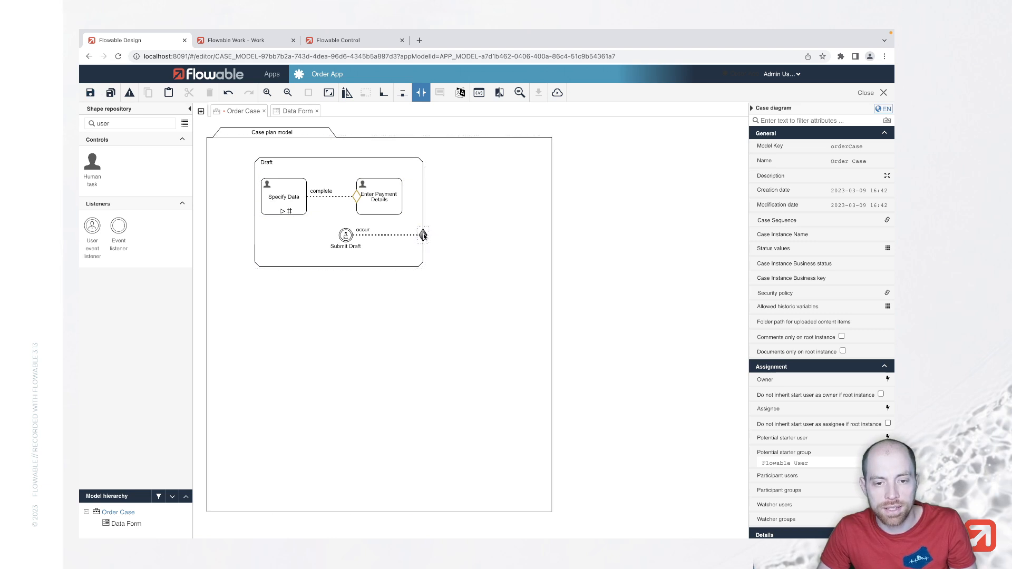
click(422, 235)
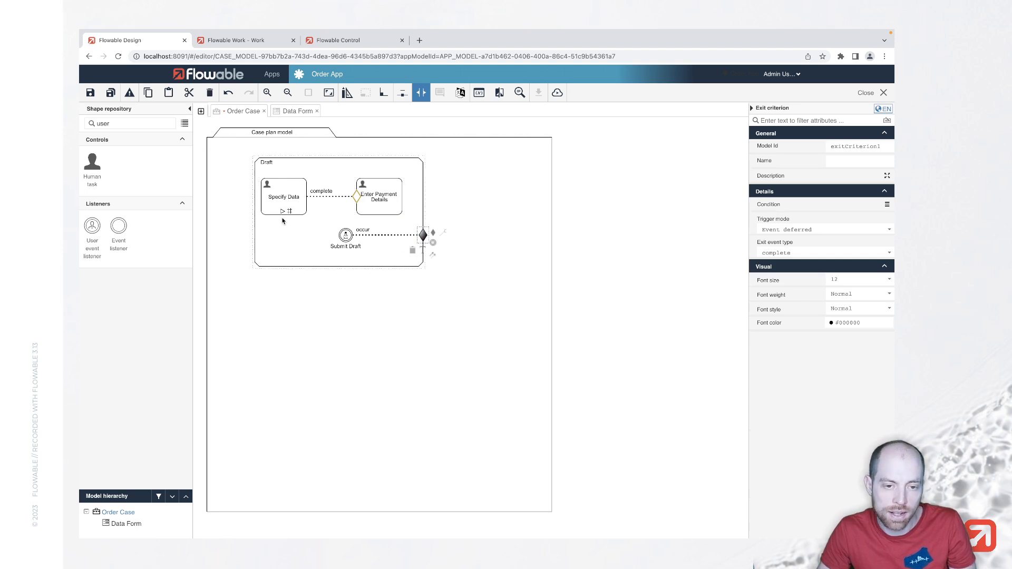
mouse_move(290, 226)
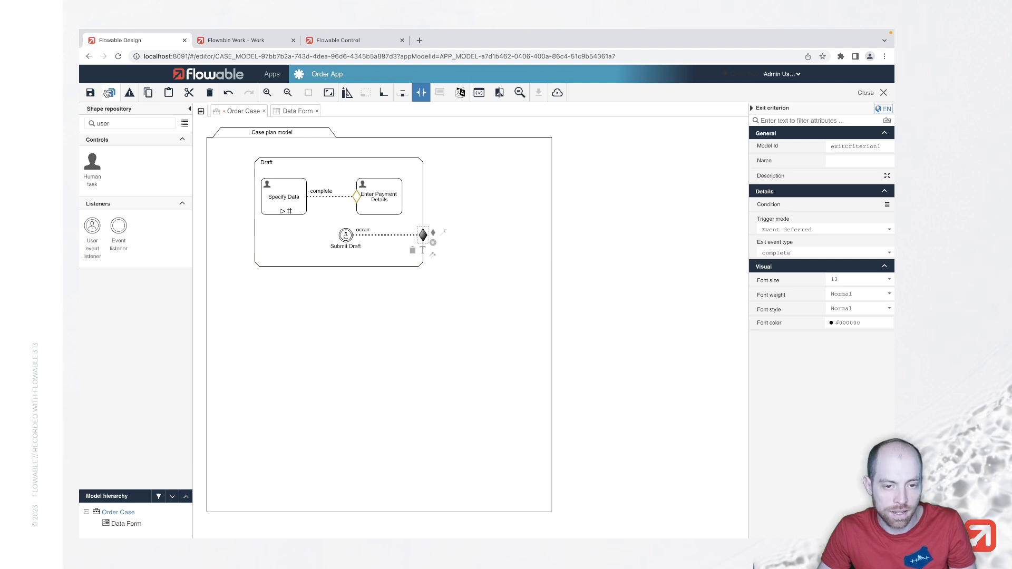
mouse_move(109, 92)
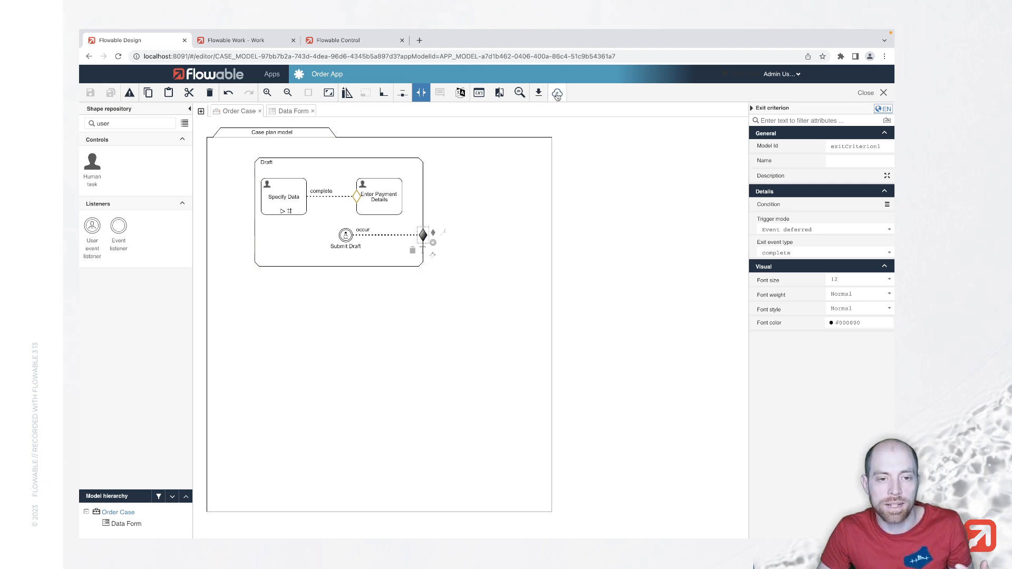
Republish Order App to the default target and switch to Flowable Work
click(556, 92)
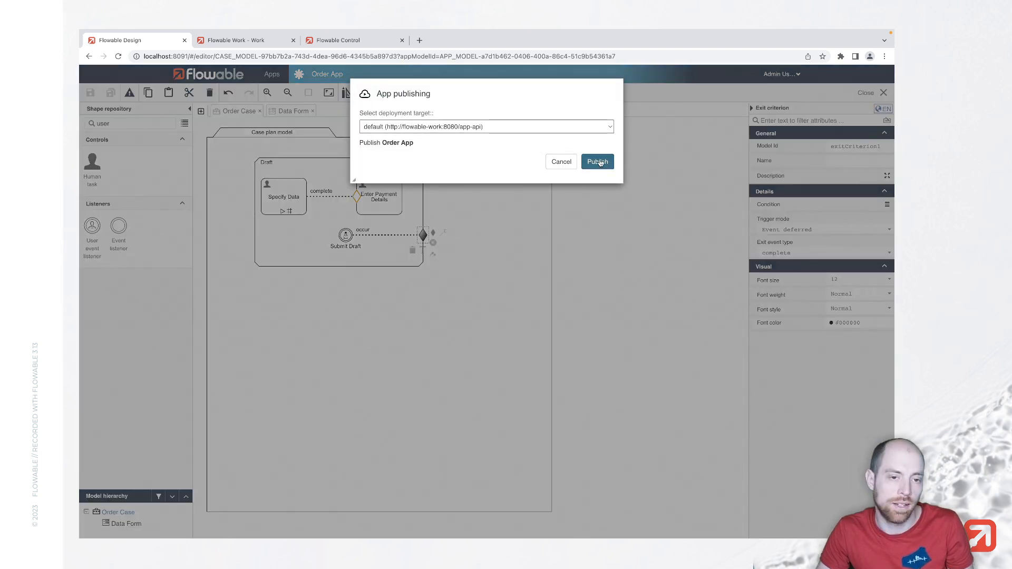
click(596, 161)
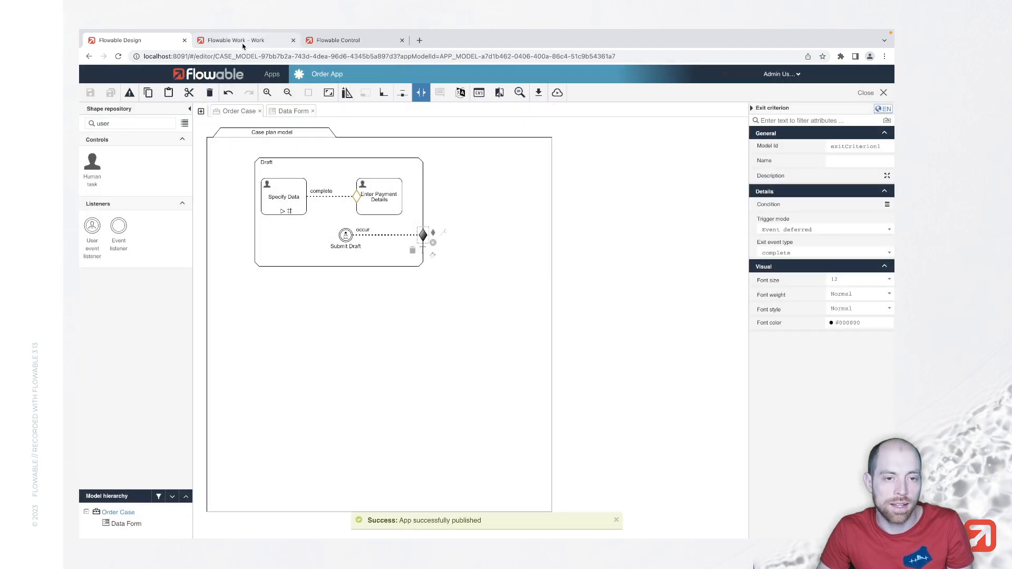
click(245, 40)
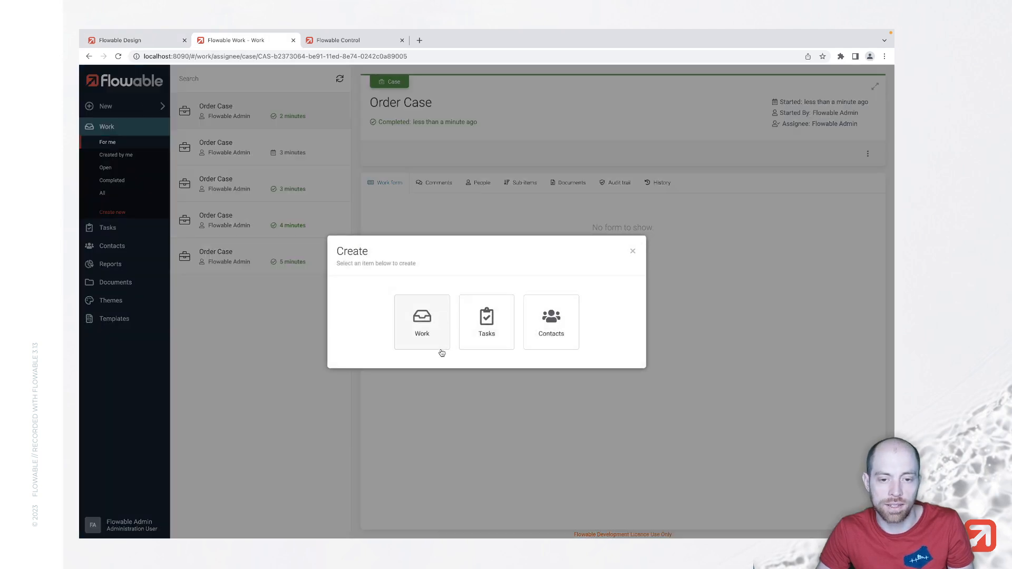
mouse_move(423, 331)
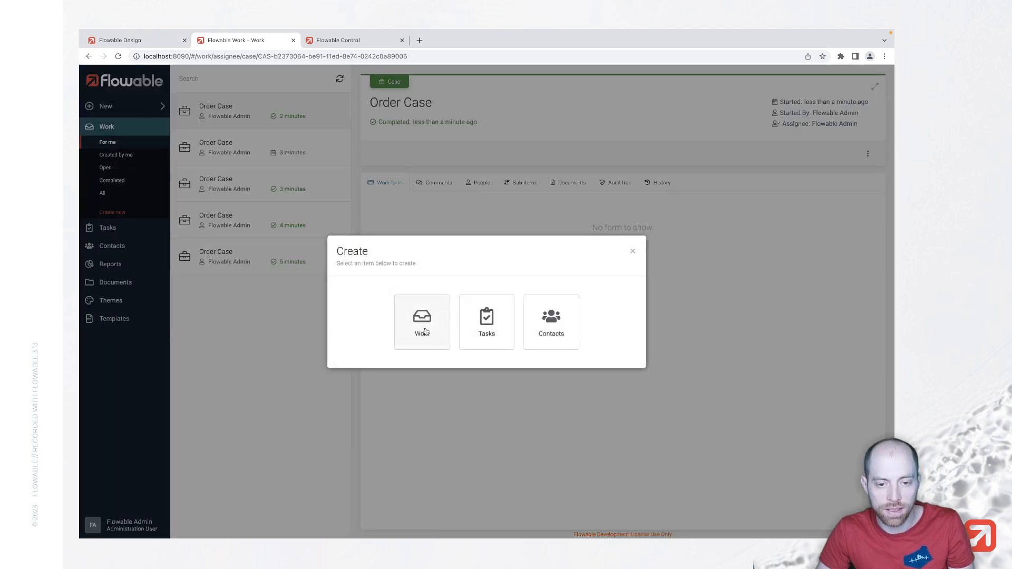
Start a new Order Case, run Specify Data, and complete it without payment required
click(422, 322)
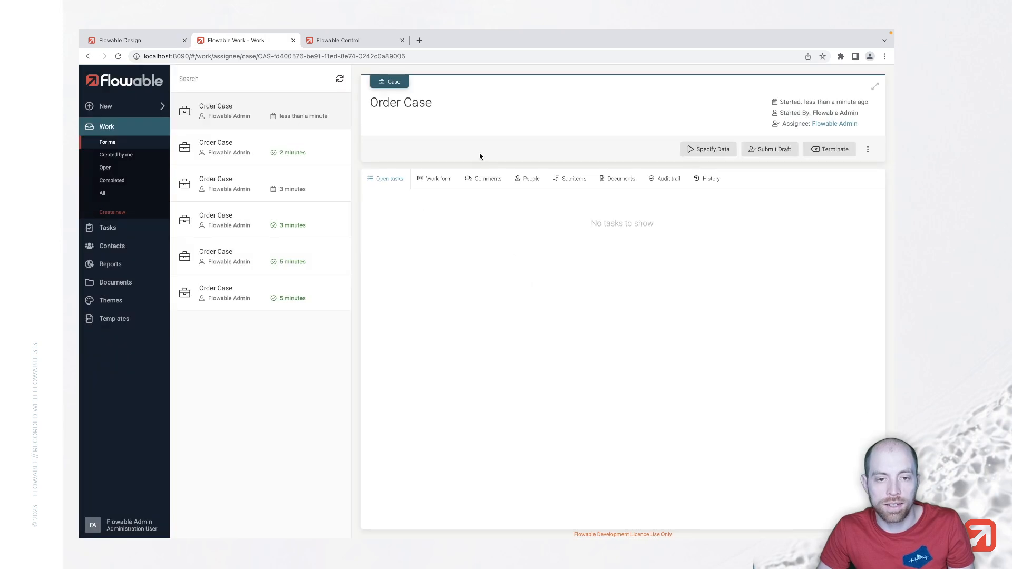
mouse_move(494, 124)
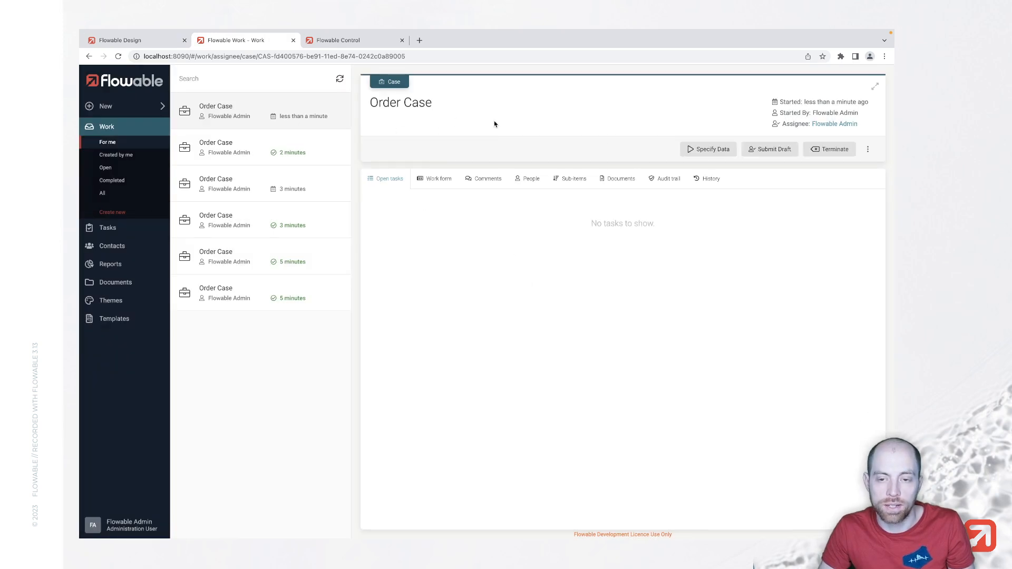
mouse_move(713, 150)
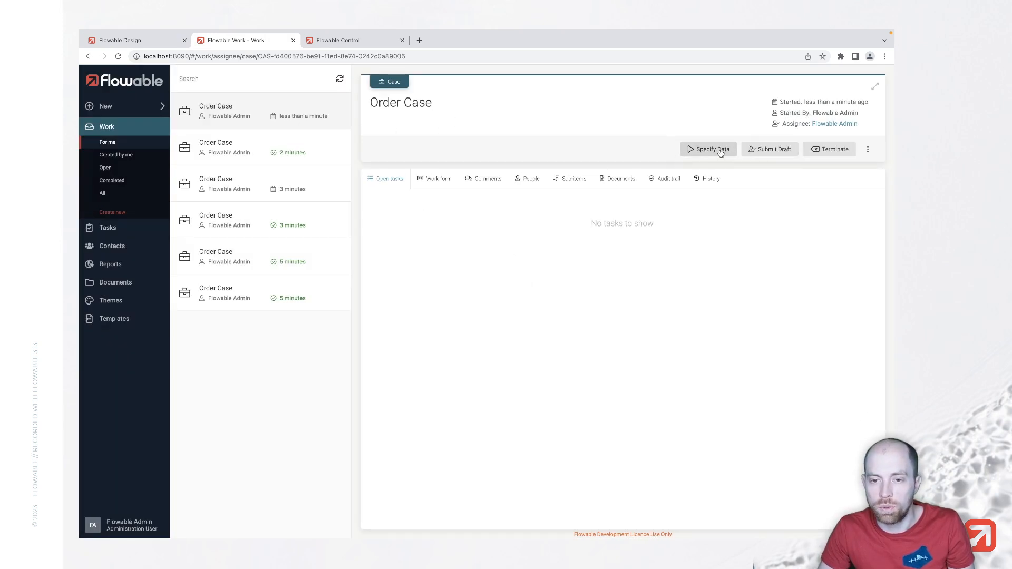
mouse_move(769, 149)
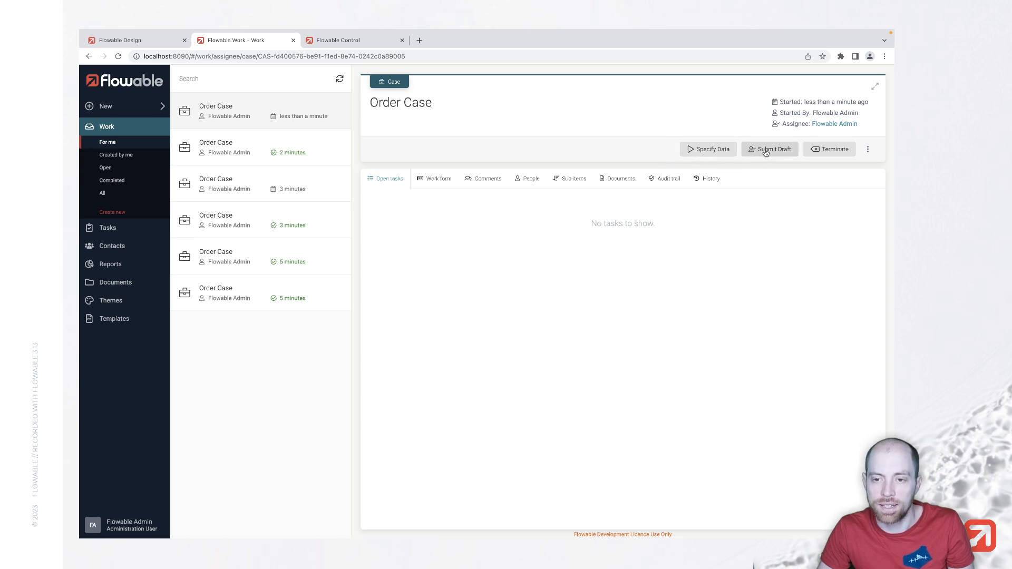
click(708, 149)
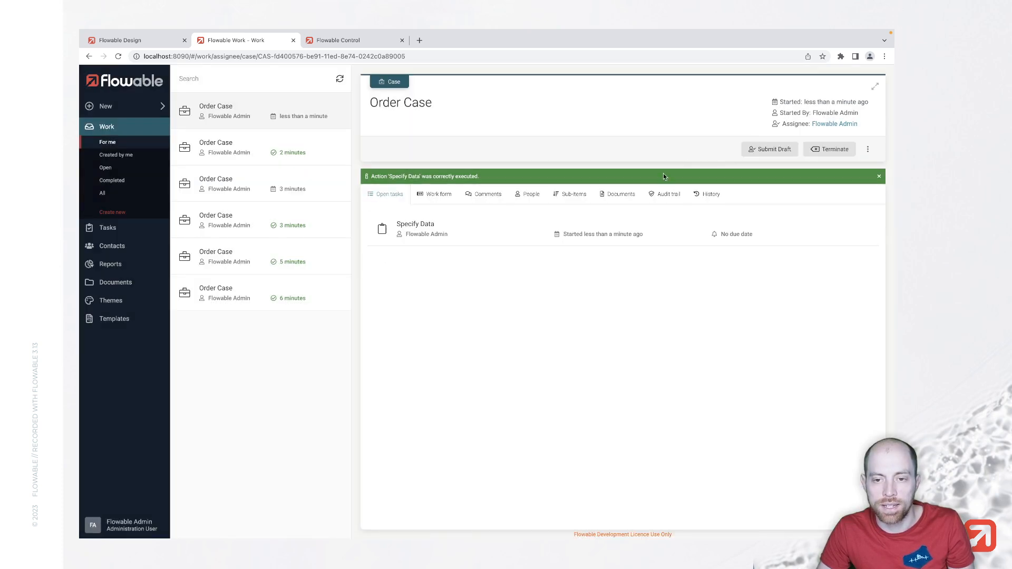
click(416, 228)
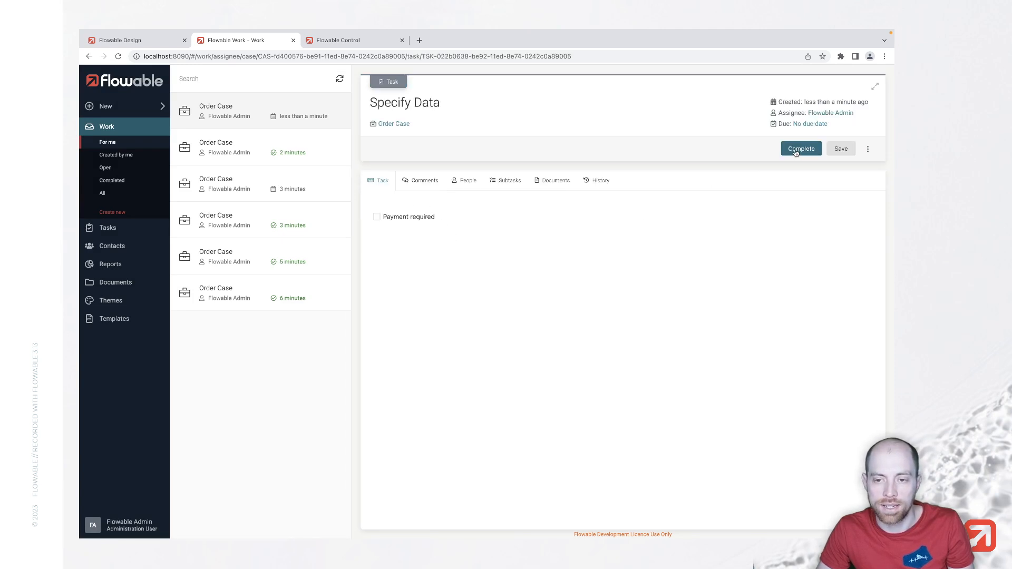
click(800, 149)
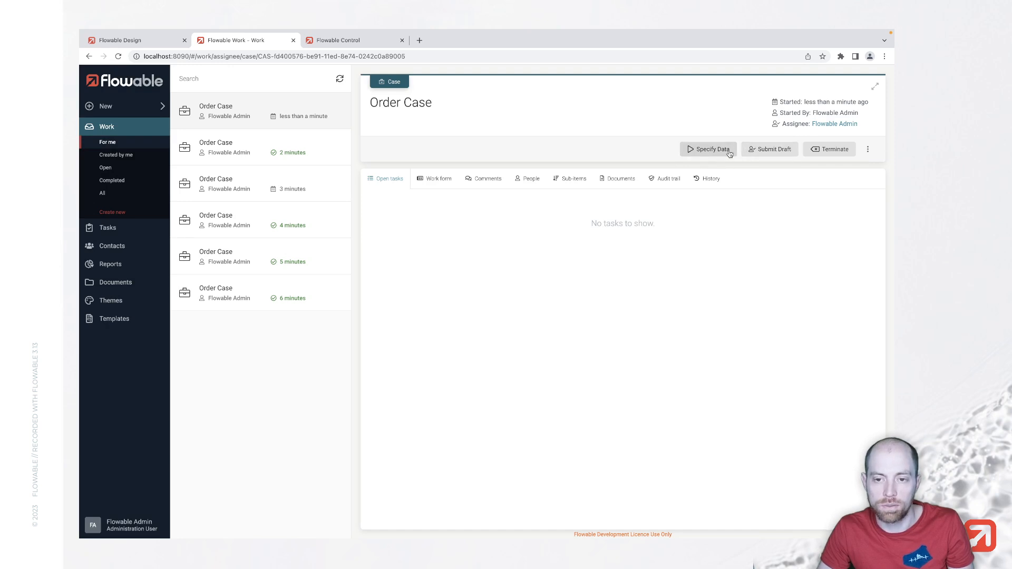
Run Specify Data and complete the task with Payment required
click(707, 149)
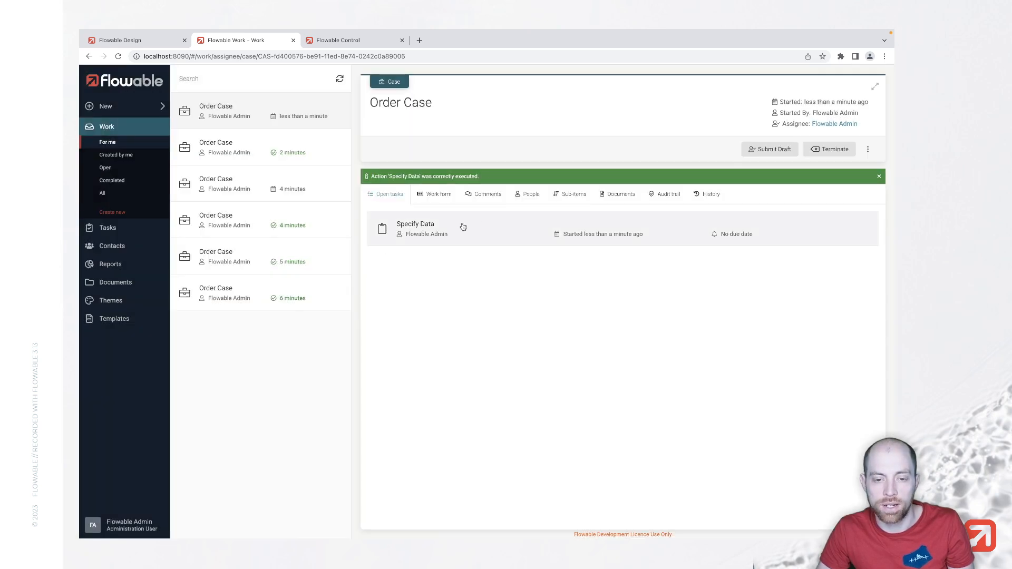
click(416, 227)
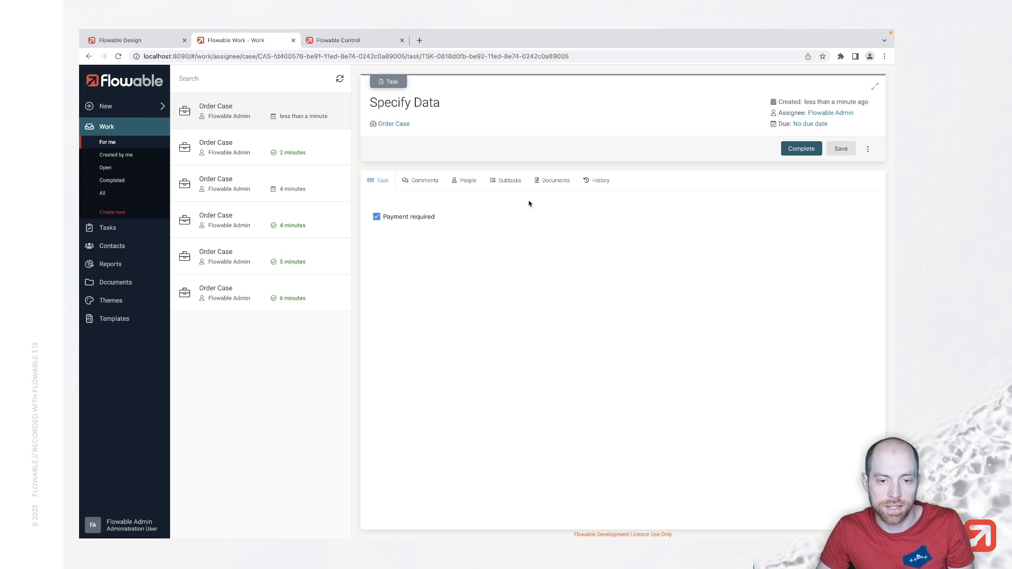
click(802, 149)
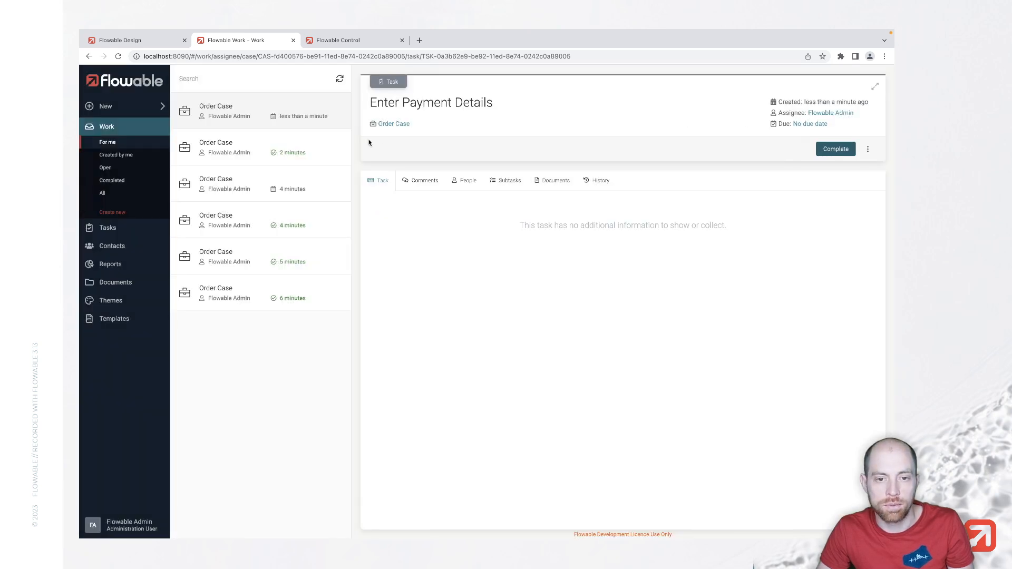
mouse_move(394, 123)
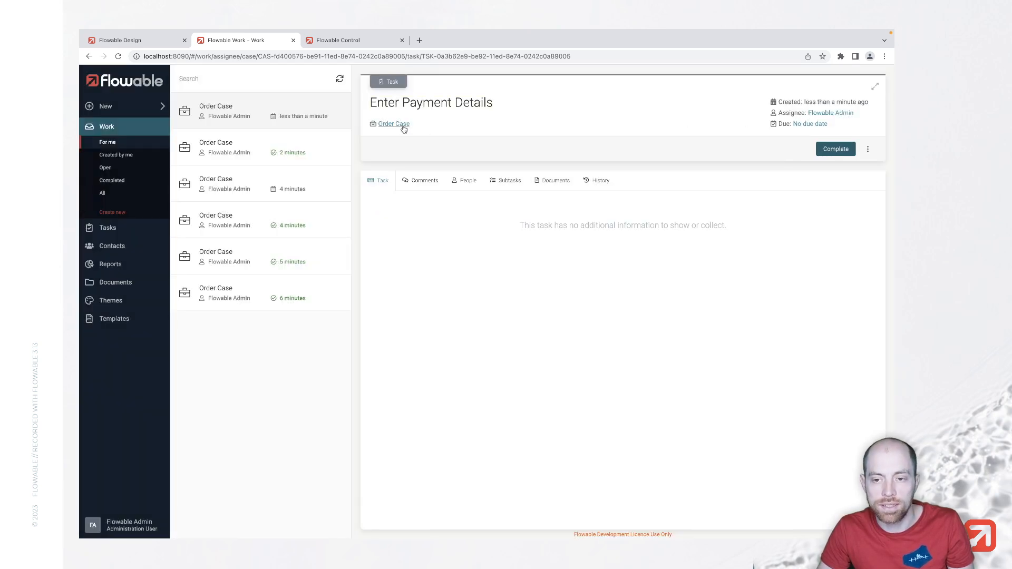
Return to the Order Case, run Specify Data once more, and complete it
click(393, 124)
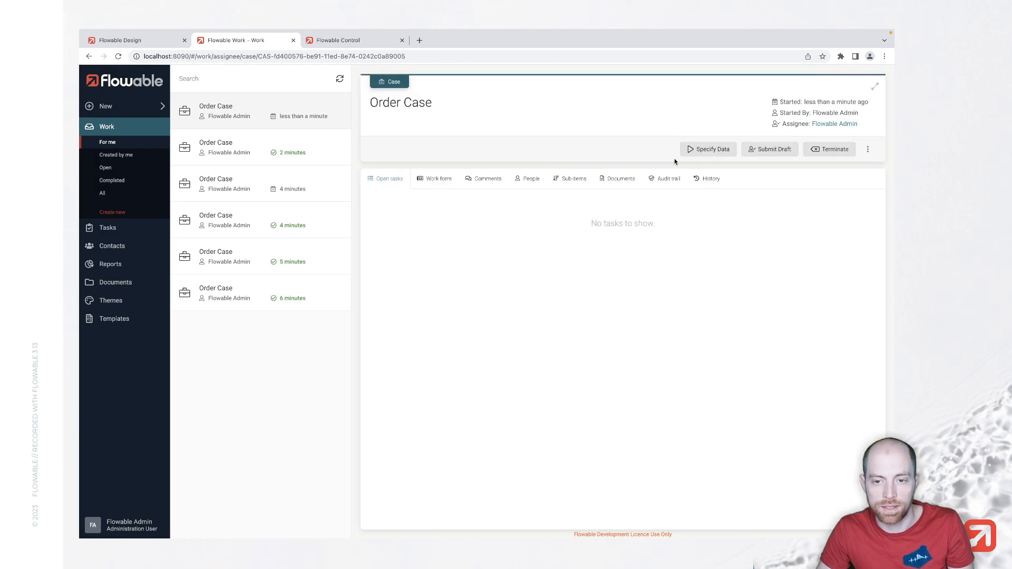
click(707, 150)
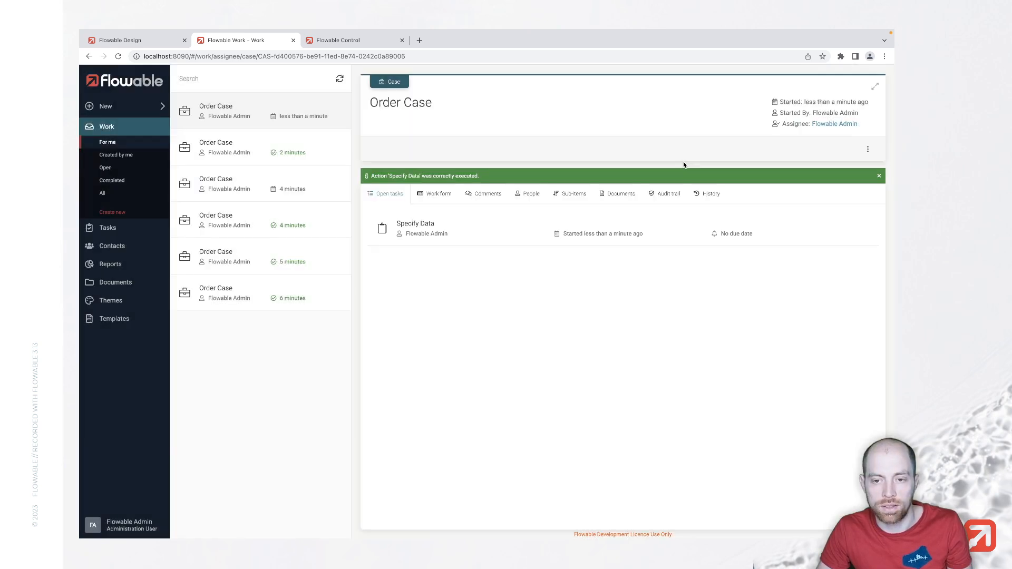
click(416, 227)
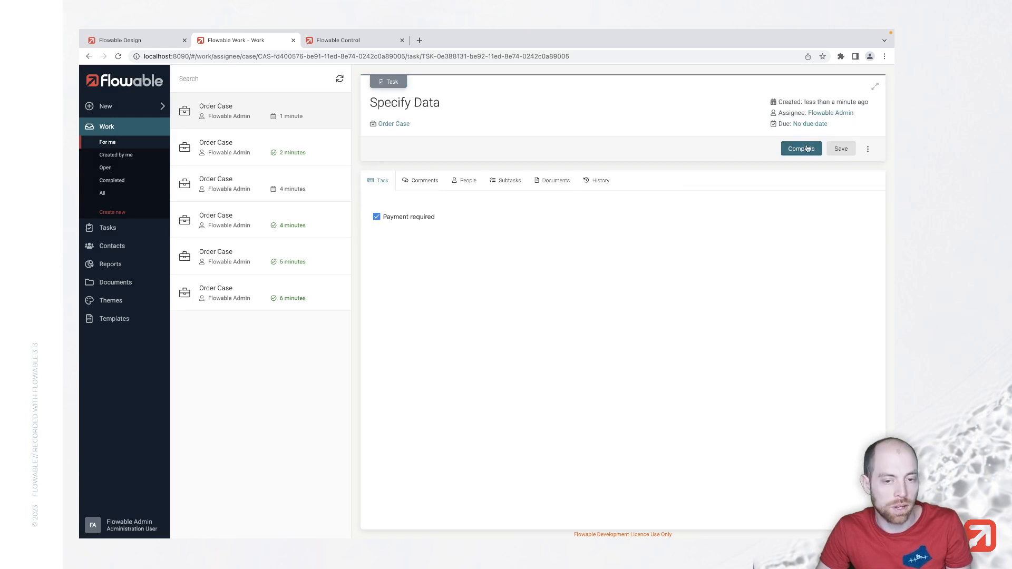
click(801, 149)
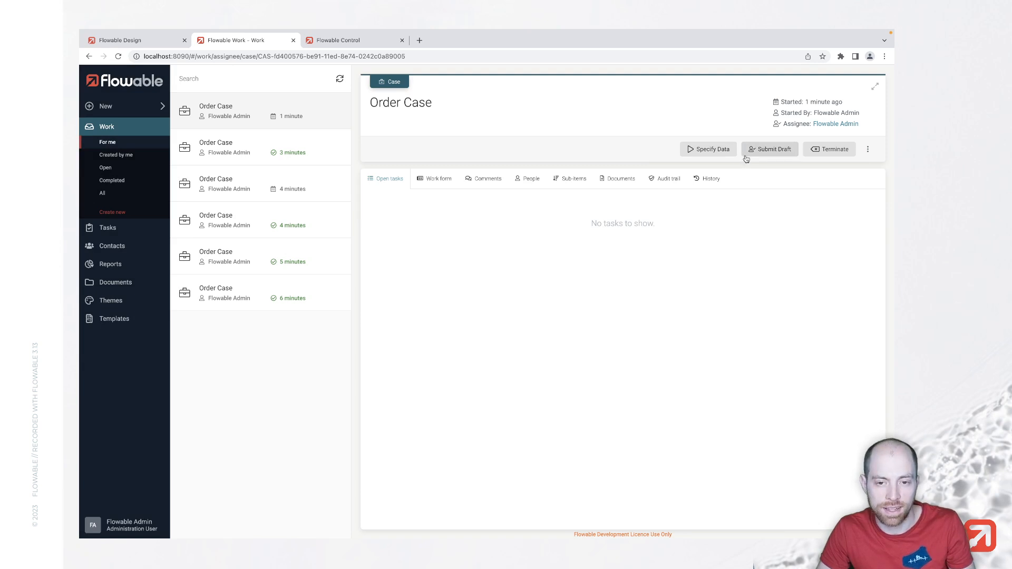
mouse_move(769, 149)
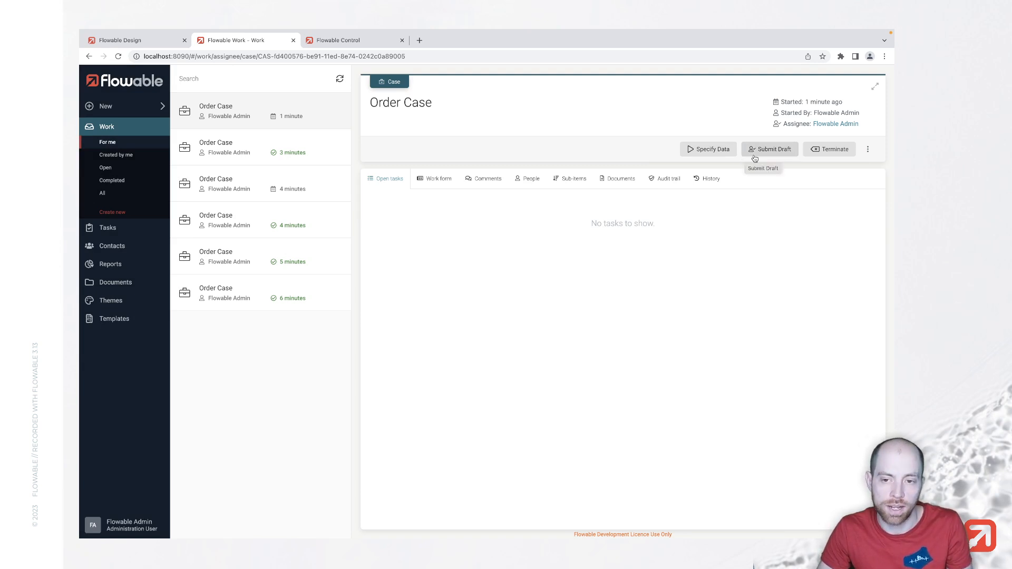
Trigger Submit Draft to complete the Order Case, then return to the Design editor
click(770, 149)
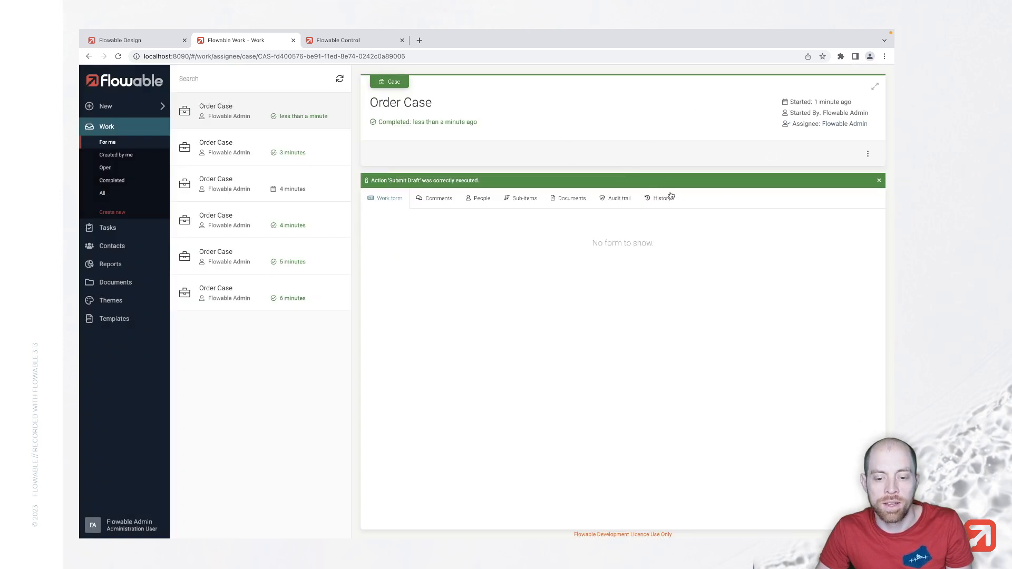
mouse_move(664, 196)
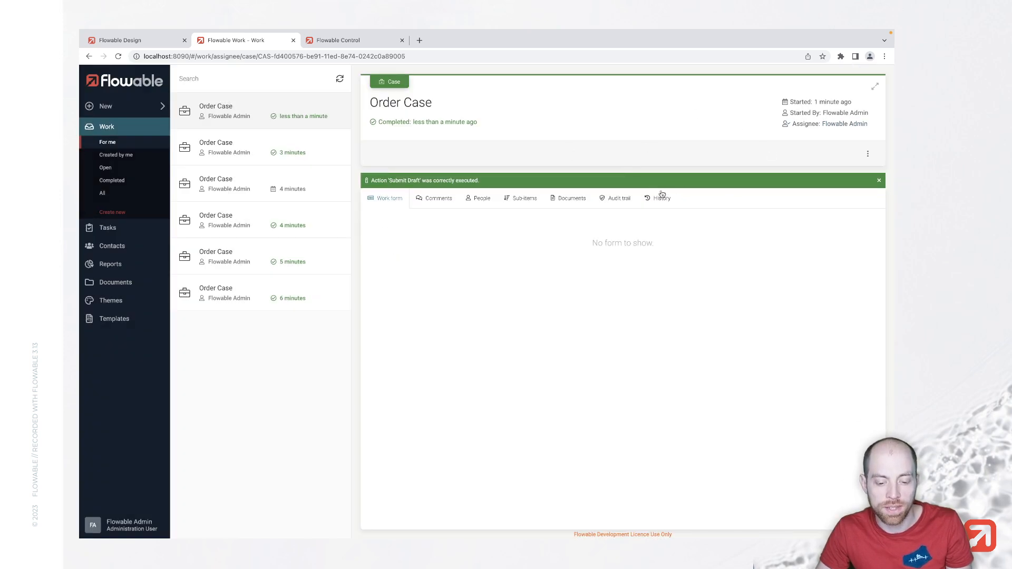
click(120, 40)
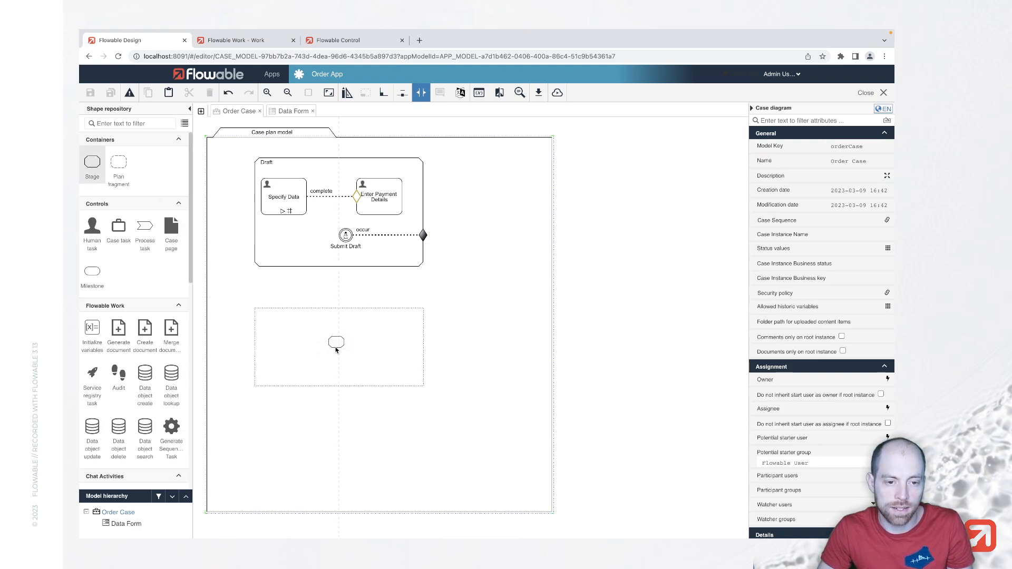
Place a Process Order stage below Draft, entered via Draft's completion sentry
click(336, 342)
text(Process Order)
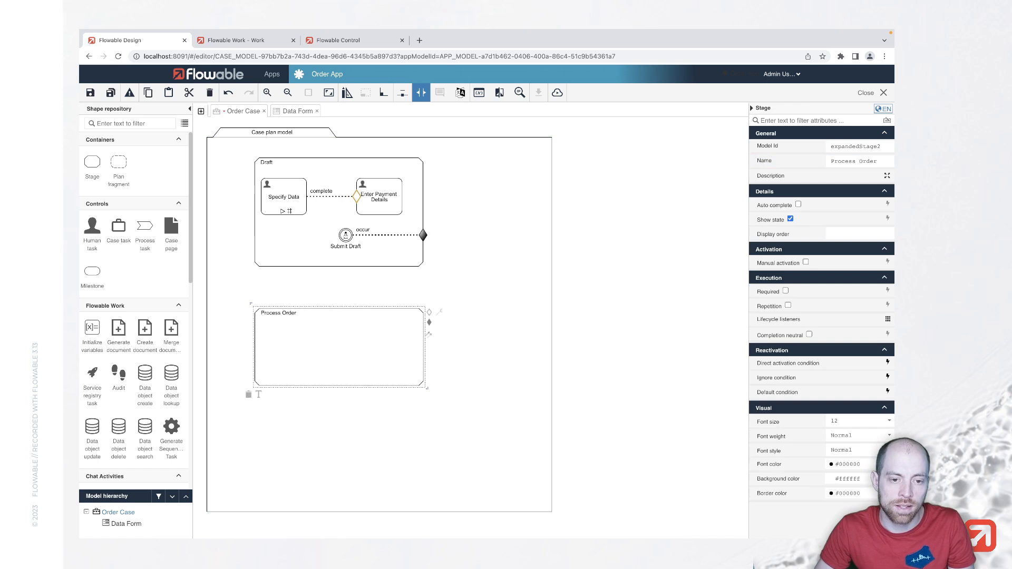
click(336, 213)
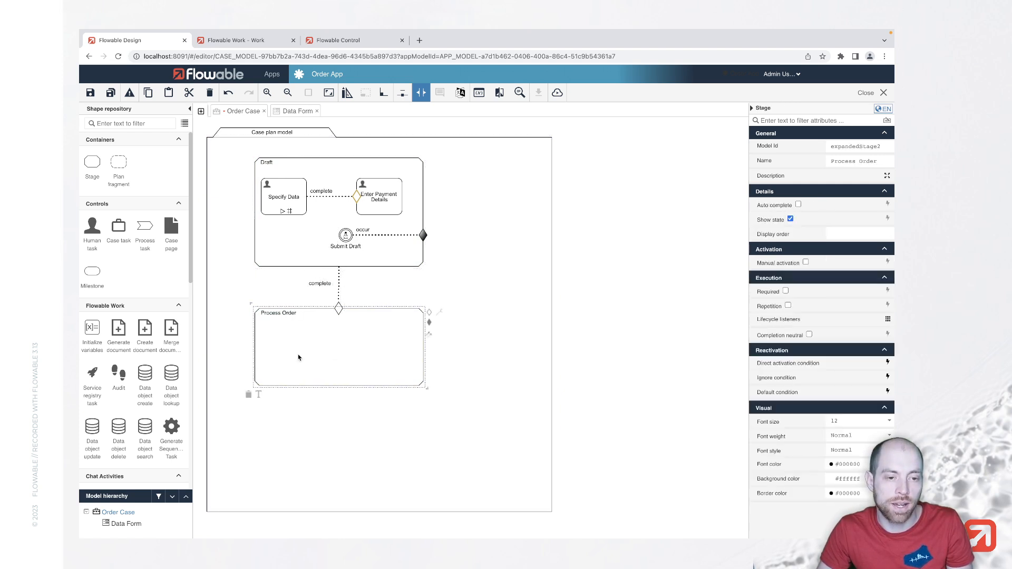
mouse_move(91, 232)
text(Trigger Payment)
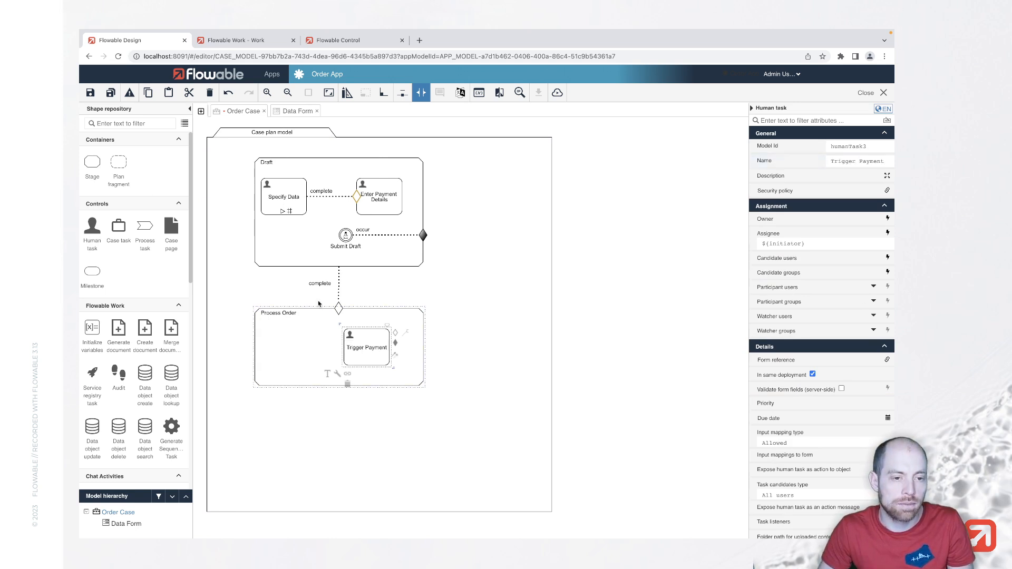
scroll(down, 3)
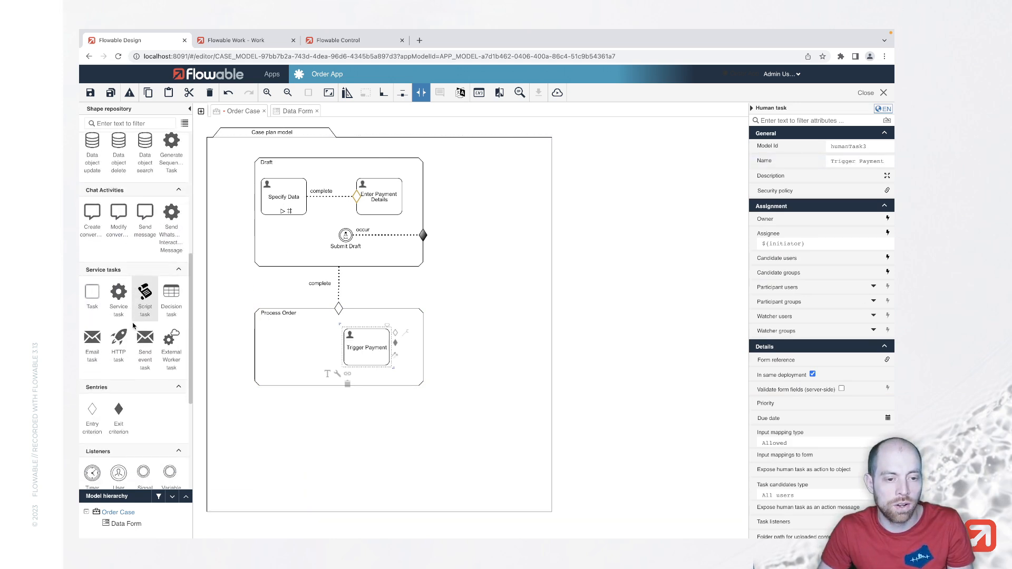
Drop an entry criterion on Trigger Payment and open its Condition property
scroll(down, 3)
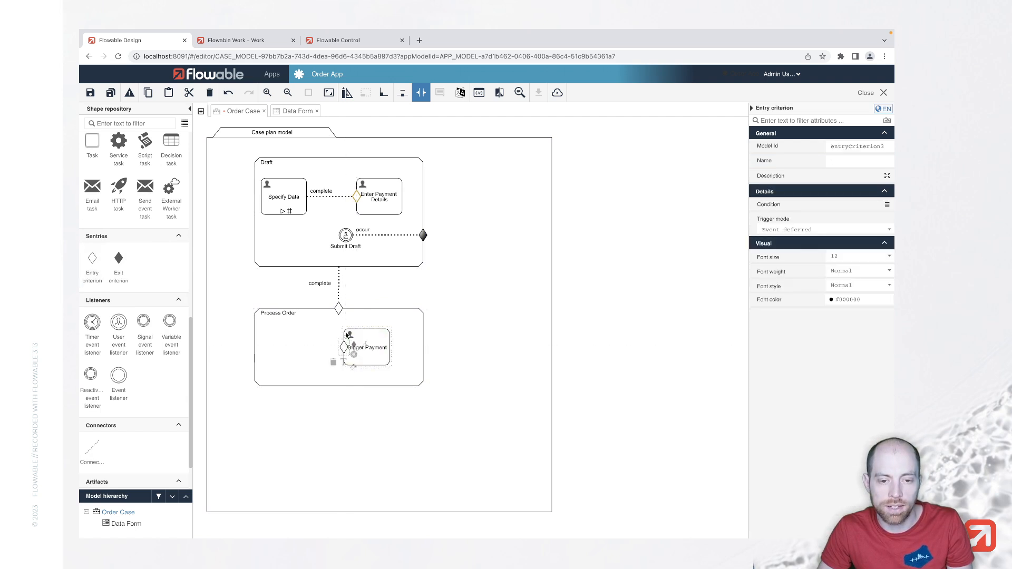
mouse_move(781, 214)
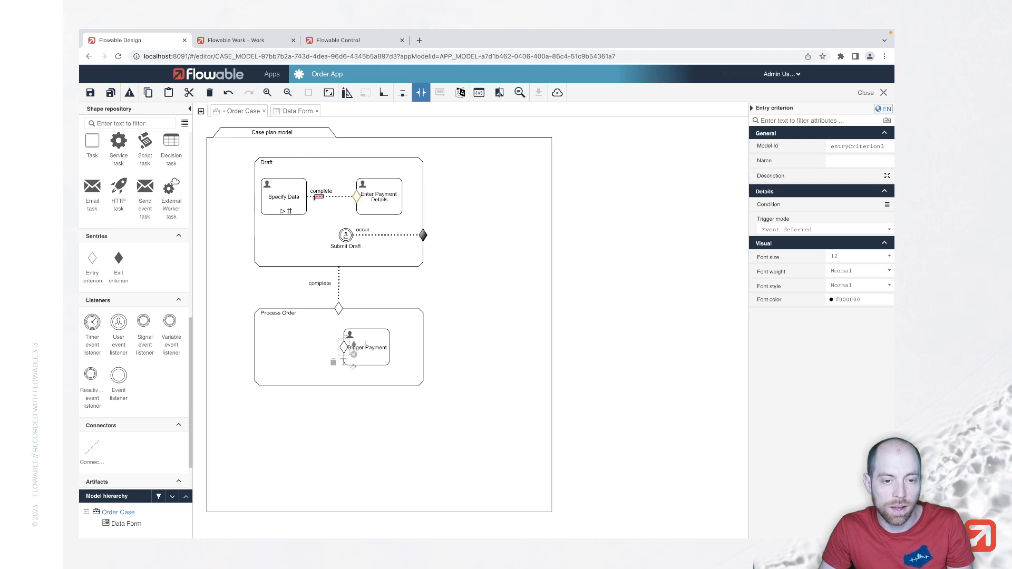
click(379, 196)
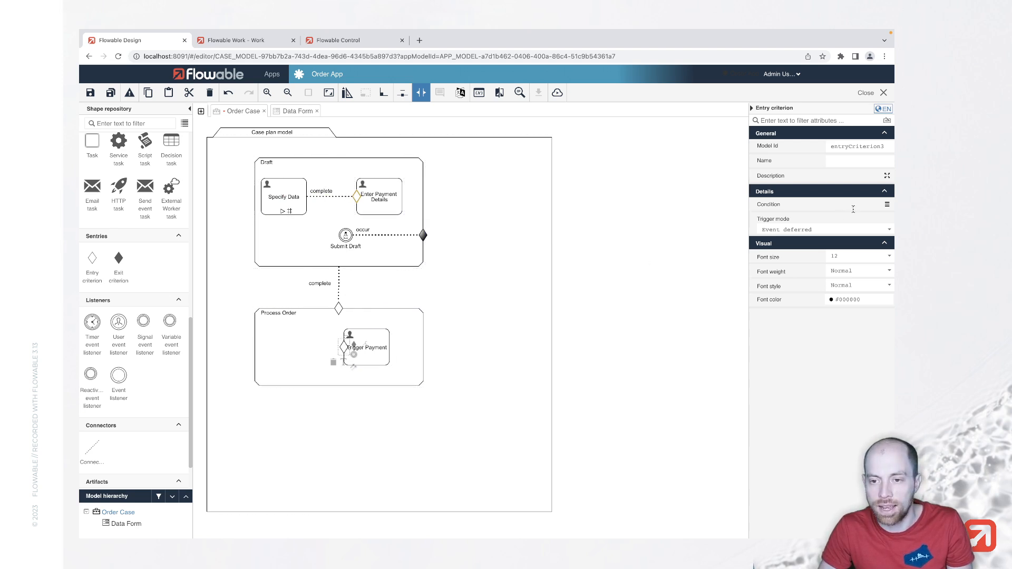
click(887, 204)
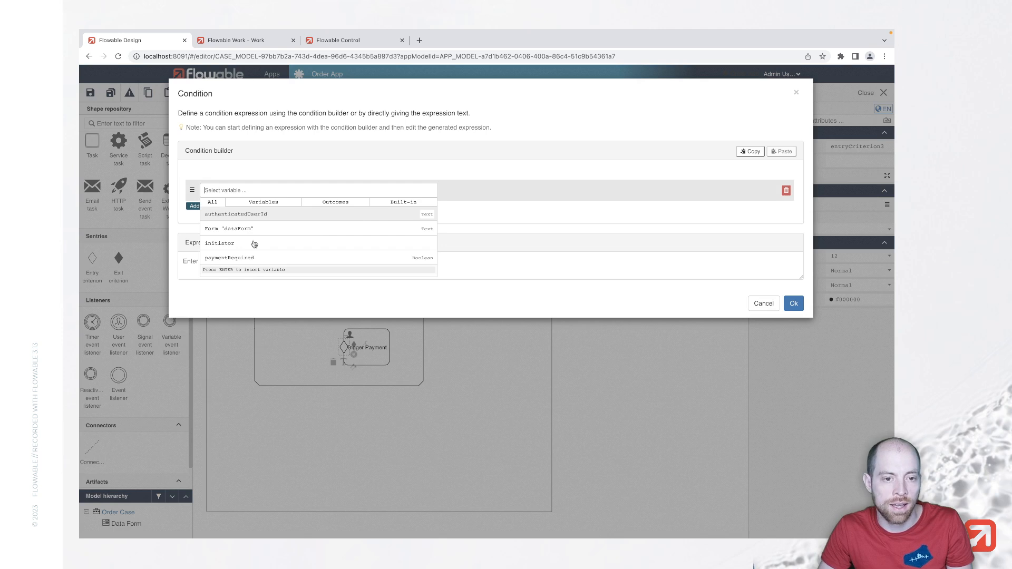
mouse_move(246, 259)
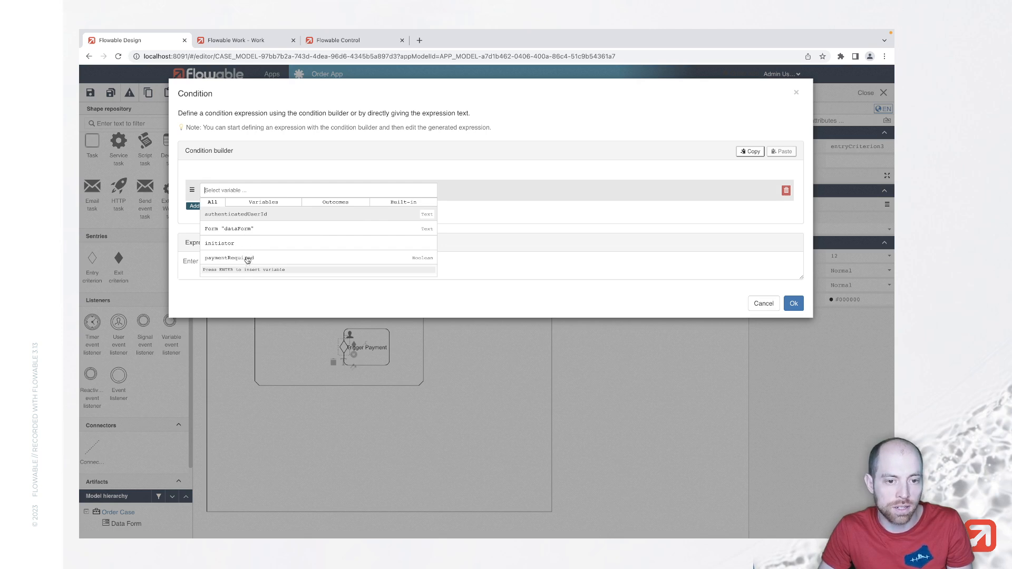
Set Trigger Payment's entry condition to paymentRequired Equals true and confirm
click(228, 258)
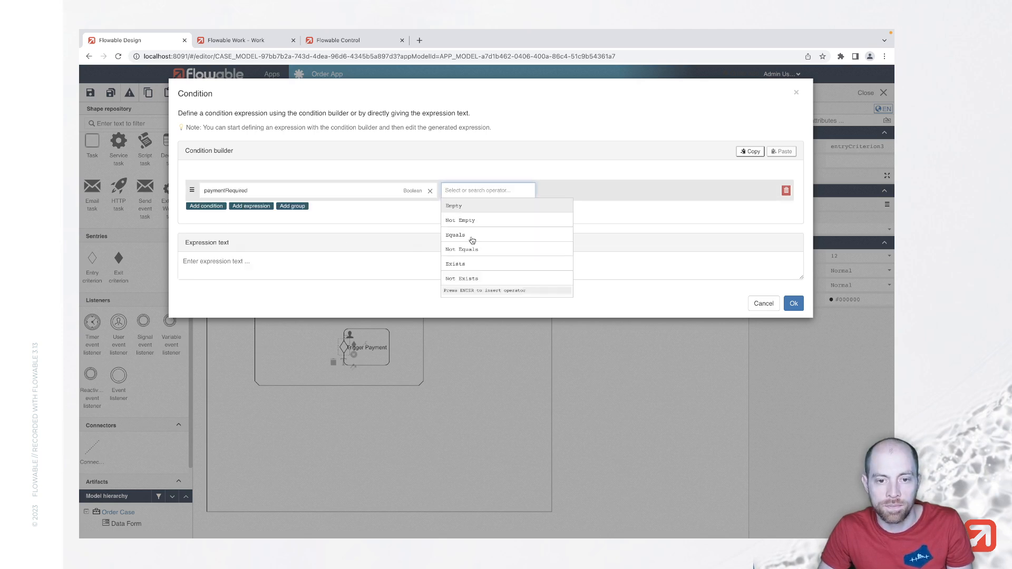
click(454, 234)
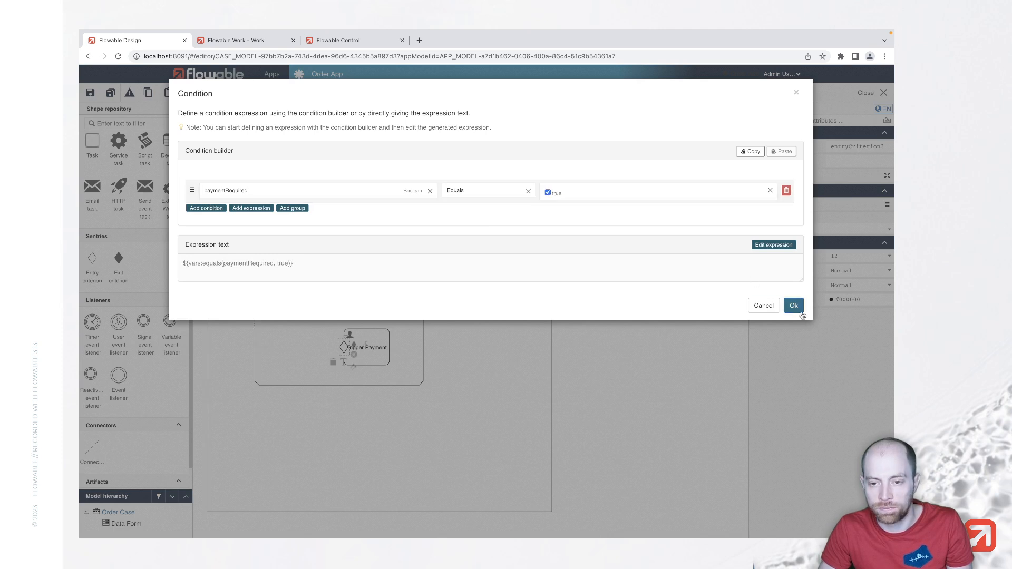
click(793, 305)
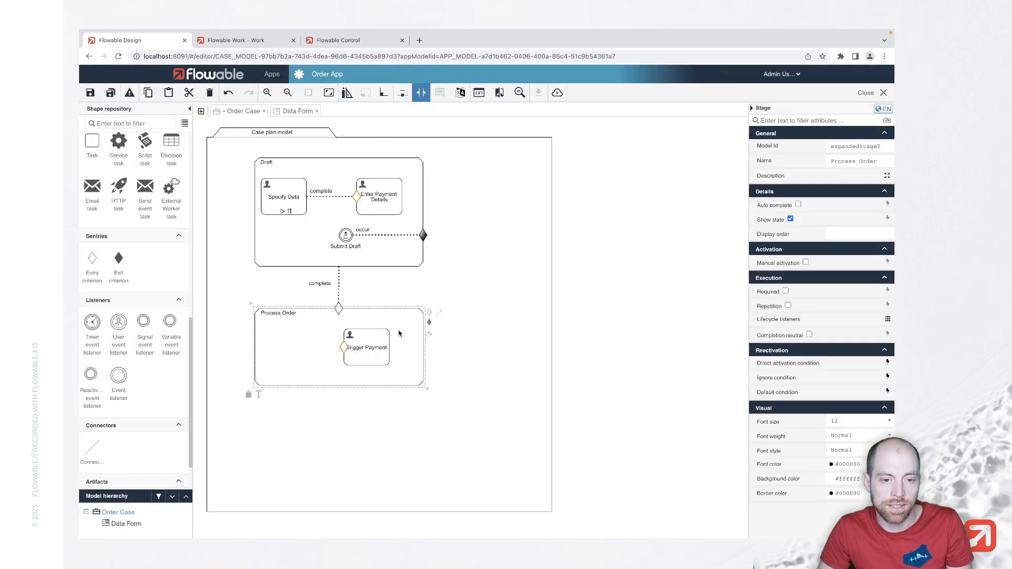
Make Process Order auto-complete, add a Send Data human task, and publish the app
click(792, 204)
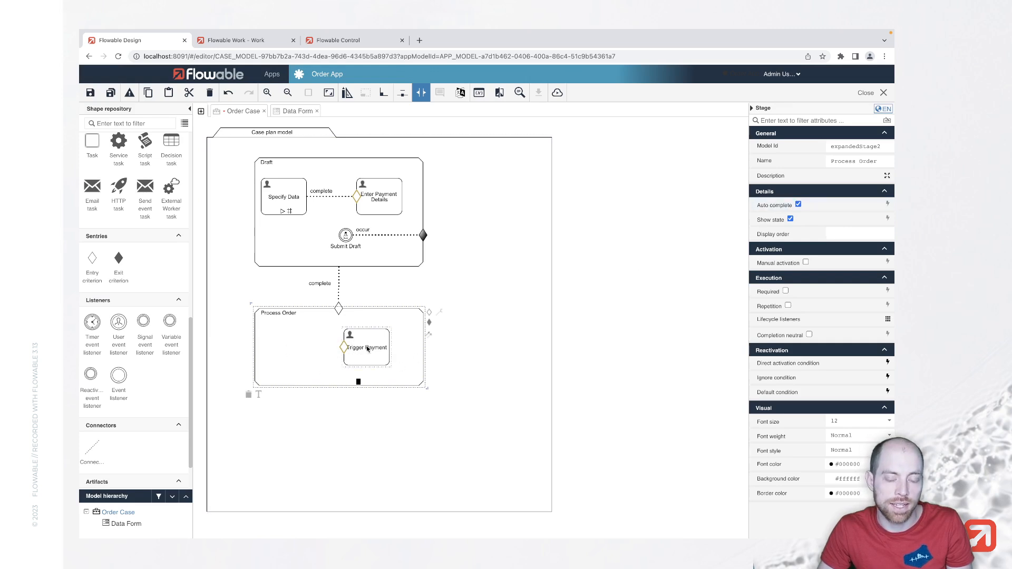
scroll(down, 3)
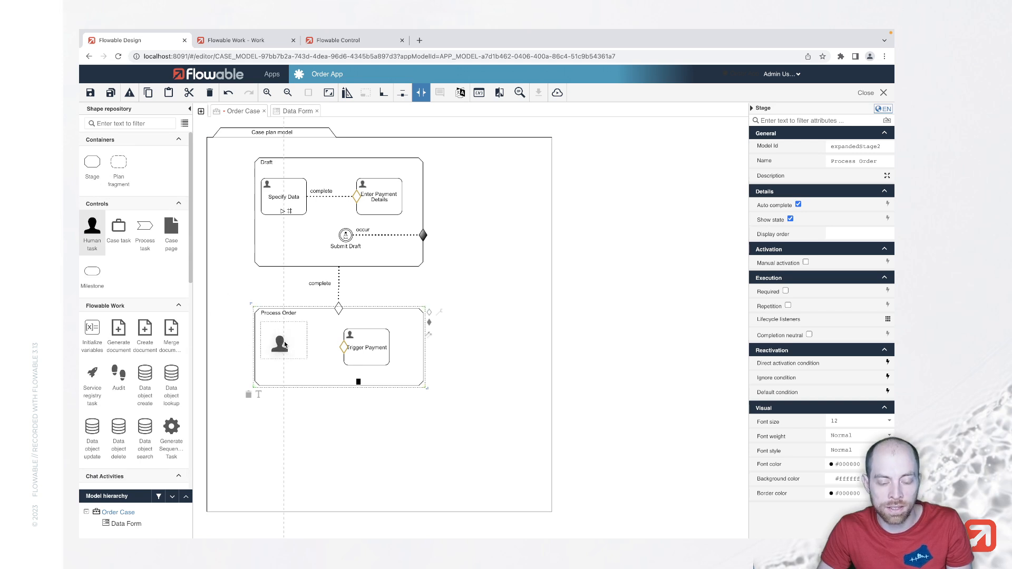
click(283, 344)
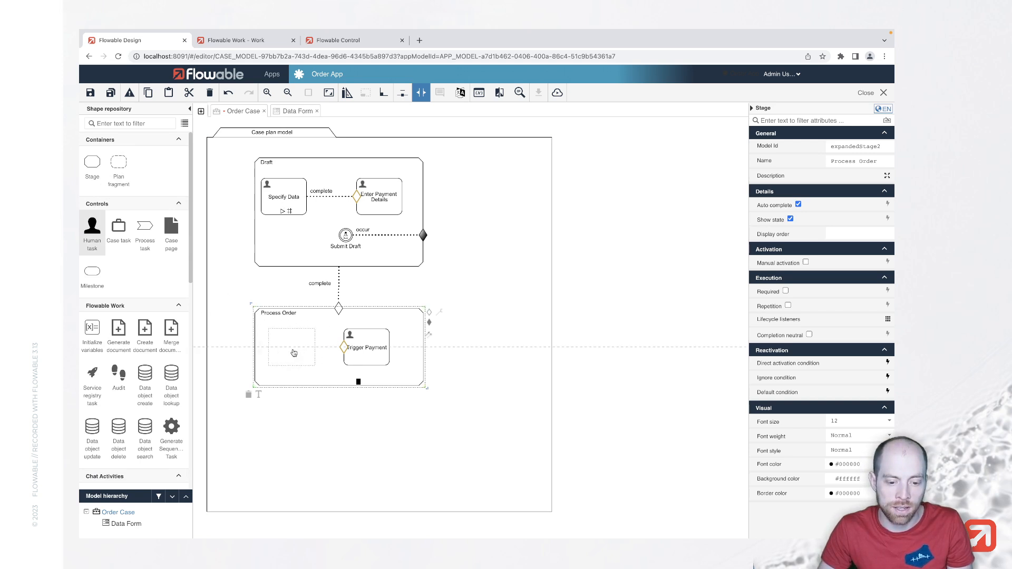
click(291, 347)
text(Send Data)
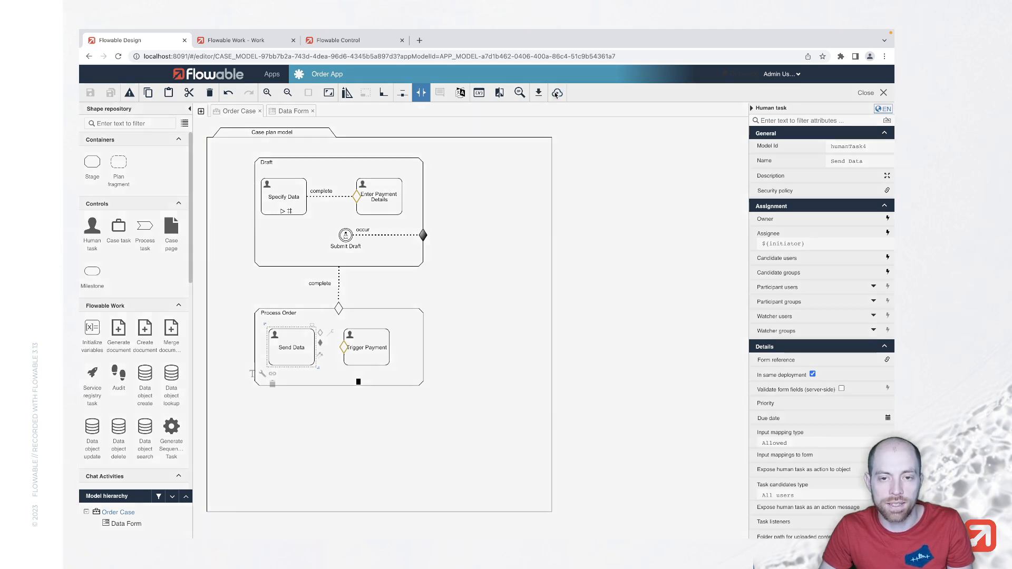
click(555, 92)
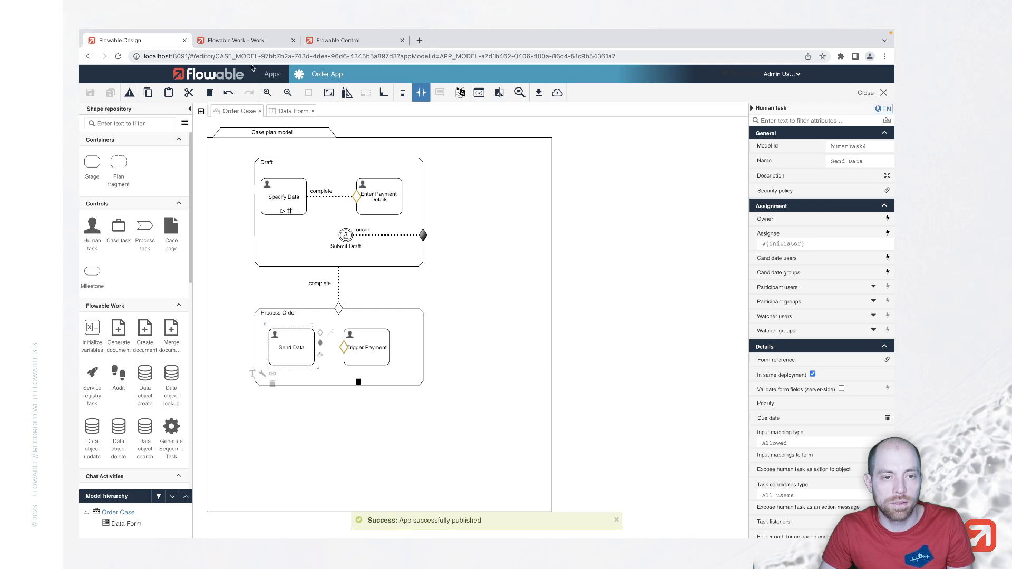
click(245, 40)
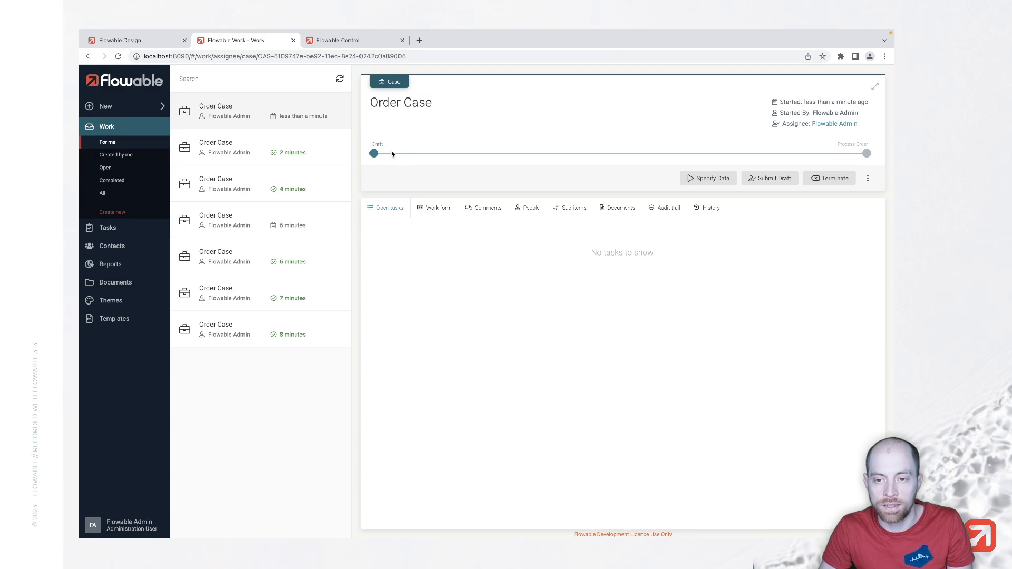
mouse_move(385, 155)
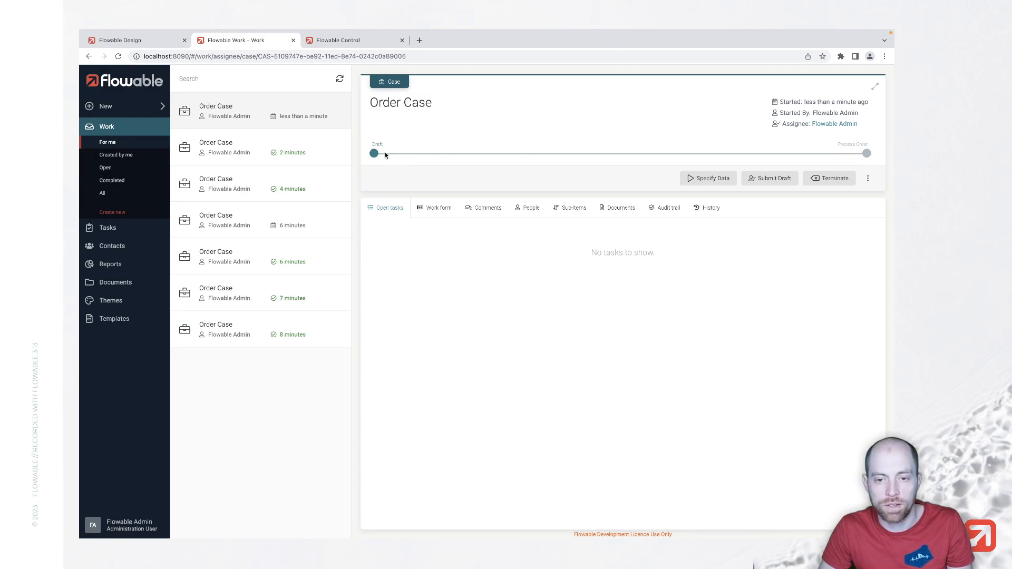
mouse_move(713, 181)
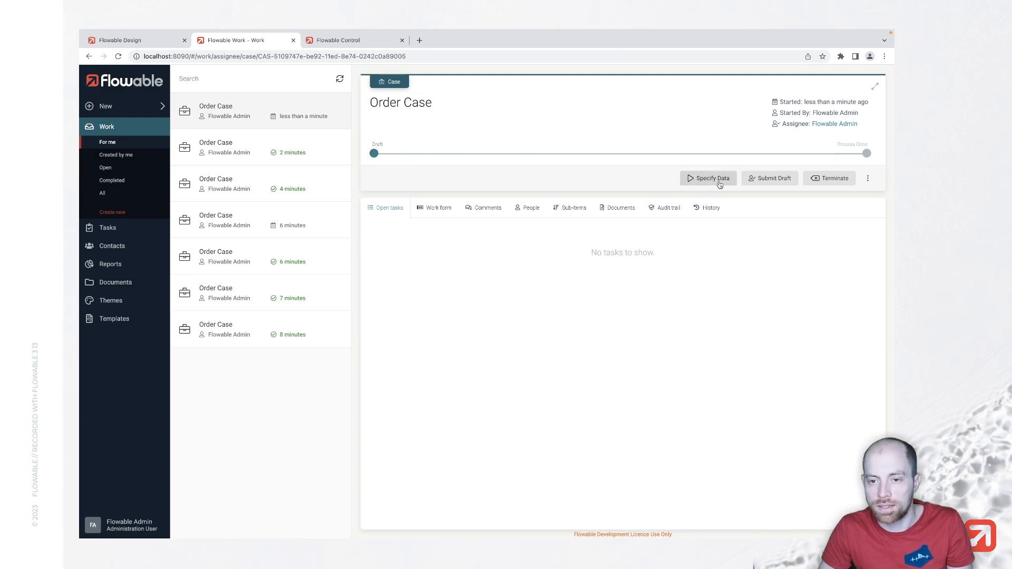
Complete Specify Data with Payment required checked, then complete Enter Payment Details
click(707, 178)
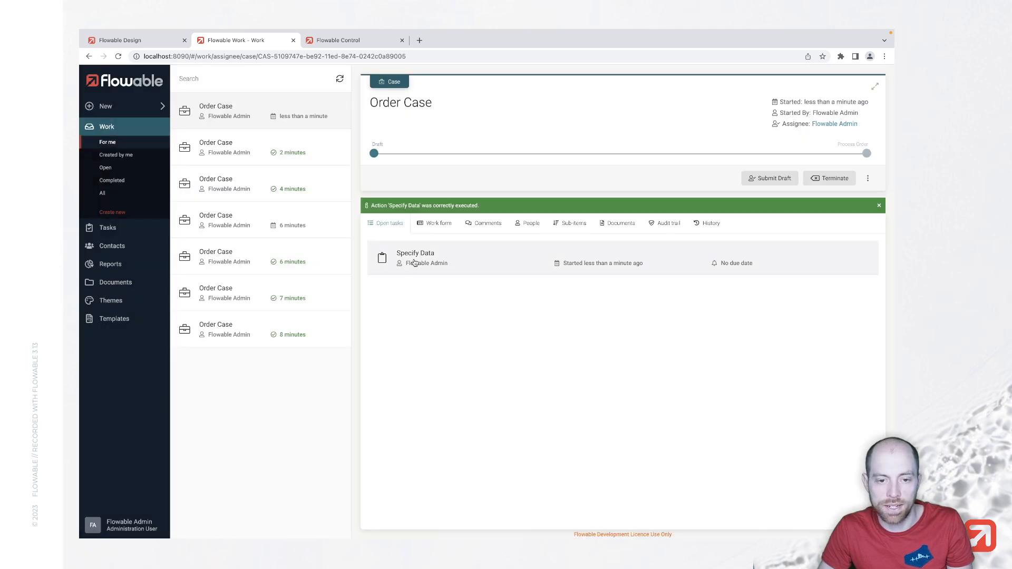
click(416, 258)
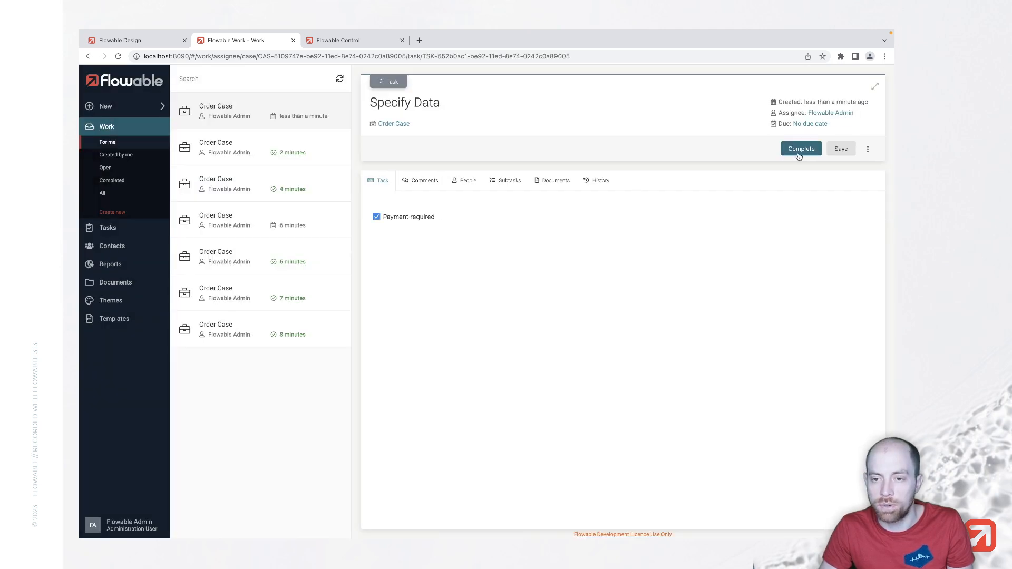
click(801, 148)
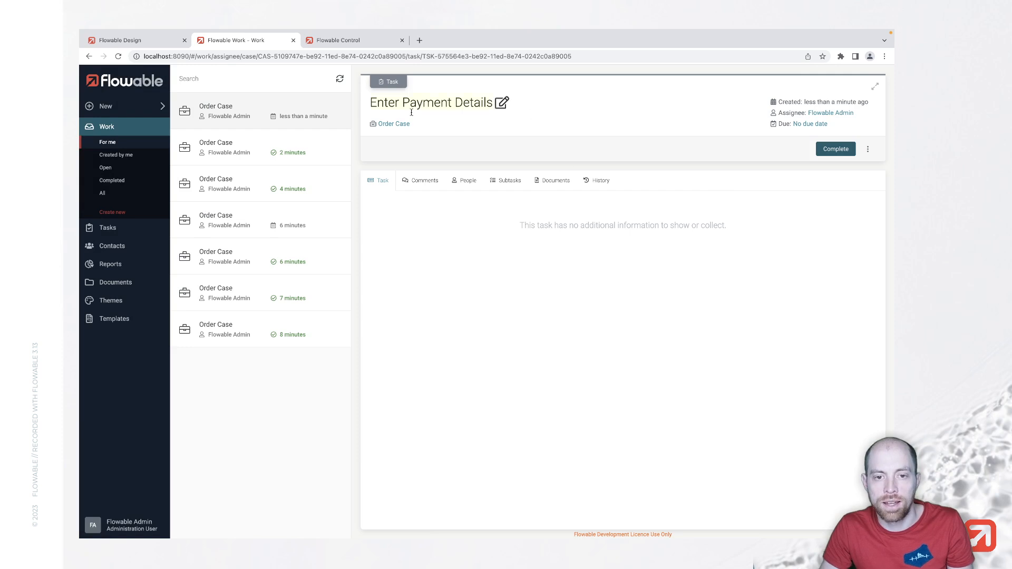
click(393, 124)
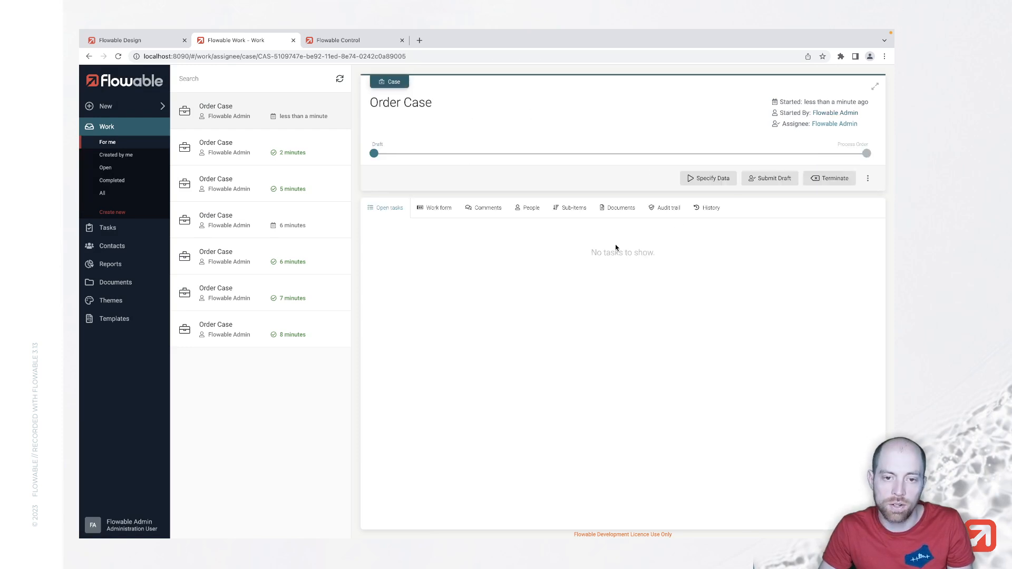
mouse_move(630, 266)
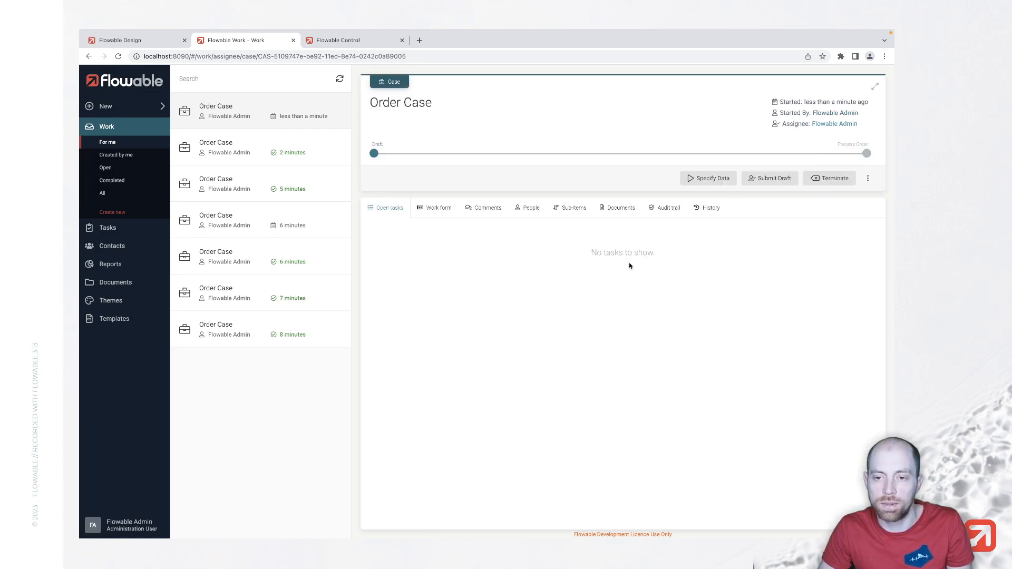
Submit the draft, then complete the Send Data and Trigger Payment tasks
click(769, 178)
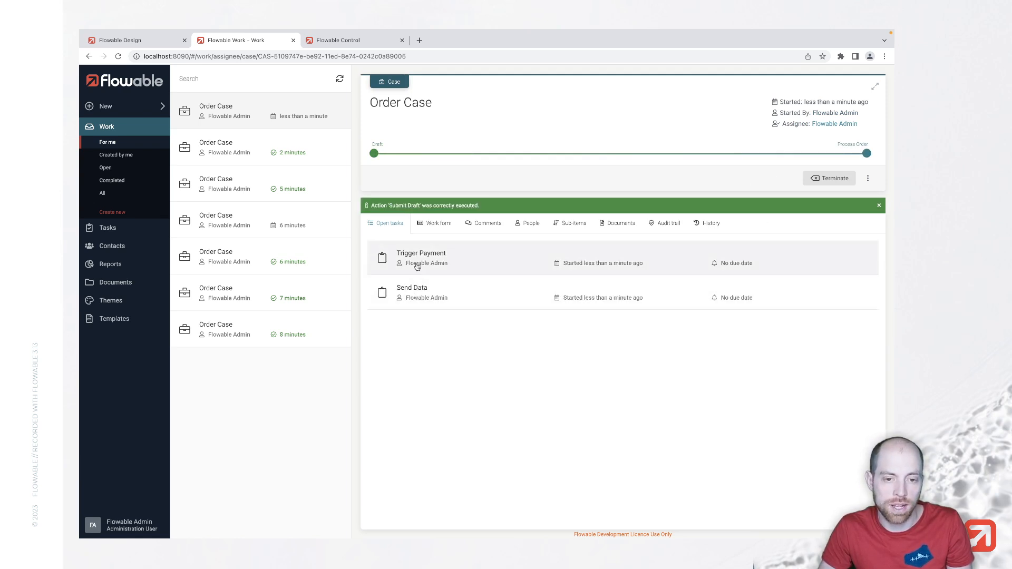
click(412, 292)
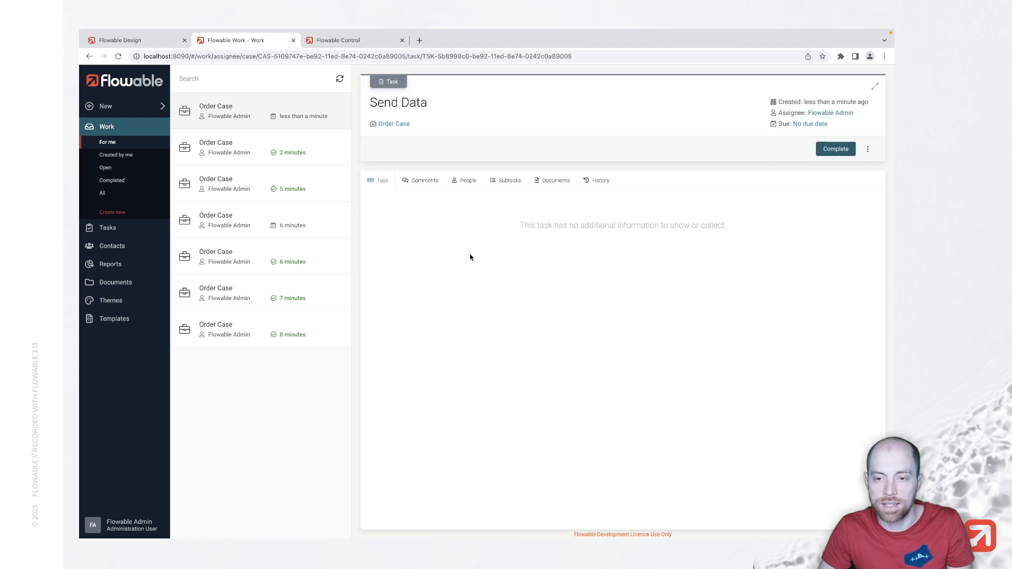
click(835, 149)
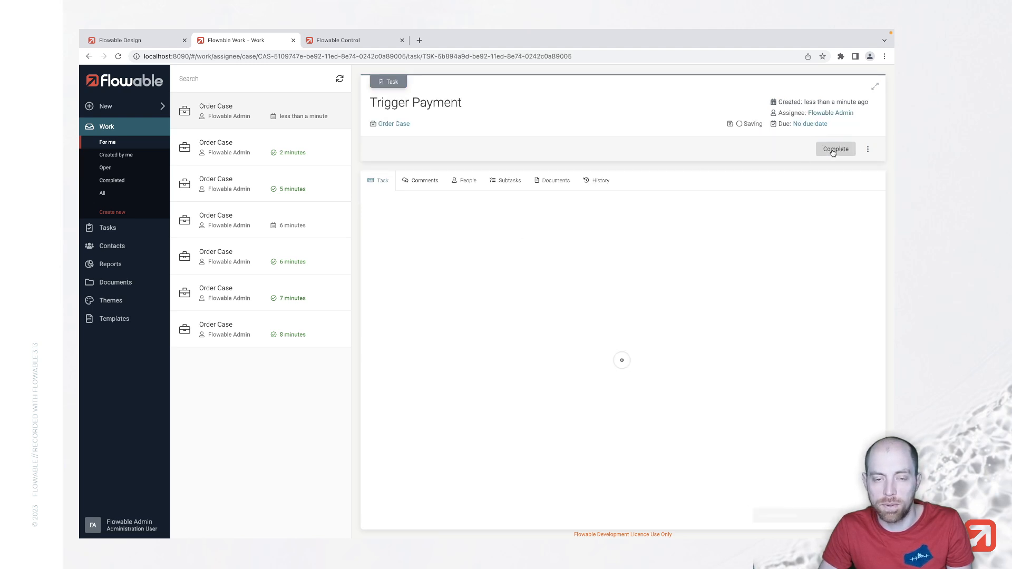
click(834, 148)
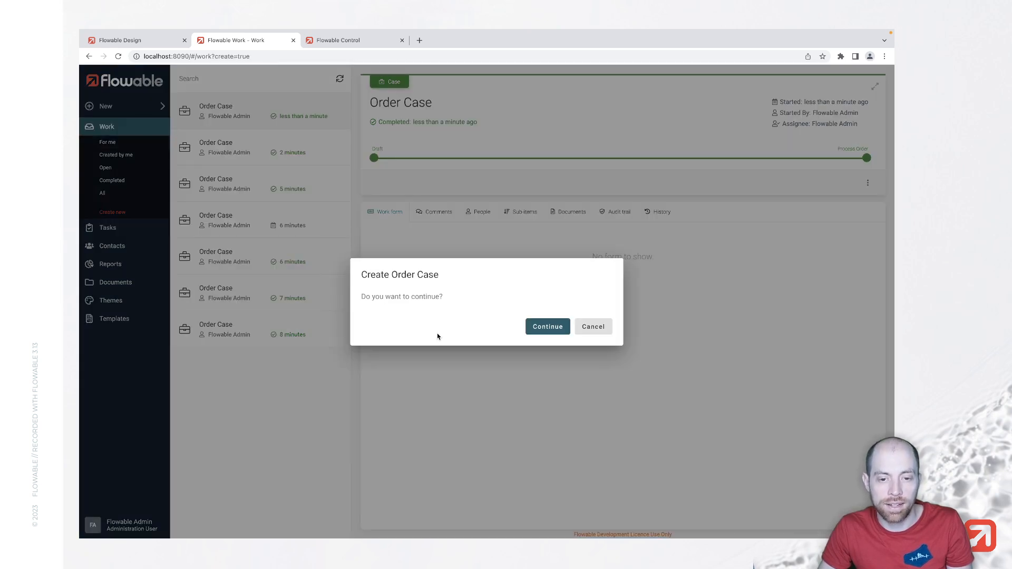
Create a new Order Case without payment, submit its draft, and complete Send Data
click(546, 326)
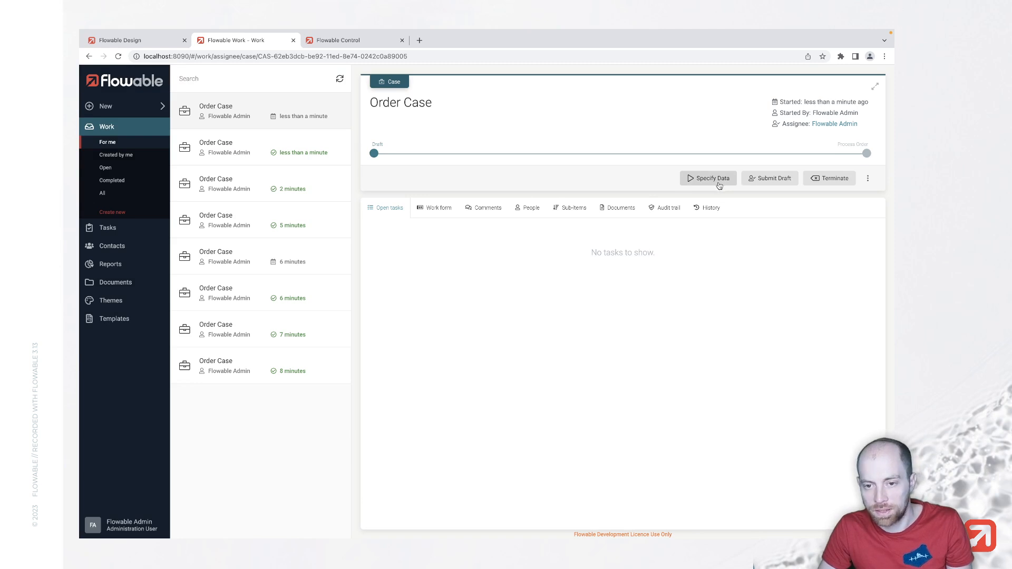
click(708, 179)
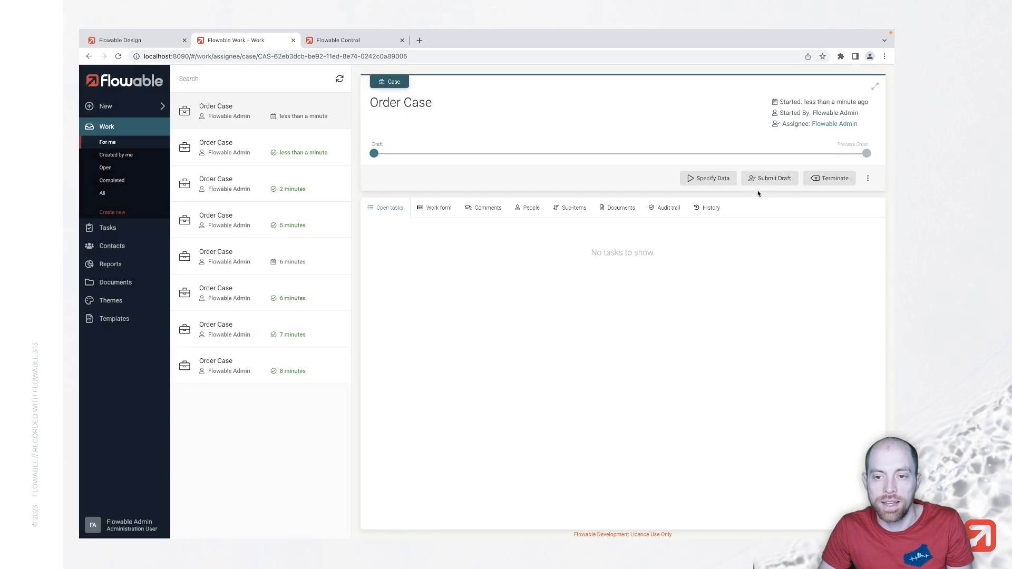
click(768, 178)
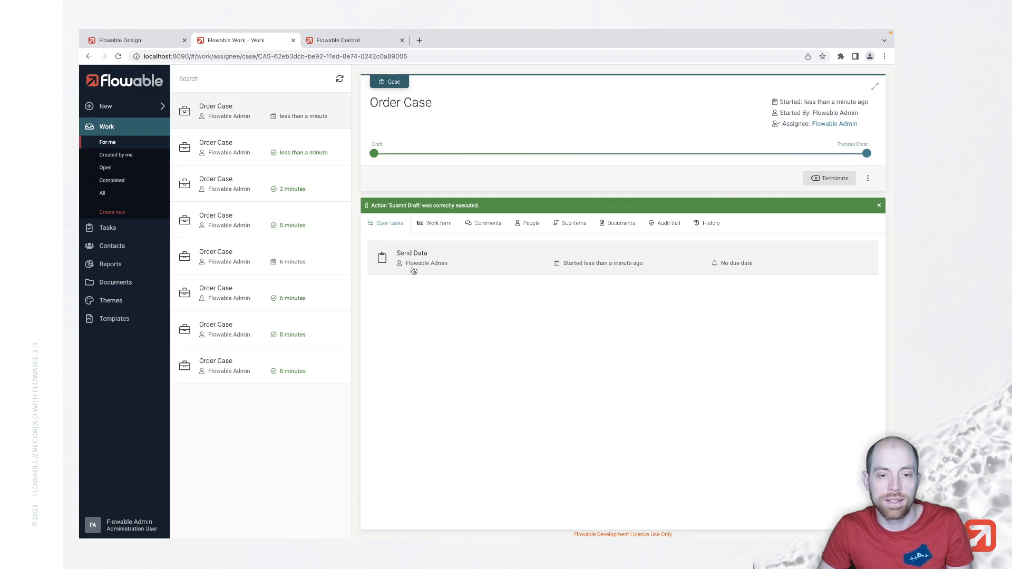
click(412, 258)
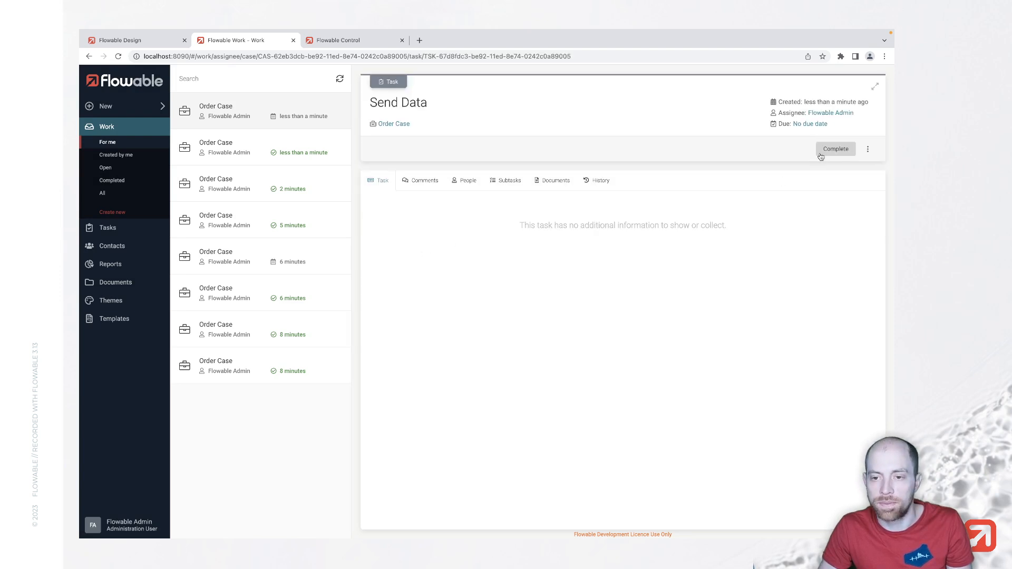
click(120, 40)
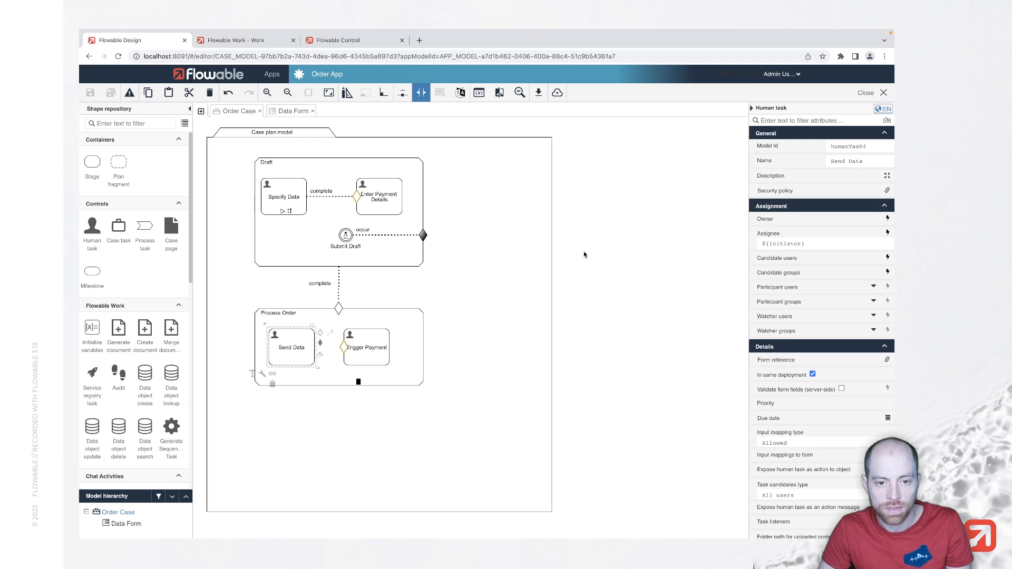
mouse_move(513, 268)
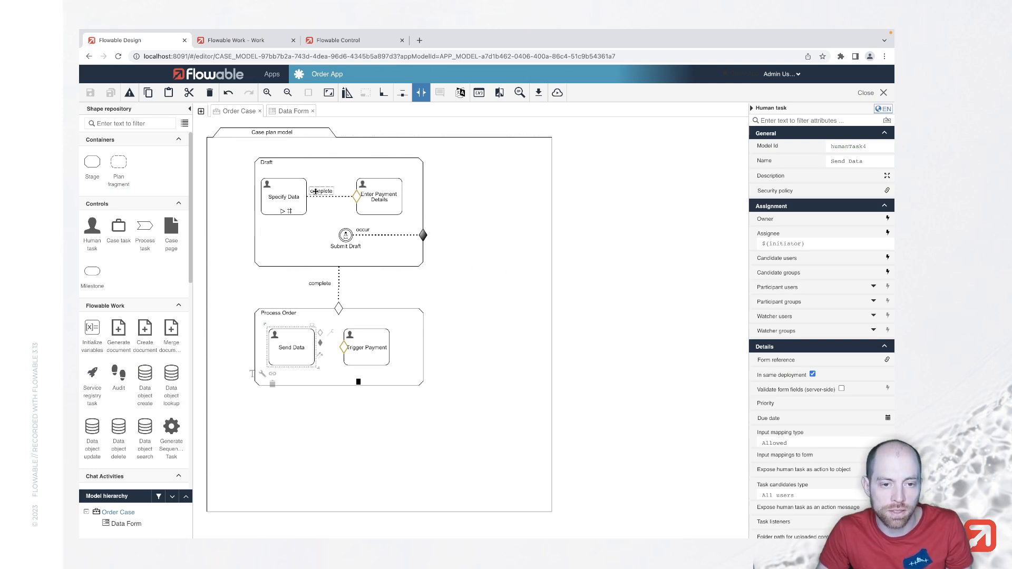
click(321, 191)
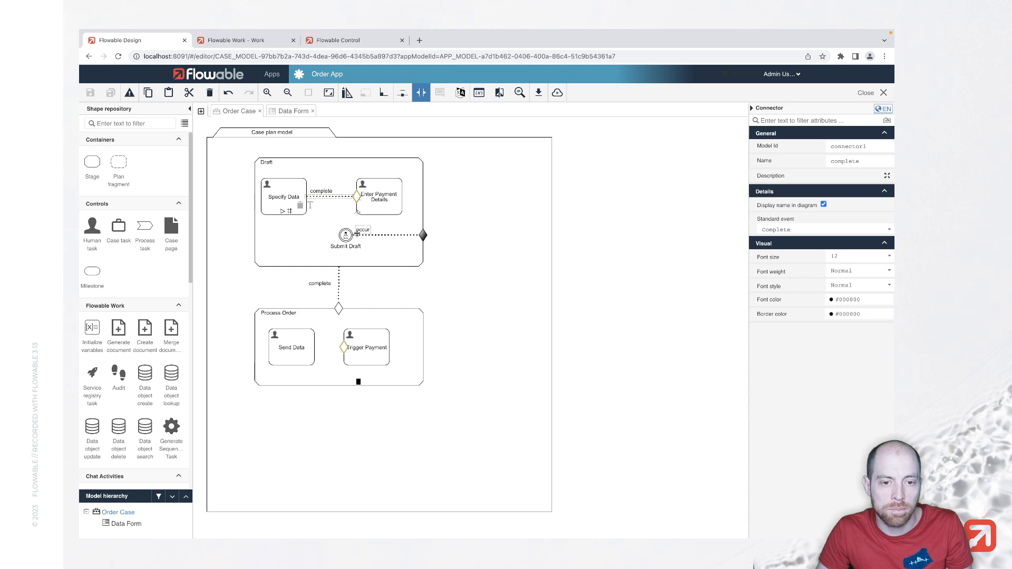
click(387, 235)
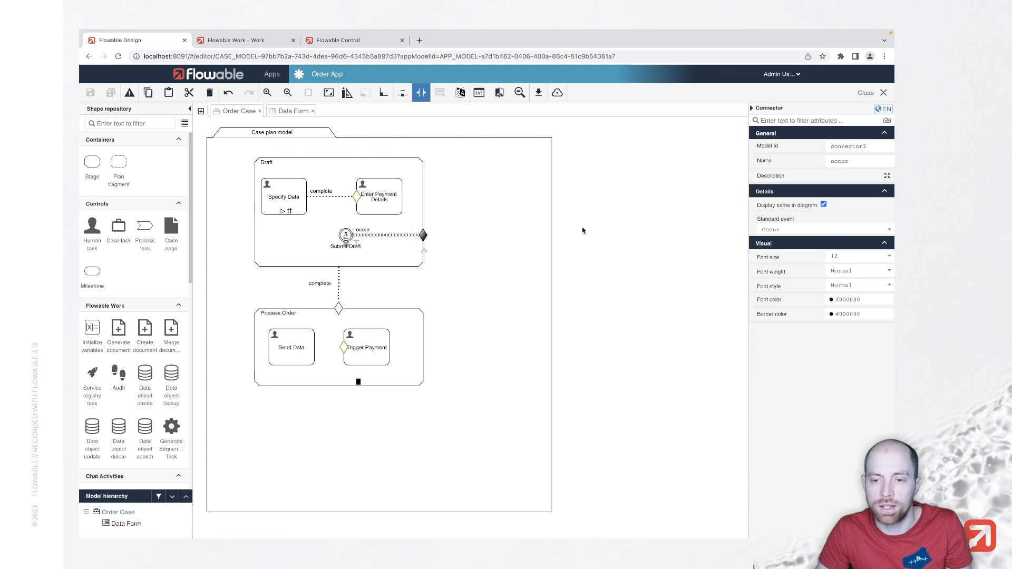
mouse_move(465, 254)
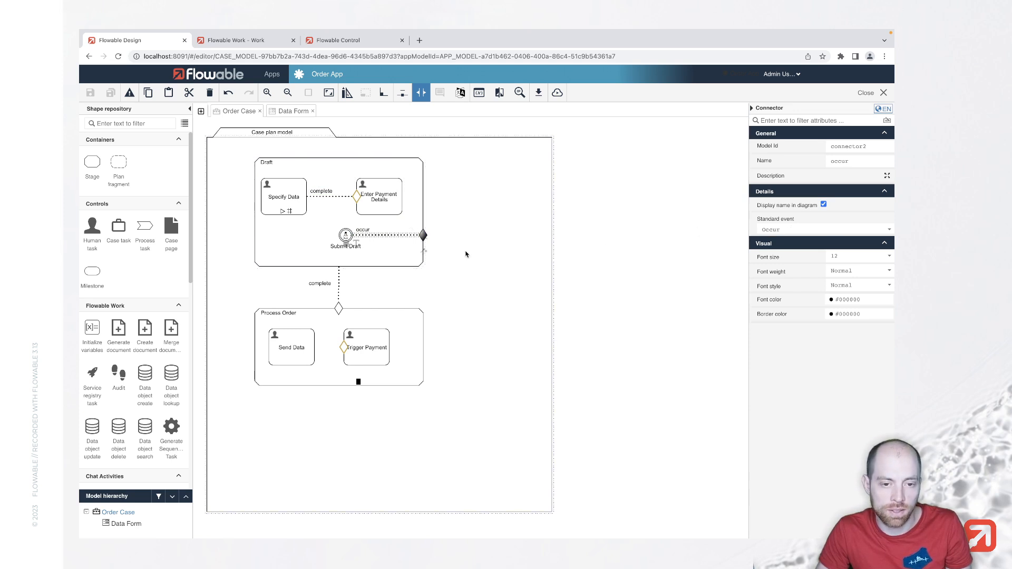
mouse_move(781, 231)
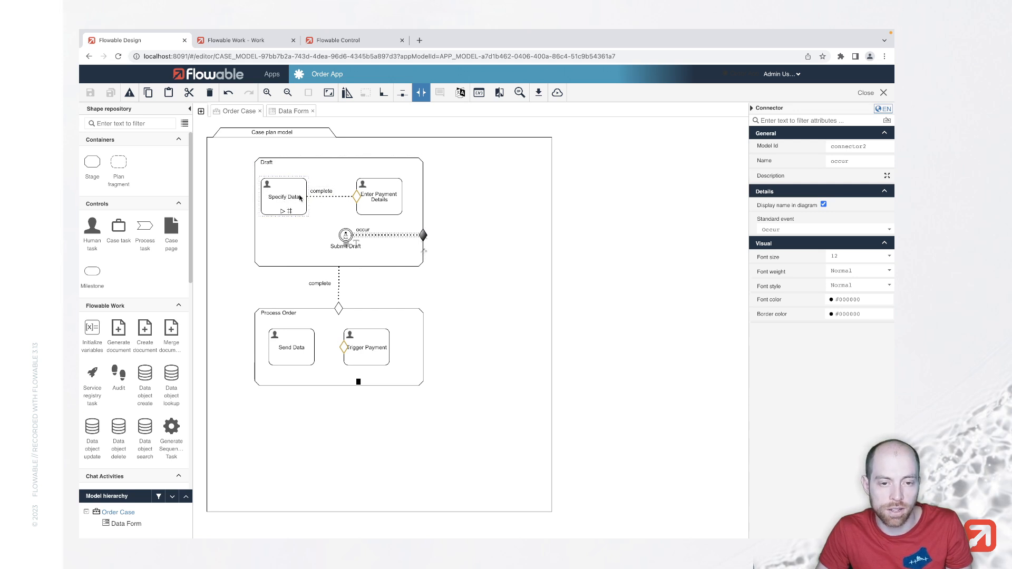
click(282, 196)
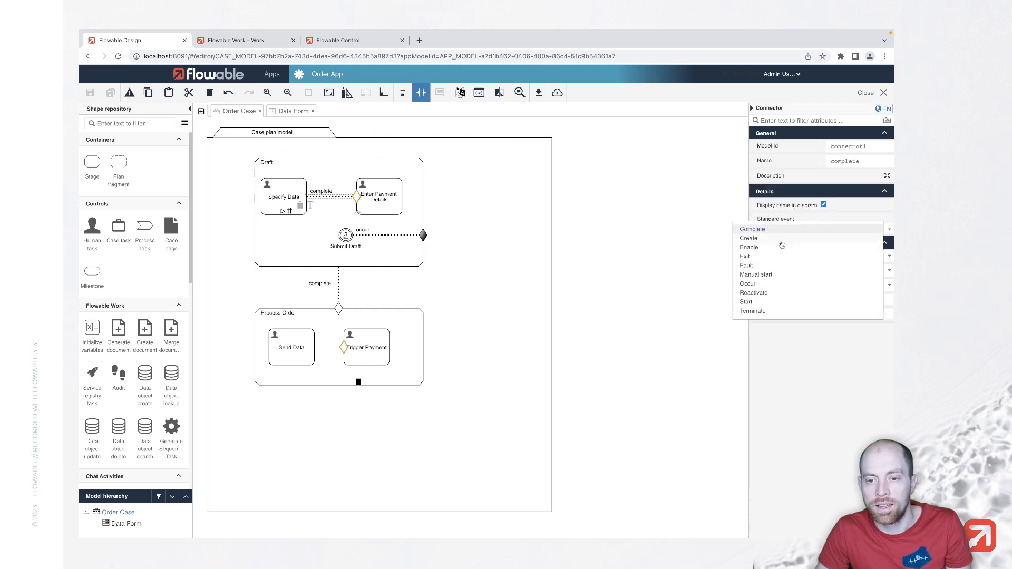
mouse_move(756, 267)
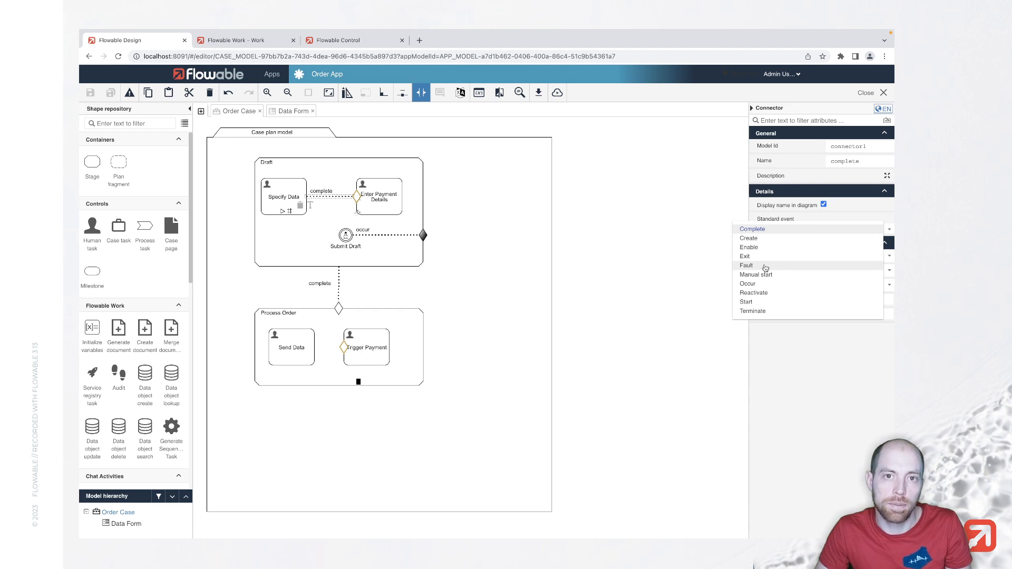
mouse_move(649, 312)
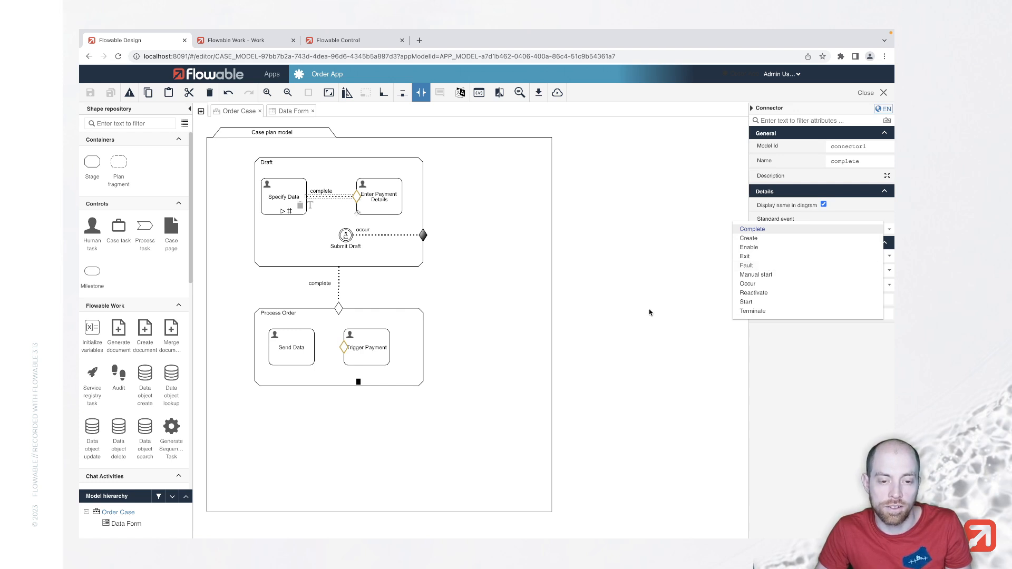
click(751, 228)
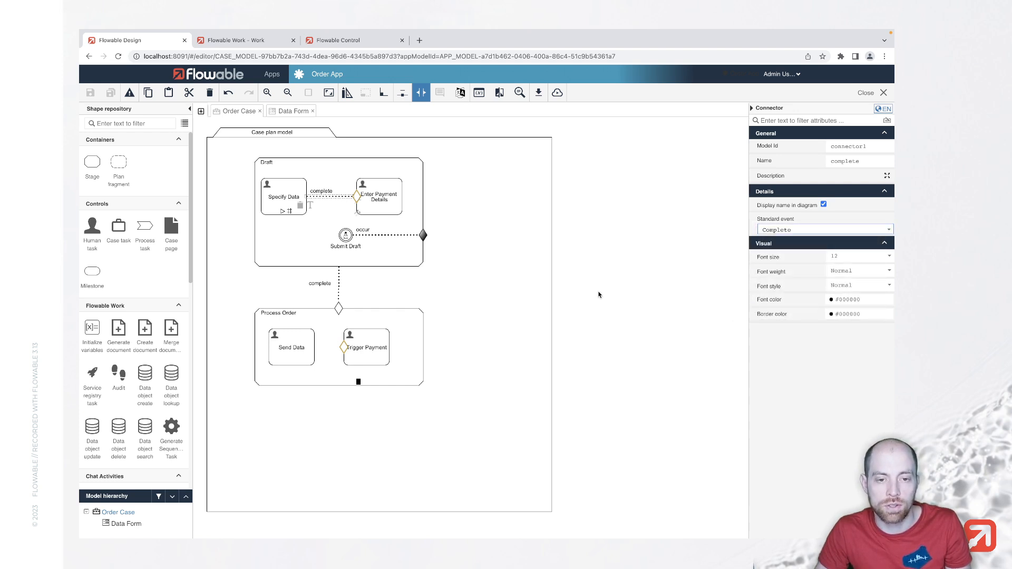
mouse_move(577, 295)
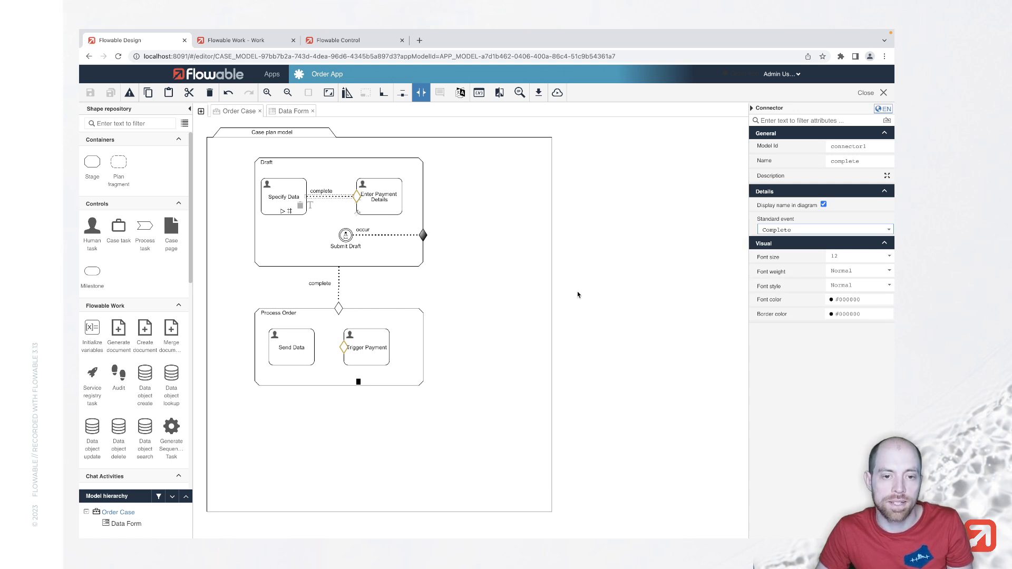
mouse_move(545, 291)
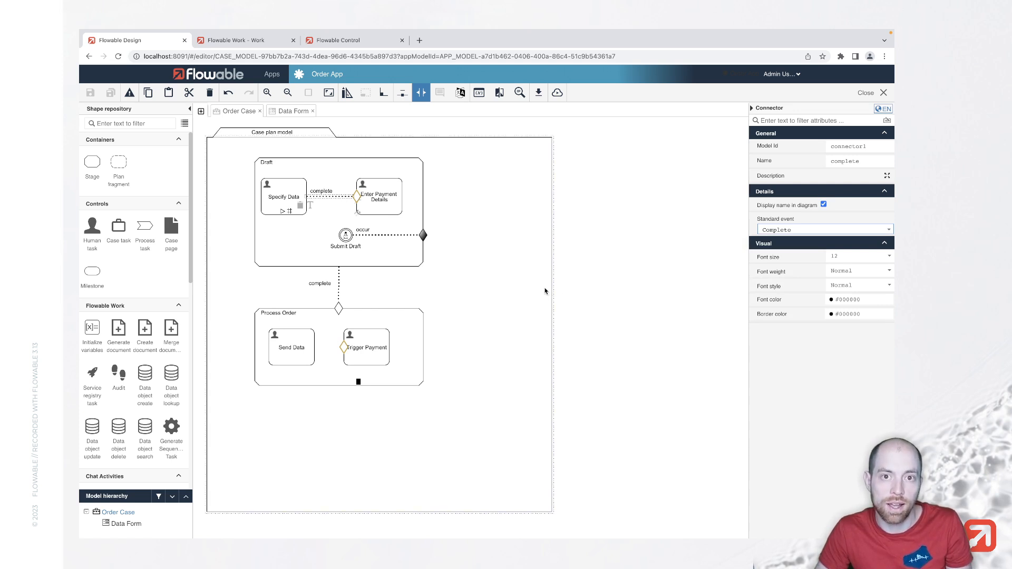